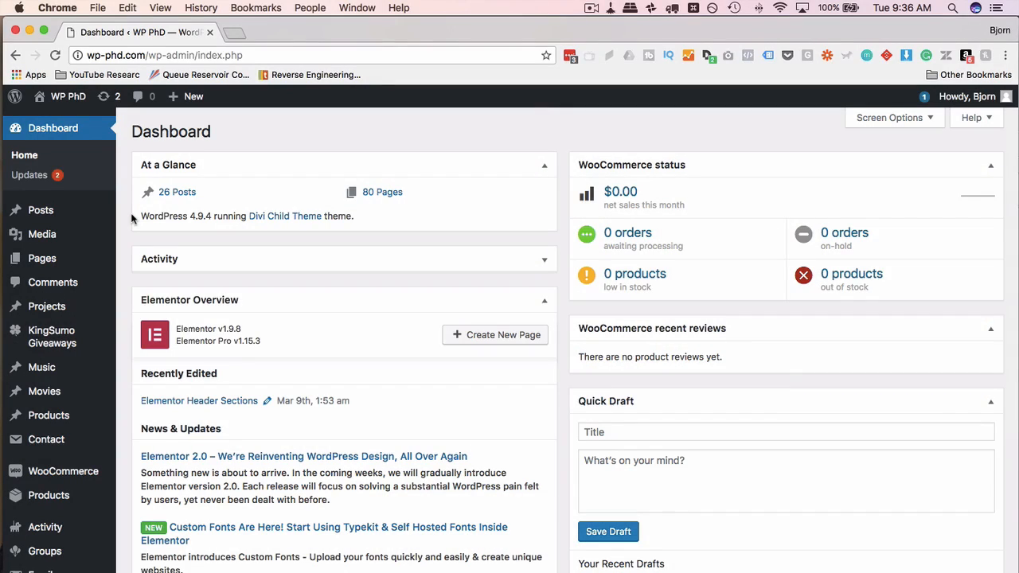
# Step: Search the plugin directory for "icegram" to find the Icegram popups and optins plugin
pyautogui.scroll(-3)
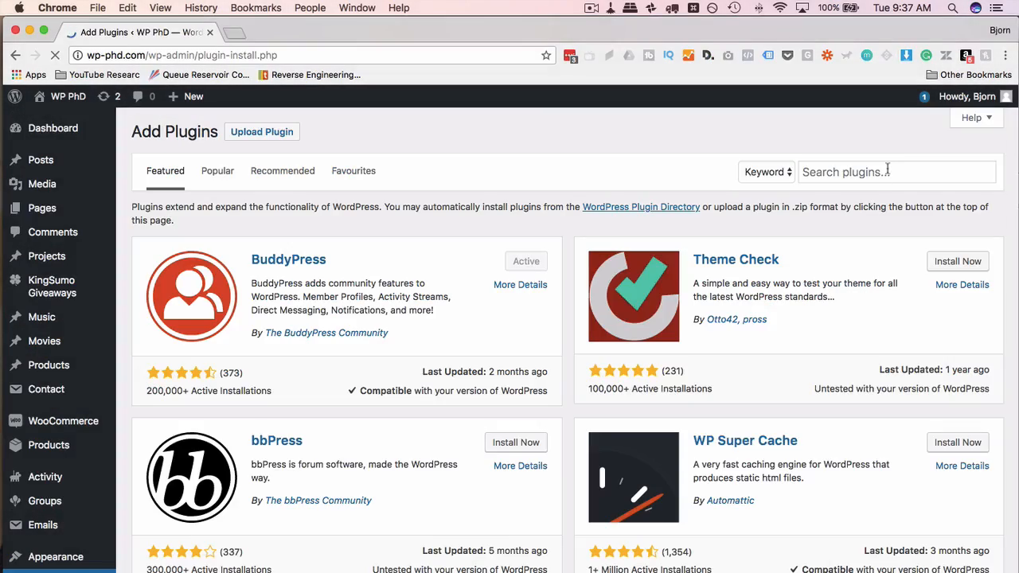
pyautogui.write('icegram')
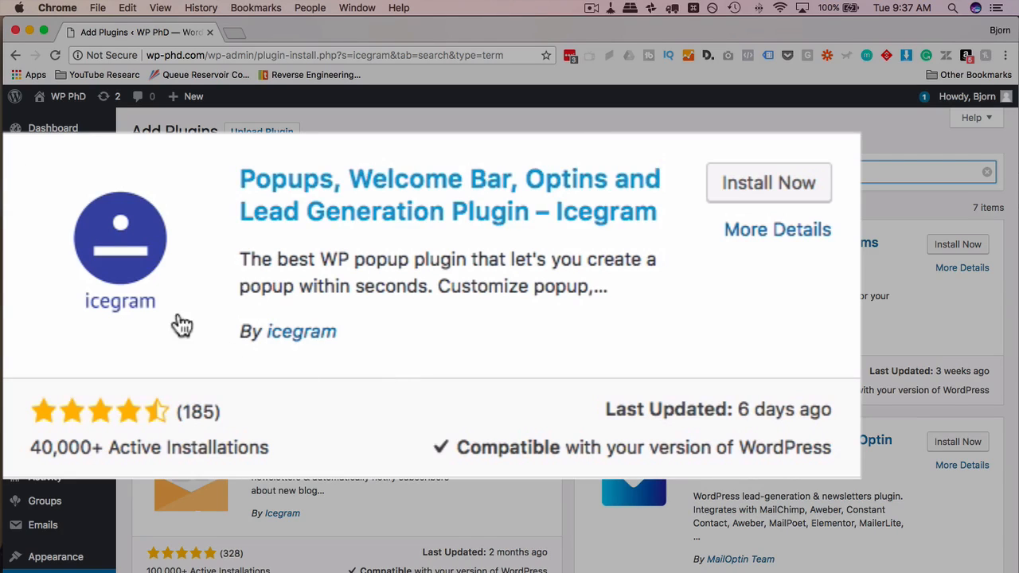
pyautogui.moveTo(317, 229)
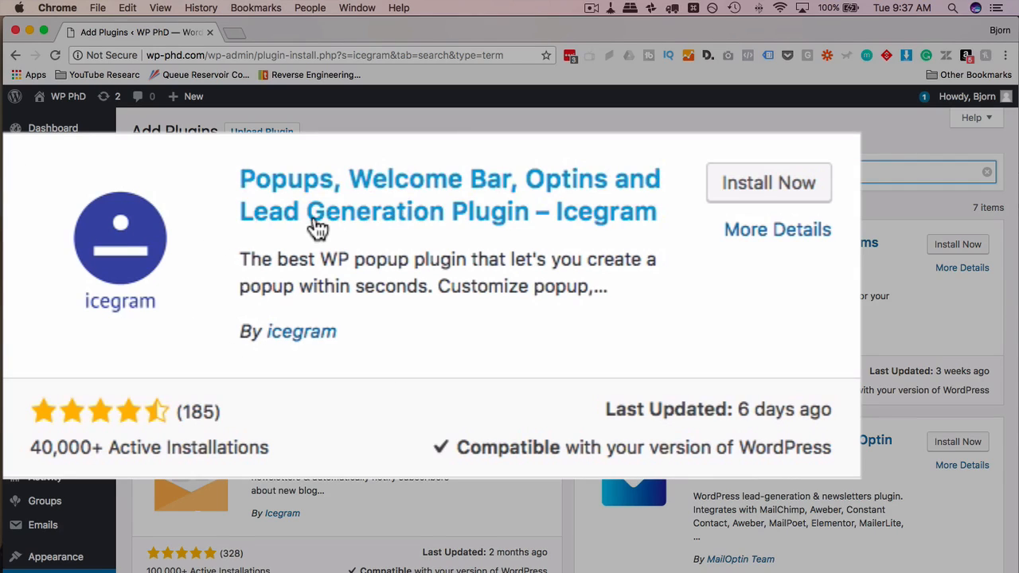
pyautogui.moveTo(620, 223)
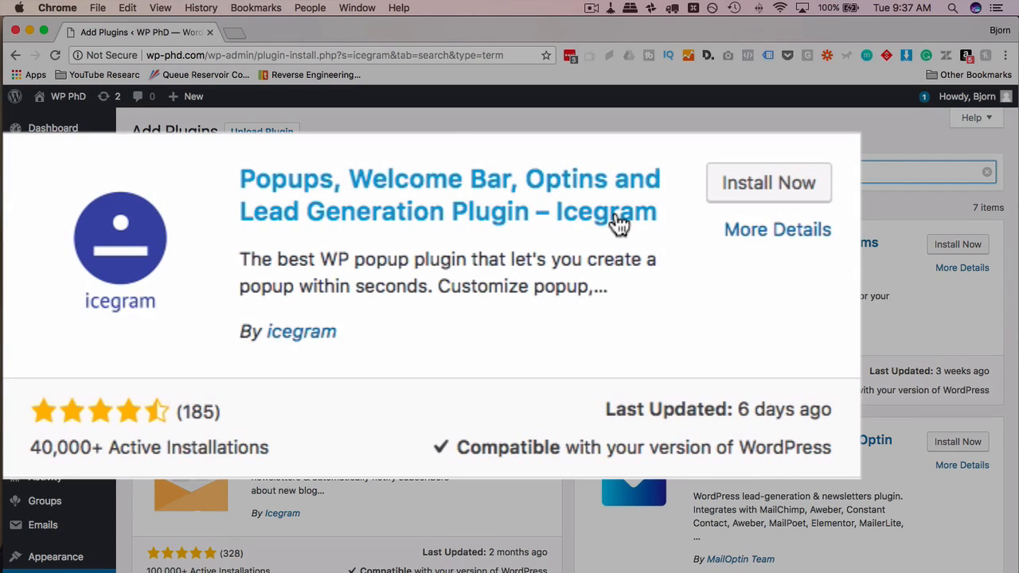
pyautogui.moveTo(486, 351)
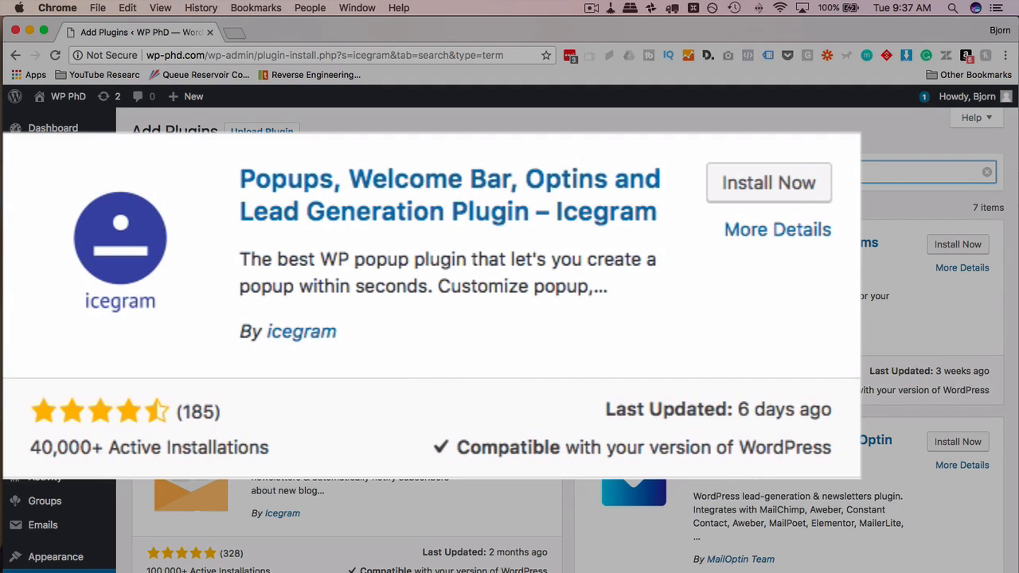
pyautogui.moveTo(72, 417)
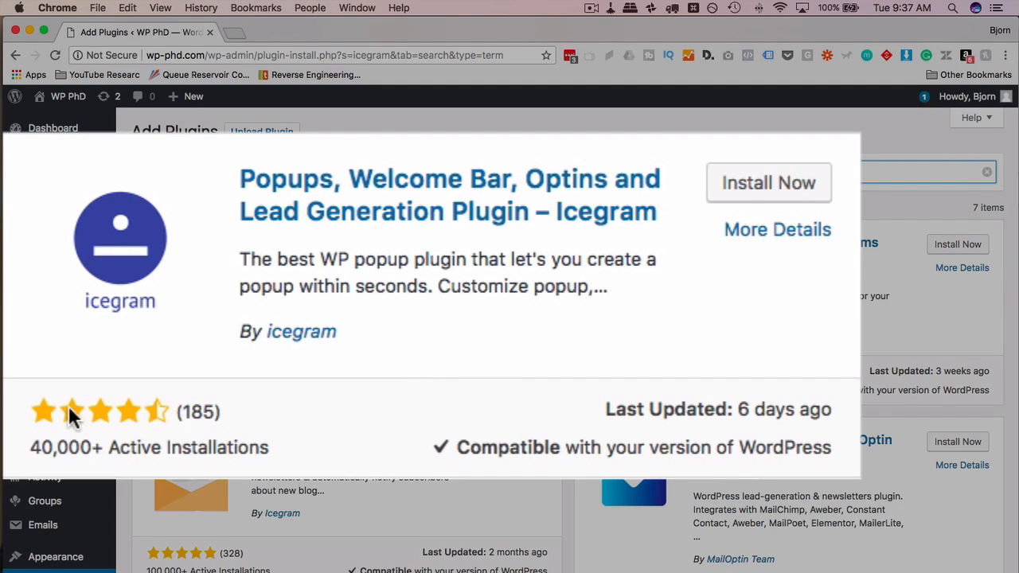
pyautogui.moveTo(672, 436)
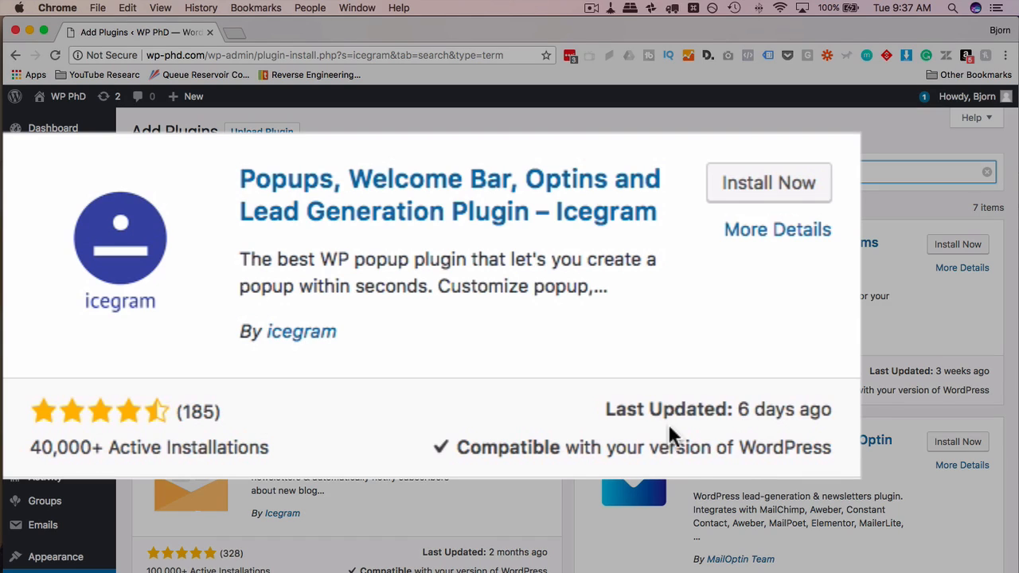
pyautogui.moveTo(599, 408)
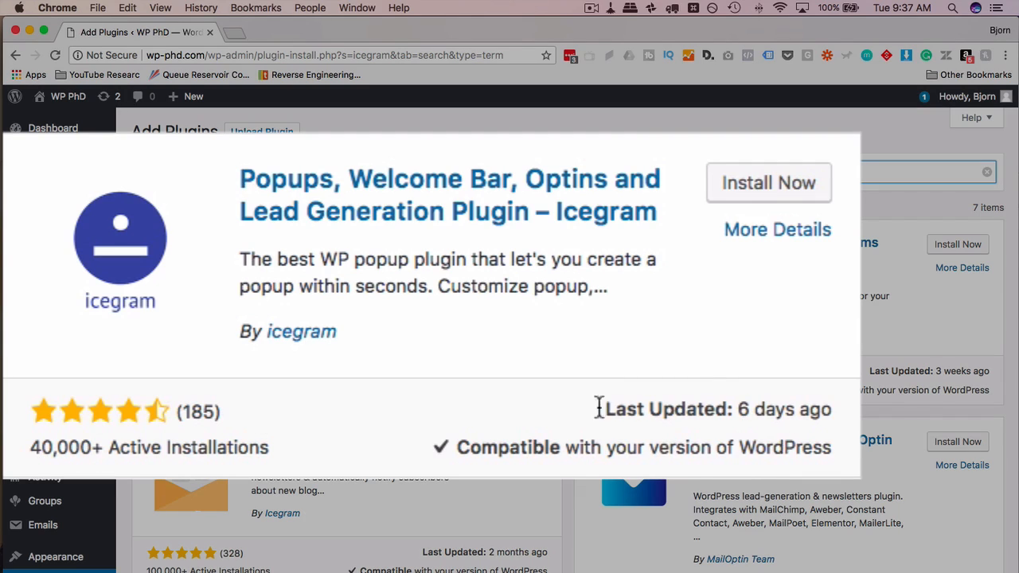
pyautogui.moveTo(707, 360)
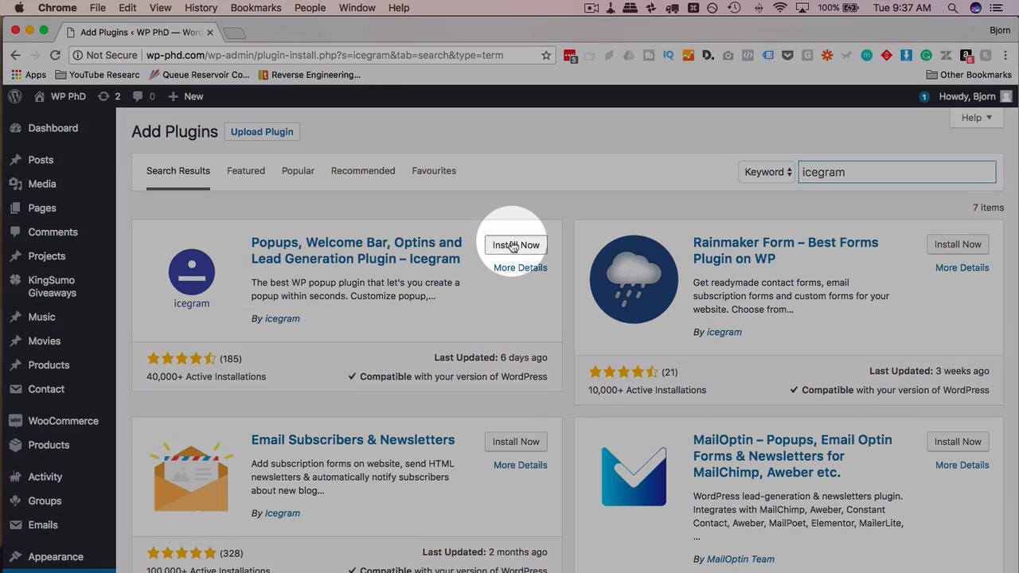
# Step: Install and activate the Icegram plugin, landing on its welcome page
pyautogui.click(516, 246)
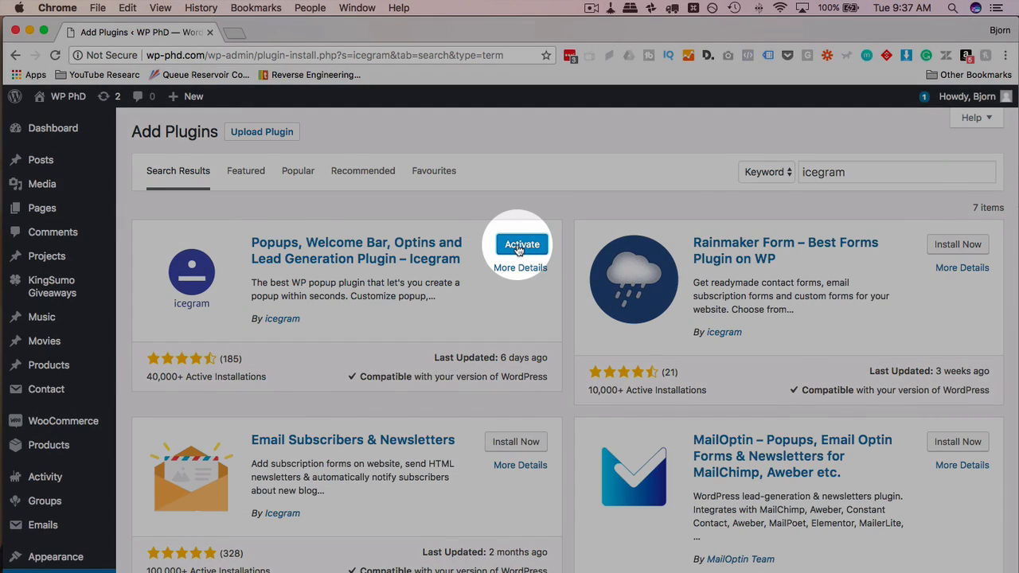
pyautogui.click(522, 246)
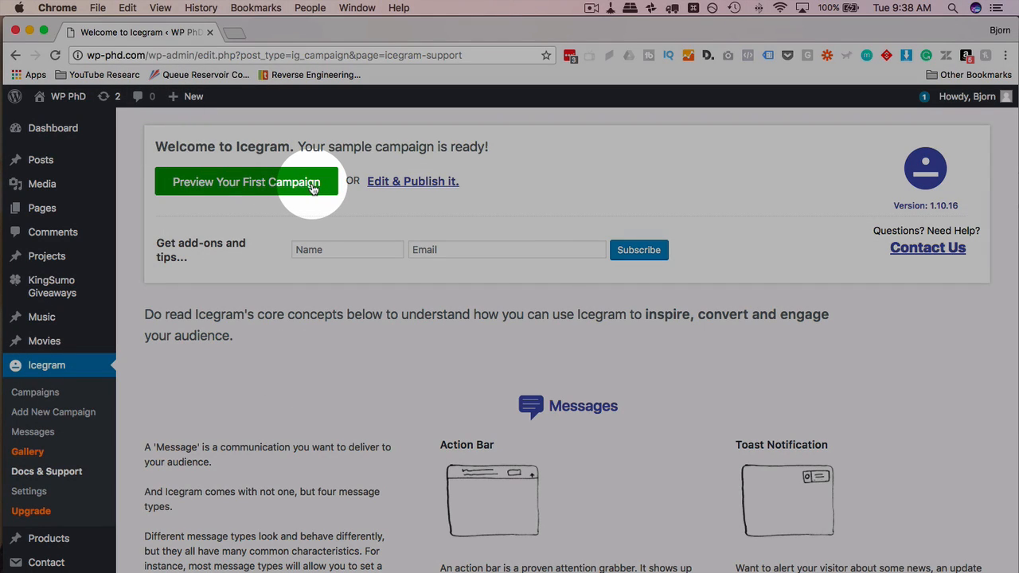
pyautogui.scroll(-3)
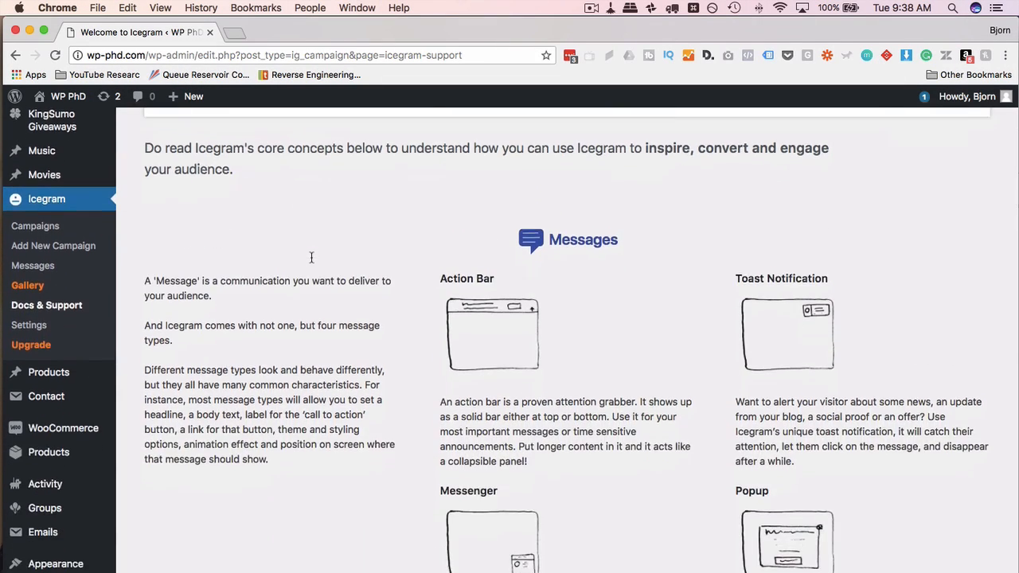
pyautogui.scroll(-3)
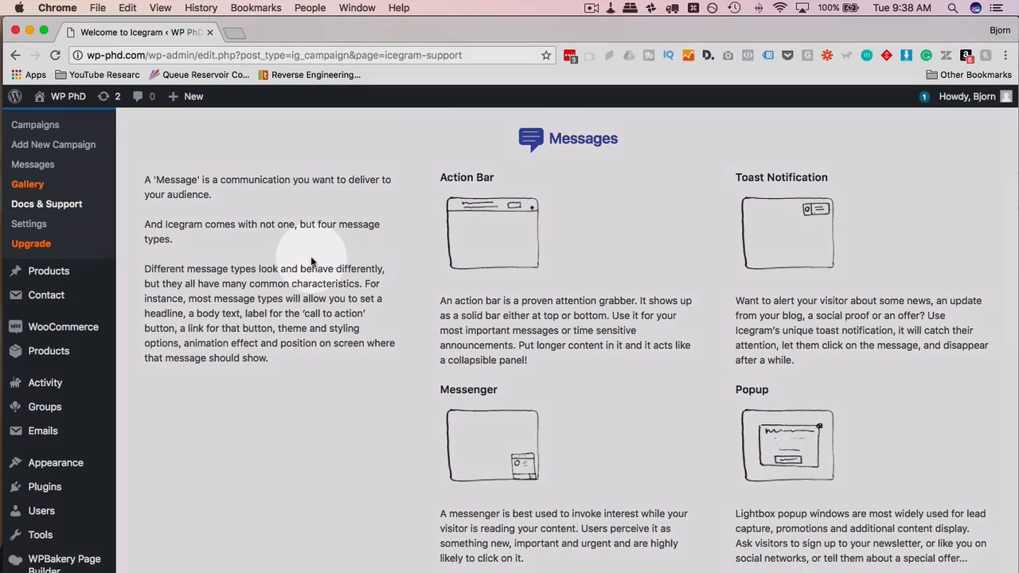
pyautogui.moveTo(478, 179)
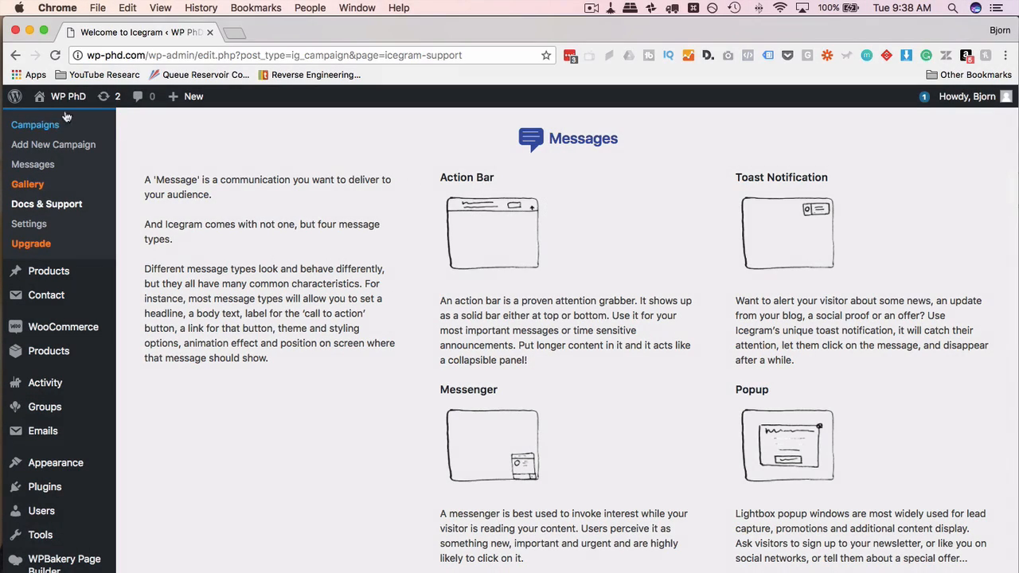
pyautogui.moveTo(911, 215)
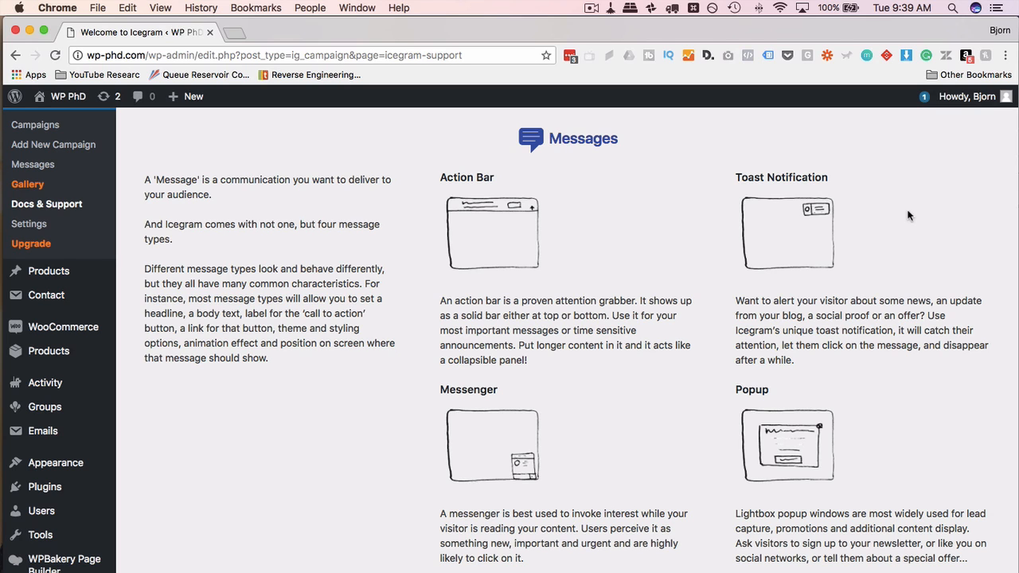
pyautogui.moveTo(809, 221)
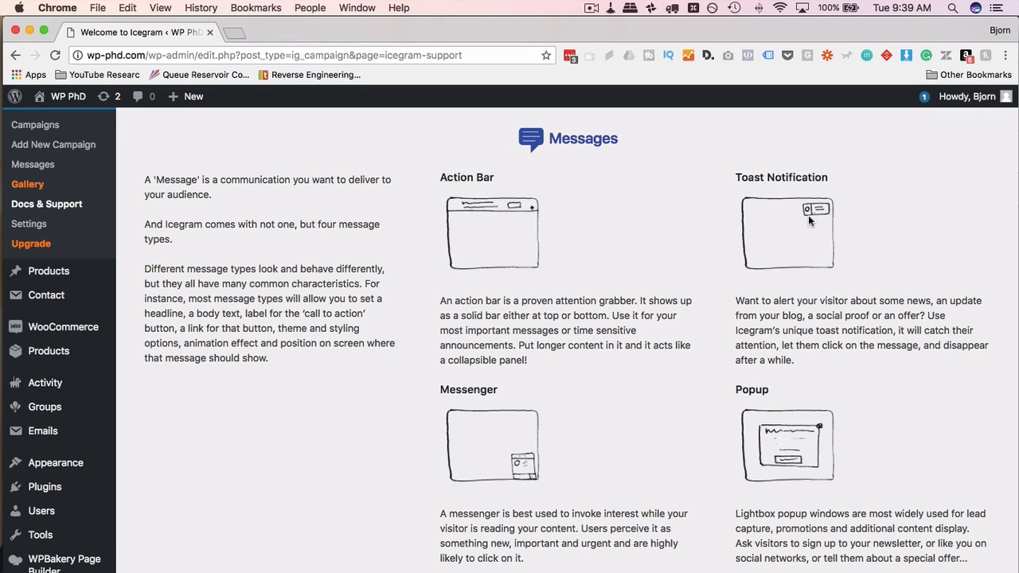
pyautogui.moveTo(809, 223)
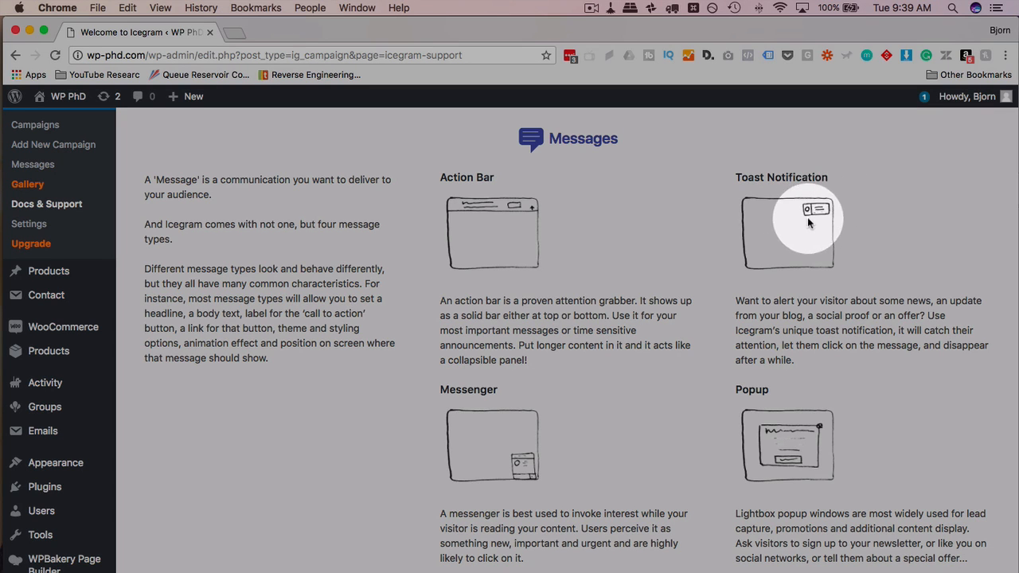
pyautogui.moveTo(824, 213)
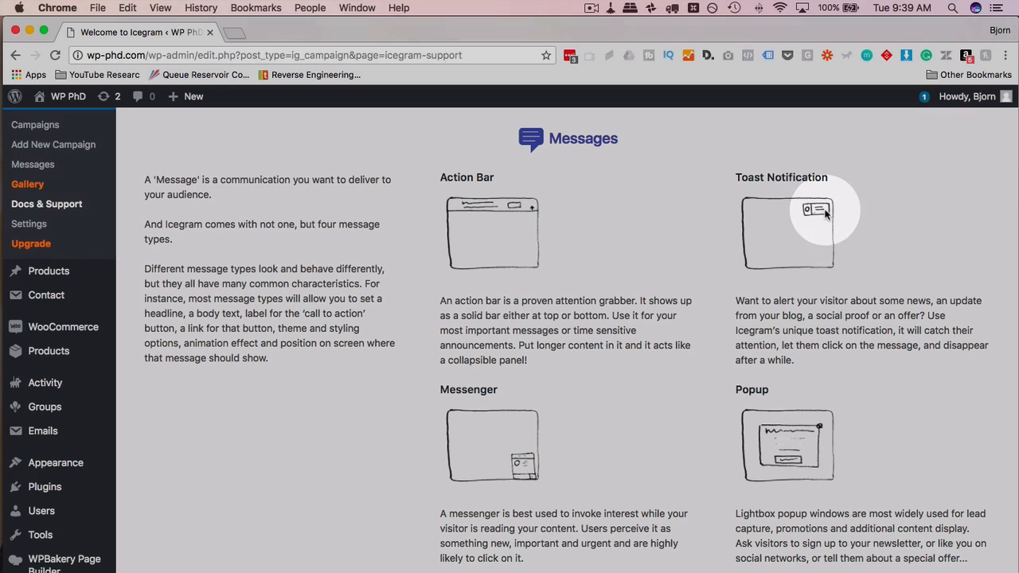
pyautogui.moveTo(825, 211)
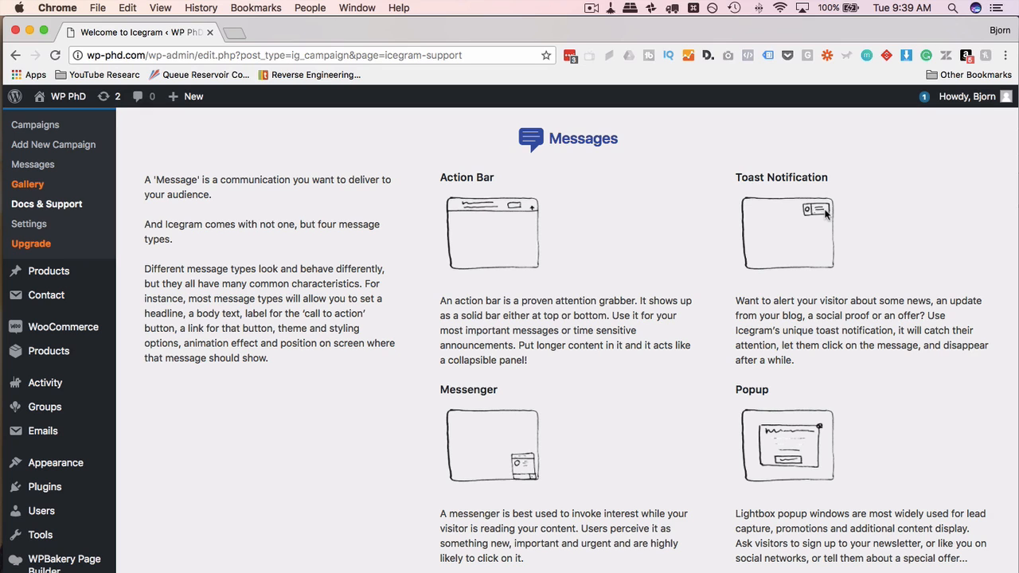
pyautogui.moveTo(835, 215)
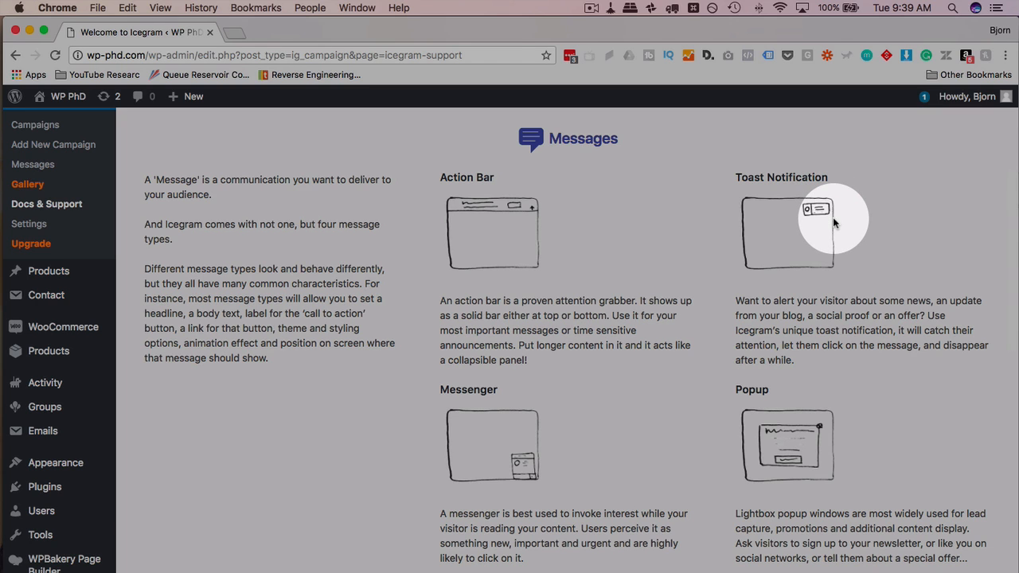
pyautogui.moveTo(834, 221)
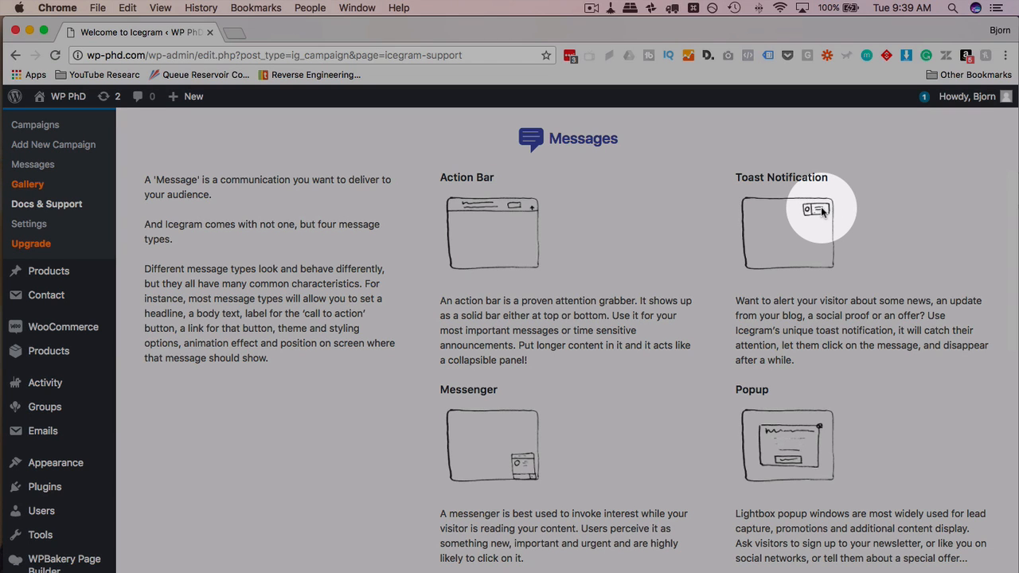
pyautogui.scroll(-3)
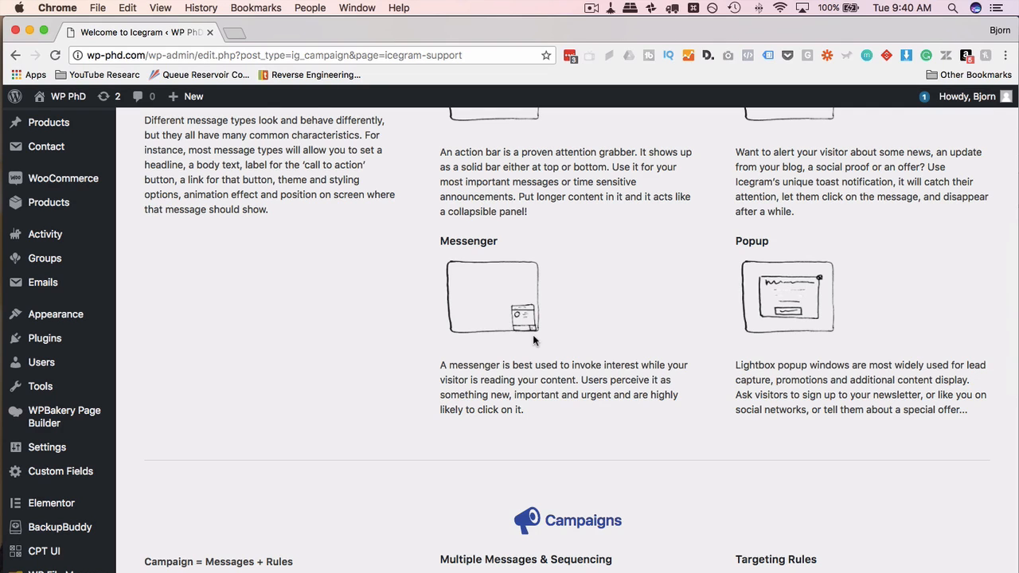
pyautogui.moveTo(834, 301)
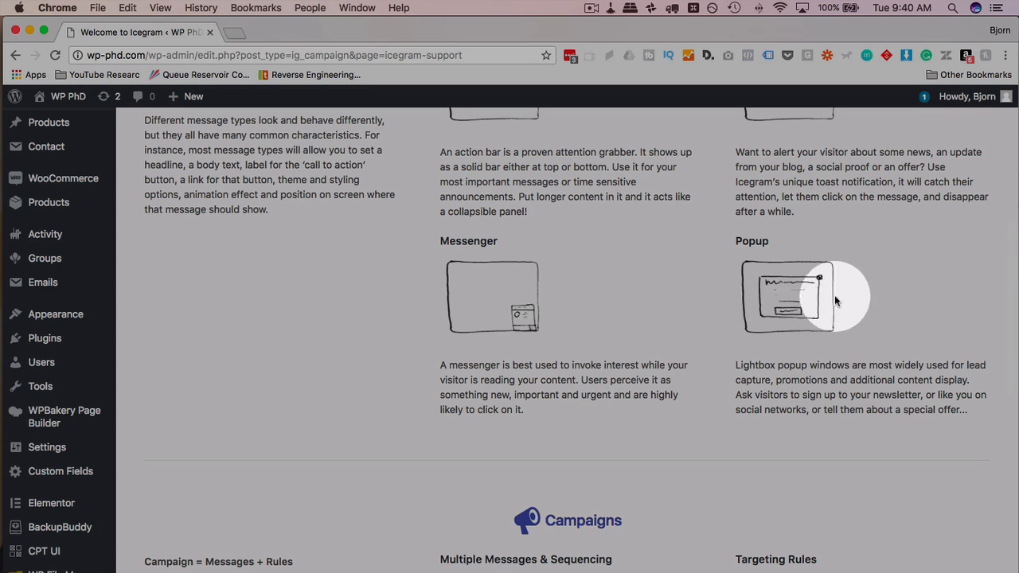
pyautogui.moveTo(837, 297)
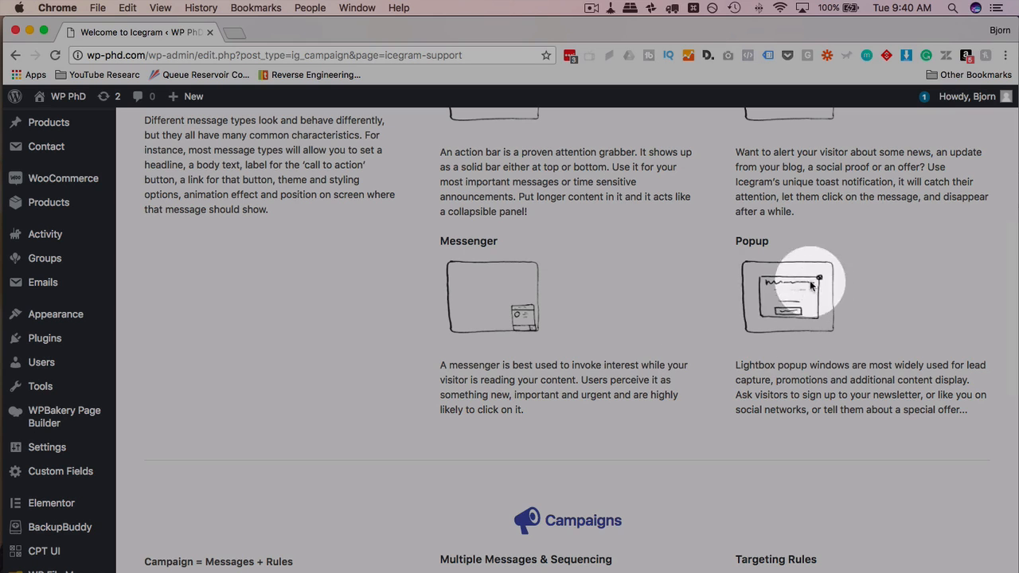
pyautogui.scroll(-3)
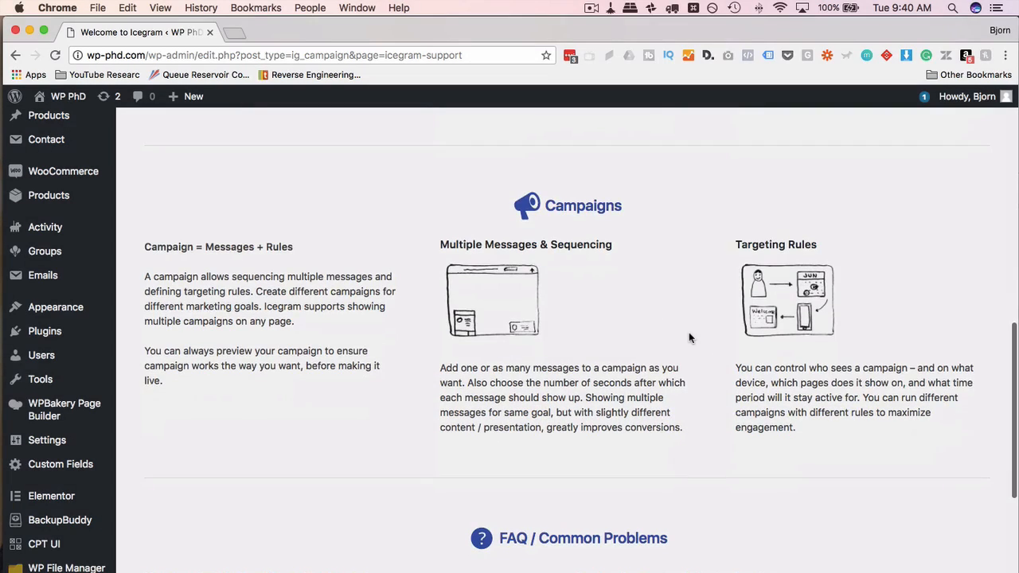
pyautogui.moveTo(599, 360)
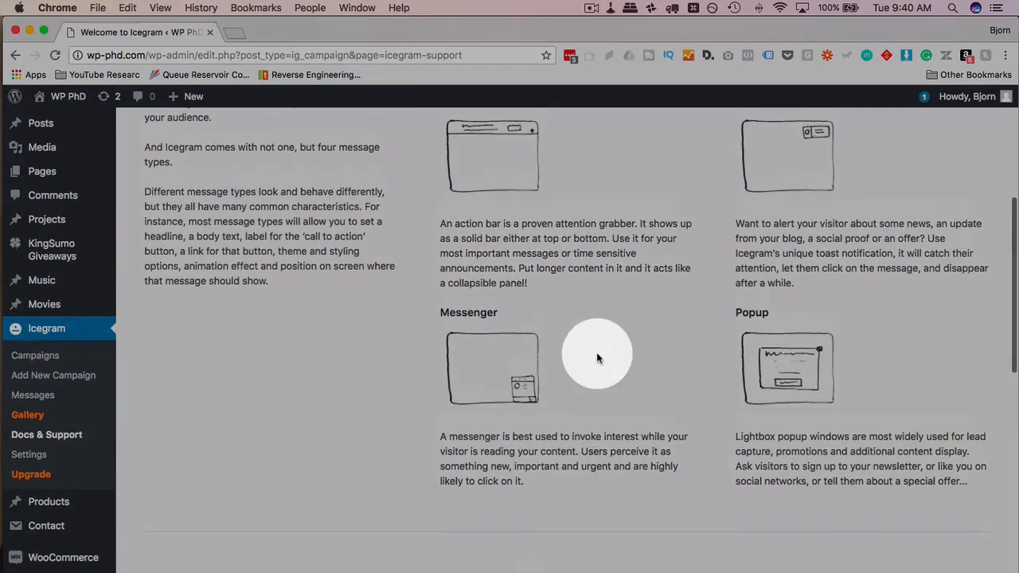
pyautogui.scroll(-3)
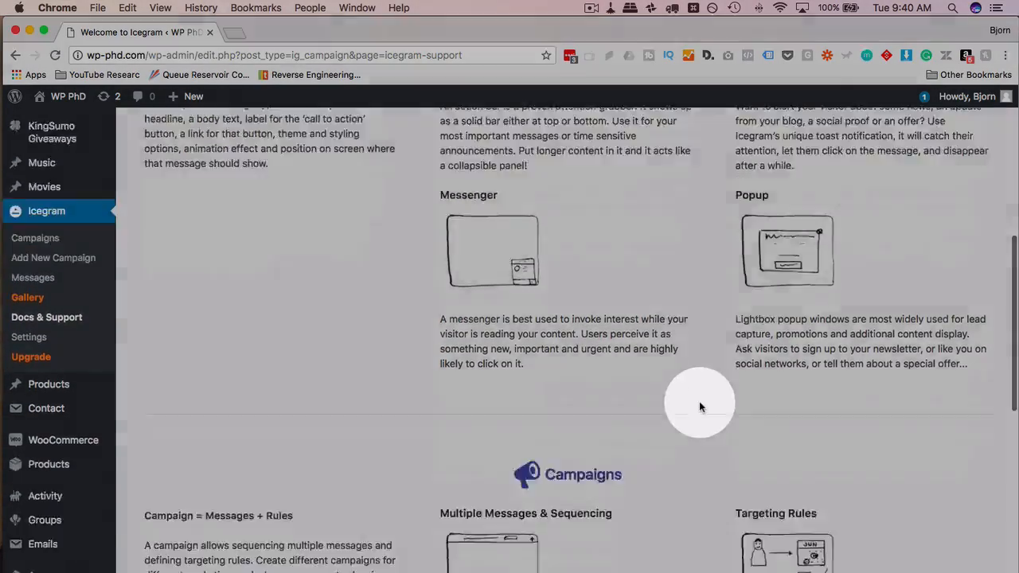
pyautogui.scroll(-3)
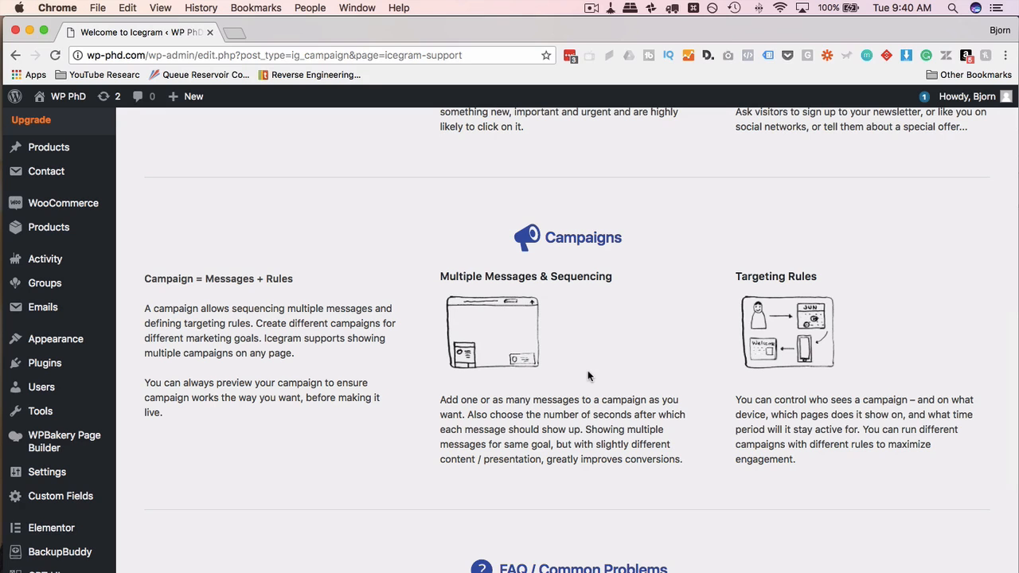
pyautogui.moveTo(746, 360)
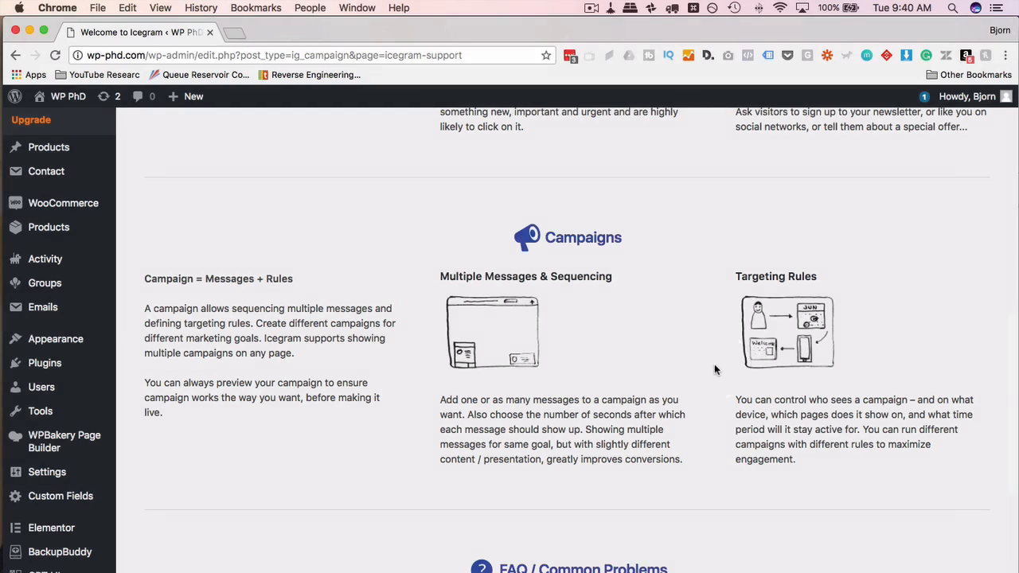
pyautogui.scroll(-3)
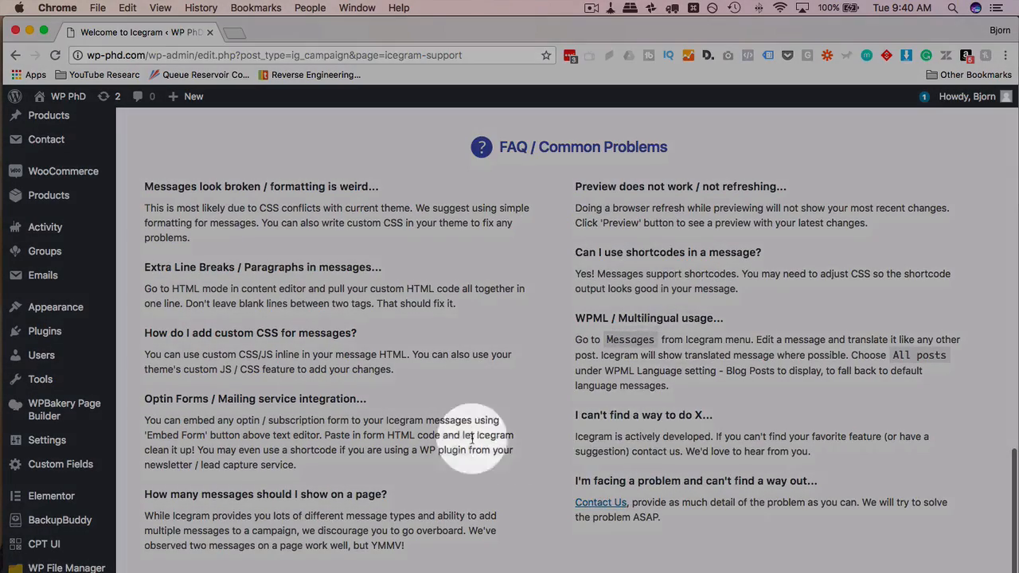
pyautogui.moveTo(524, 437)
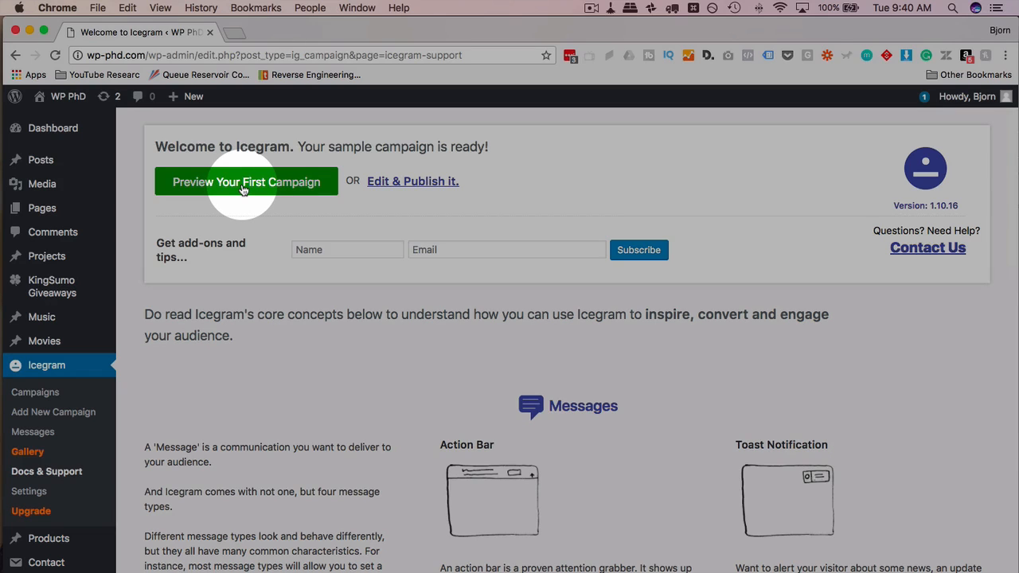
# Step: Preview the sample campaign live, close its popup and return to the Icegram welcome page
pyautogui.click(246, 181)
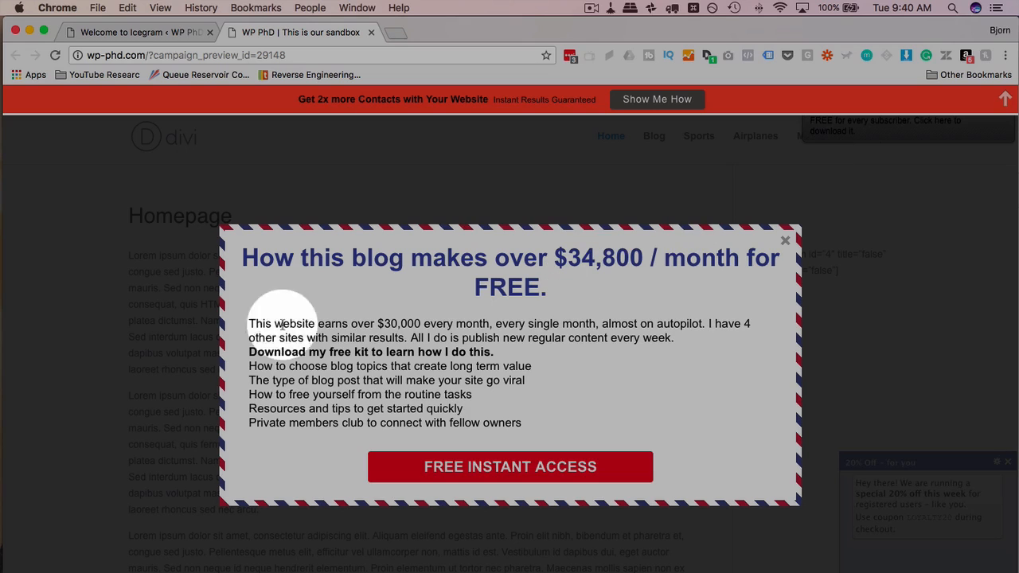
pyautogui.moveTo(700, 437)
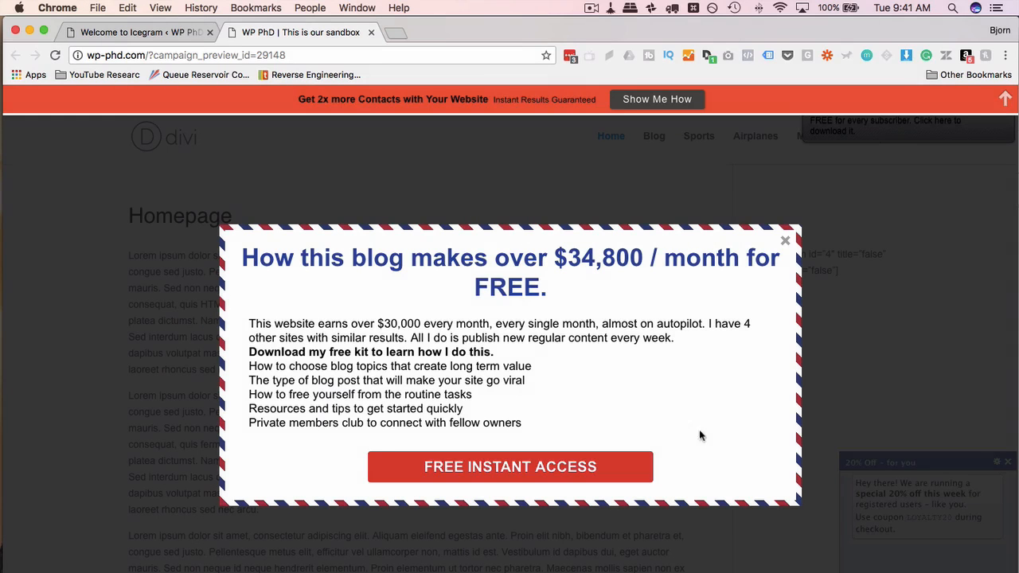
pyautogui.moveTo(652, 396)
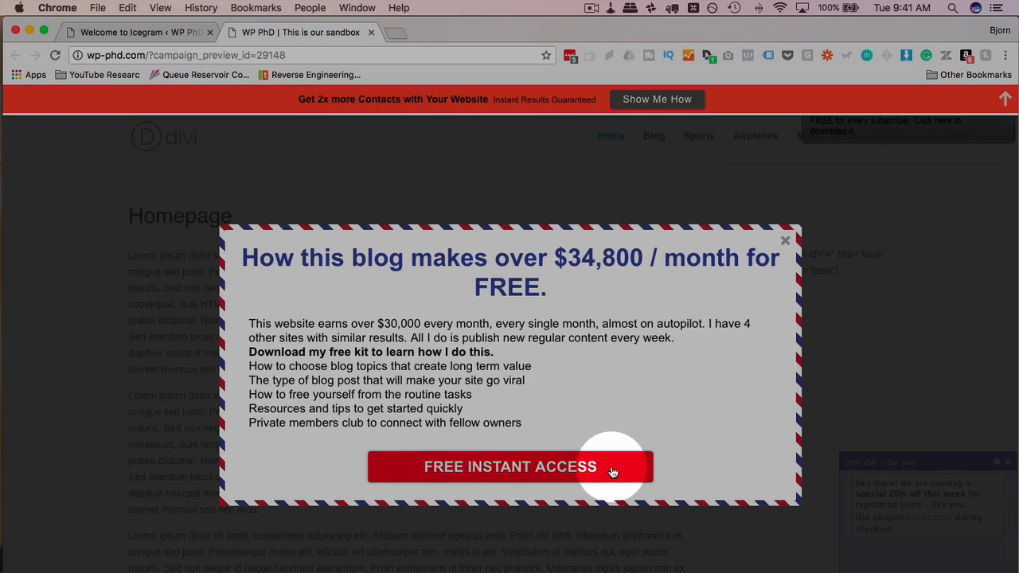
pyautogui.moveTo(783, 241)
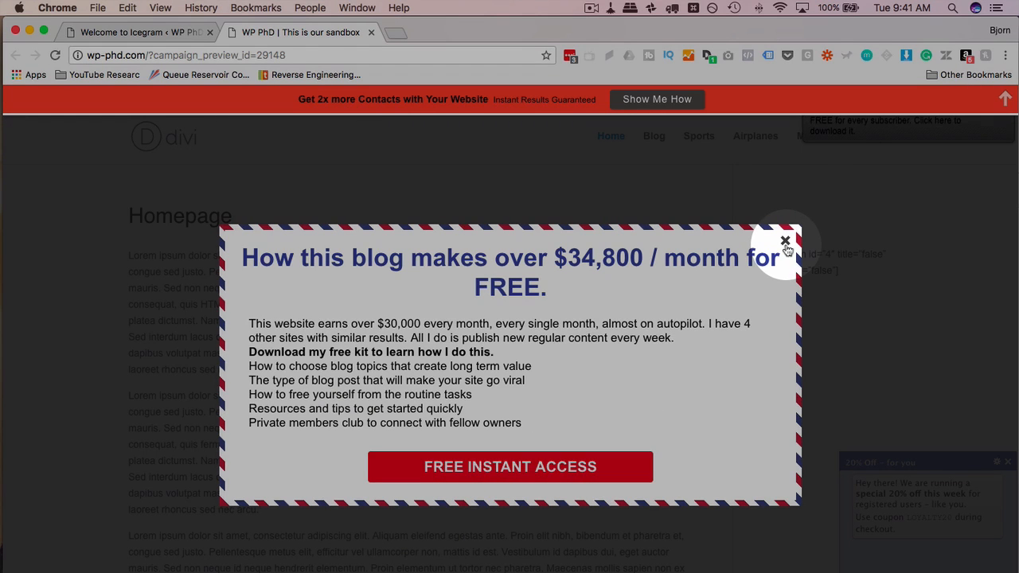
pyautogui.click(784, 241)
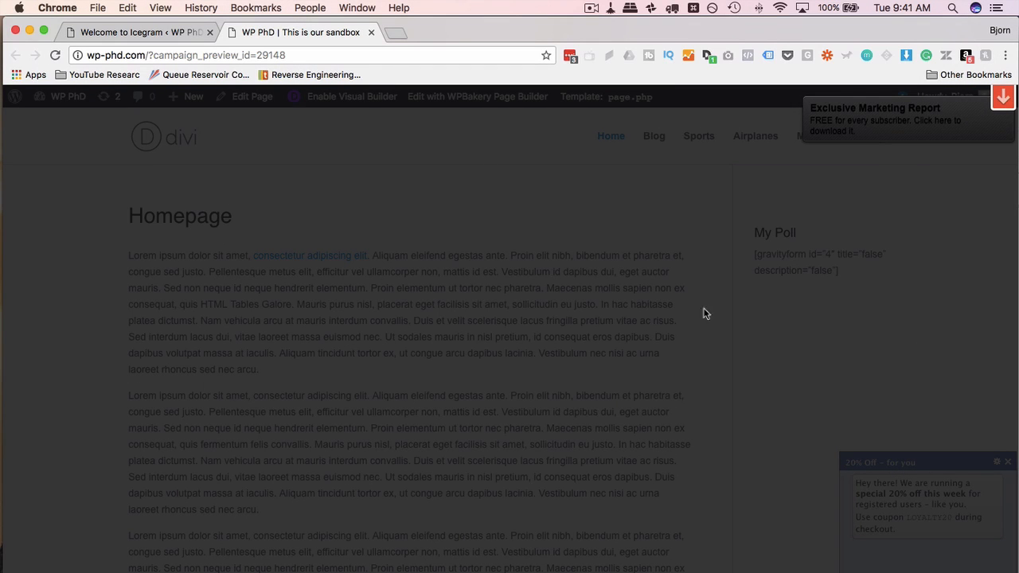
pyautogui.moveTo(932, 508)
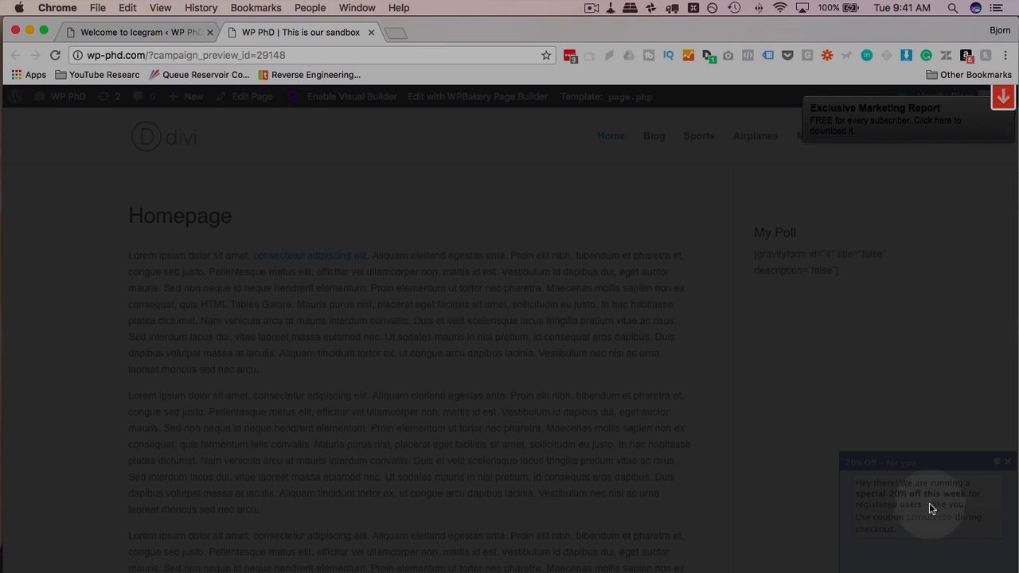
pyautogui.moveTo(755, 458)
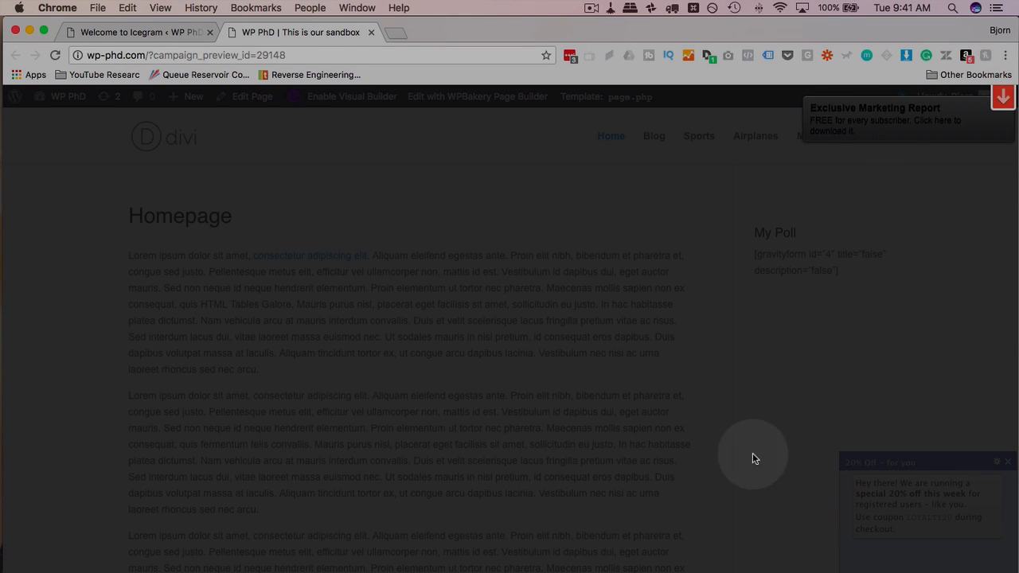
pyautogui.click(135, 32)
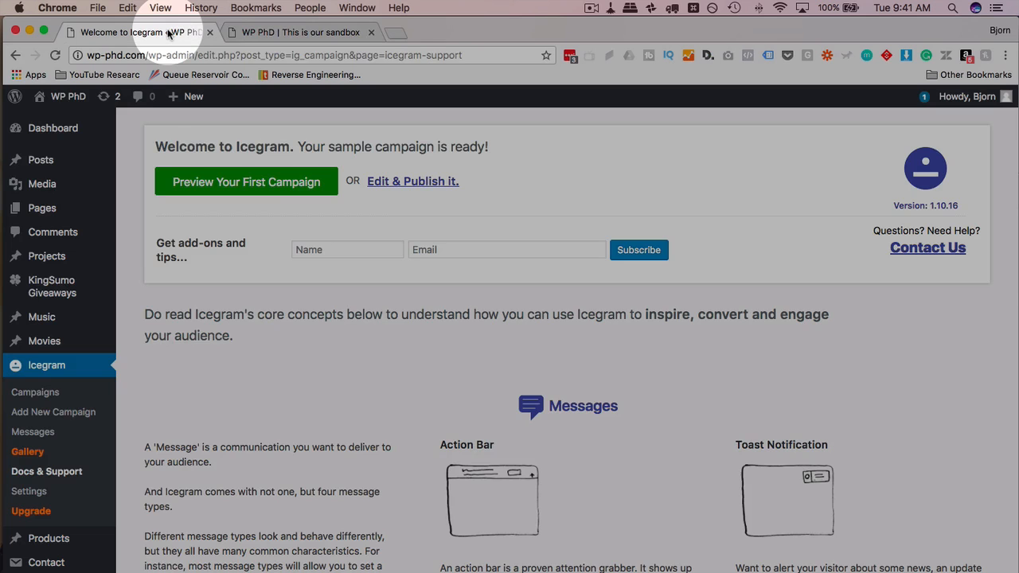
pyautogui.scroll(-3)
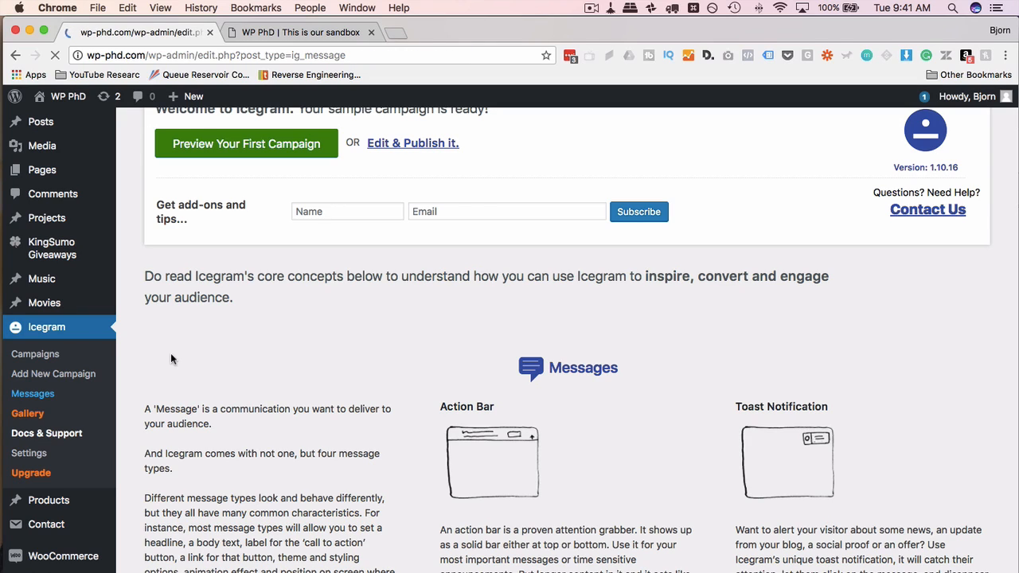
# Step: From the Icegram Messages list, open the 'Get 2x more Contacts with Your Website' action bar message for editing
pyautogui.click(32, 393)
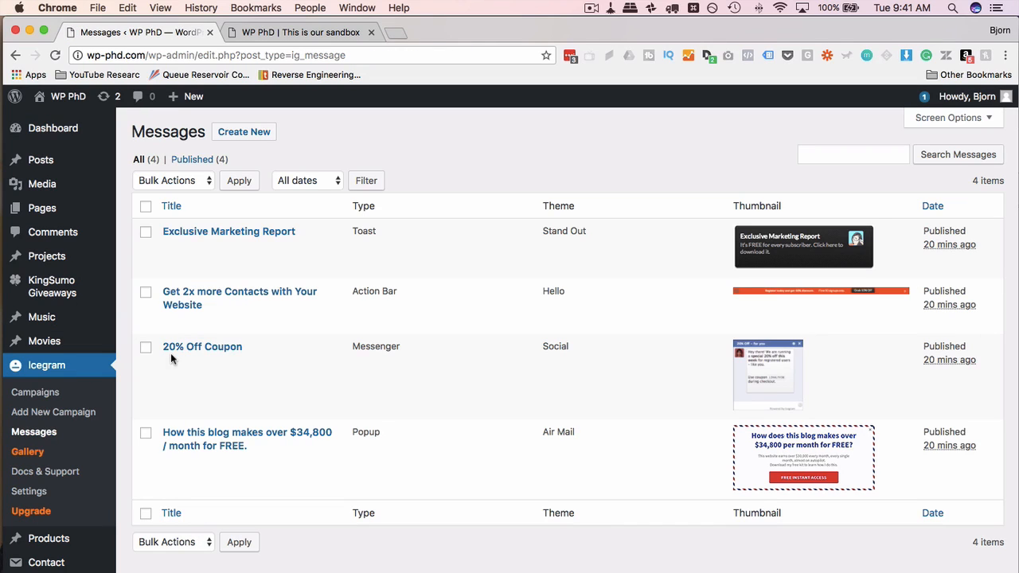
pyautogui.moveTo(207, 290)
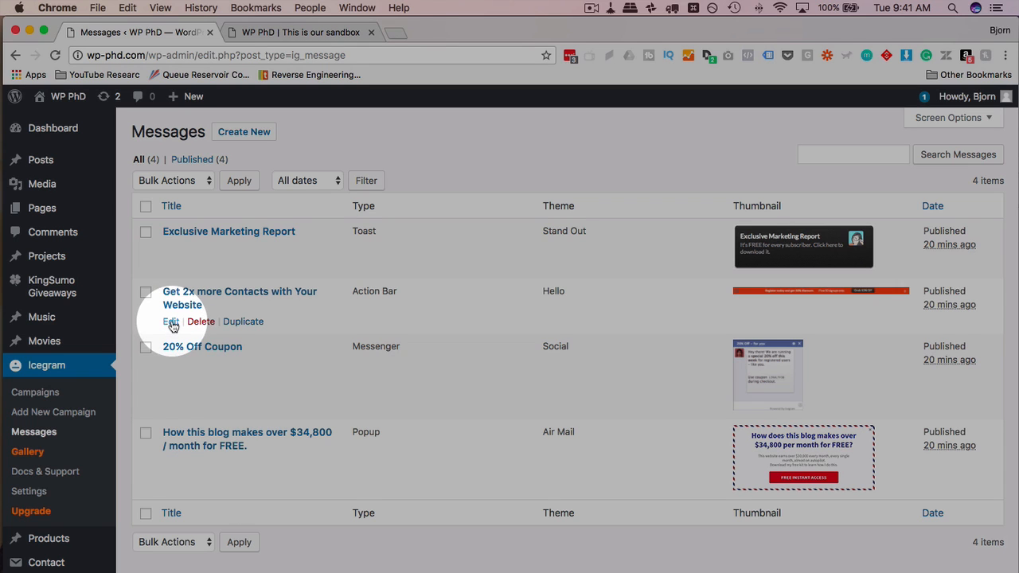
pyautogui.click(171, 322)
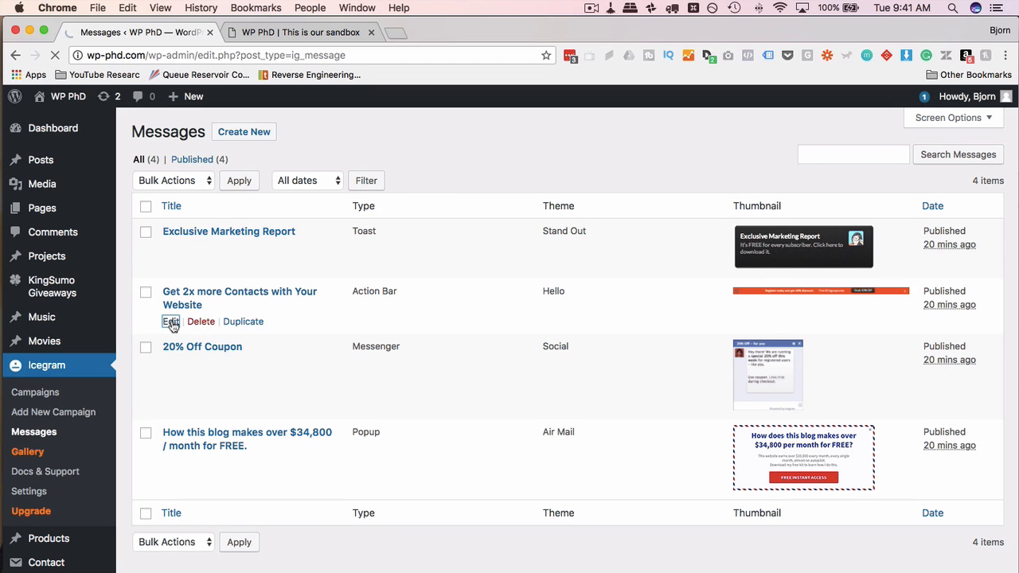
pyautogui.click(170, 321)
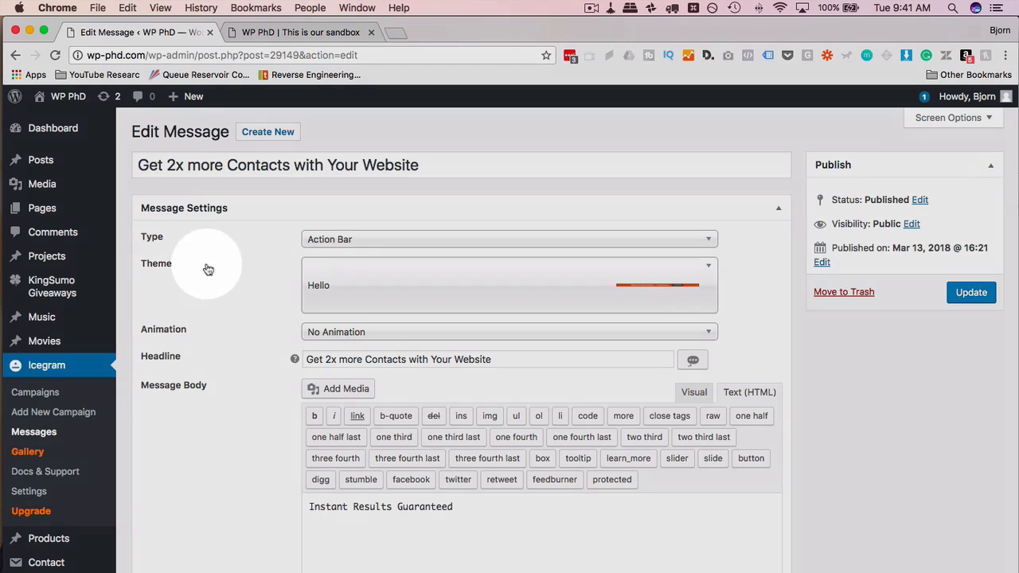
pyautogui.click(506, 239)
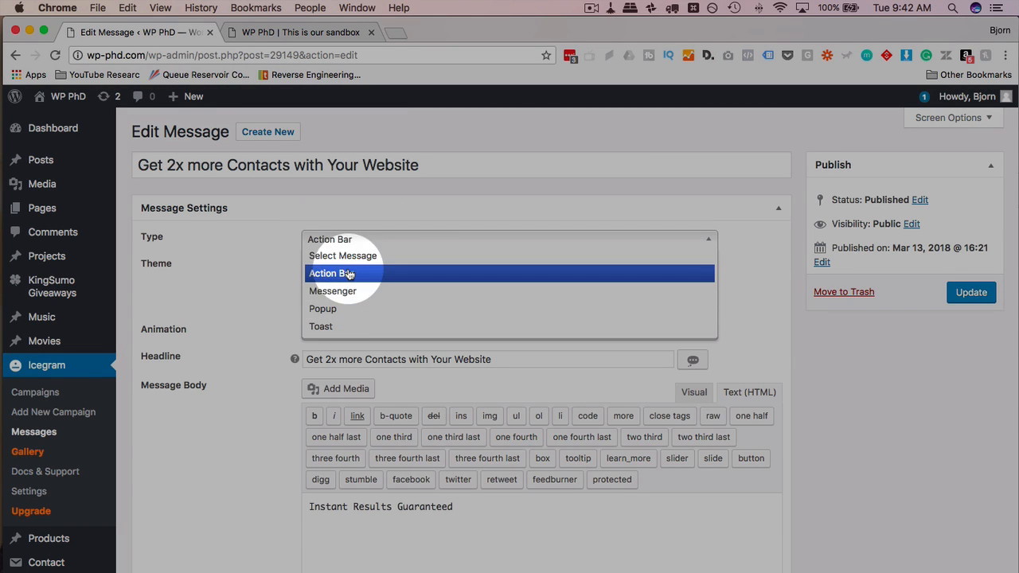
pyautogui.click(331, 274)
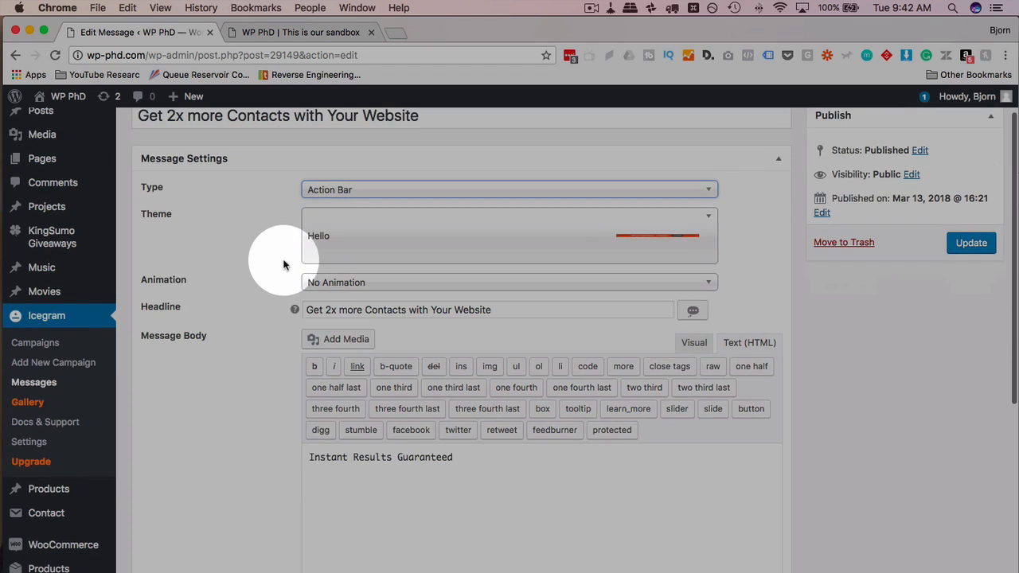
pyautogui.scroll(-3)
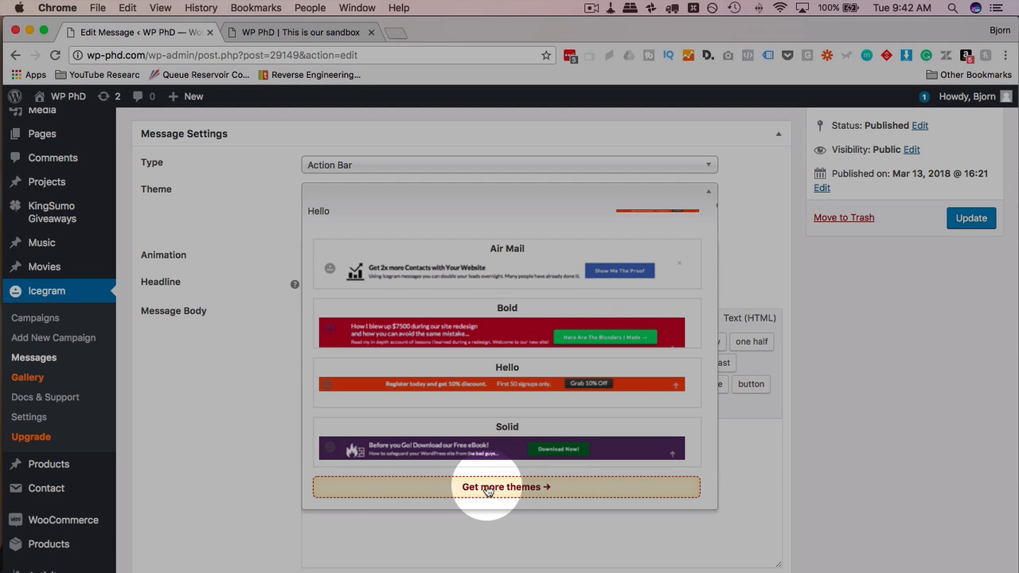
pyautogui.moveTo(243, 421)
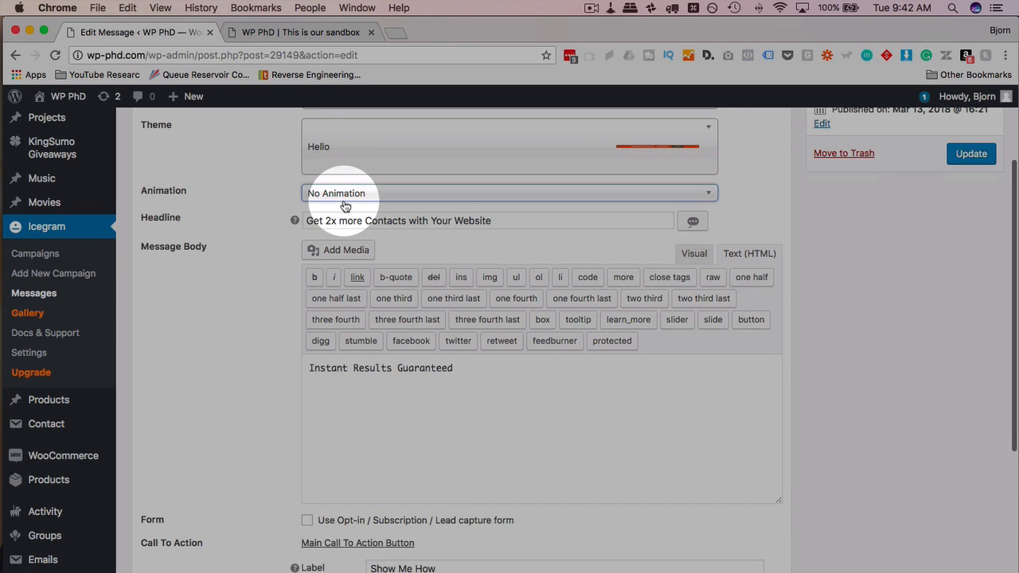
pyautogui.click(509, 192)
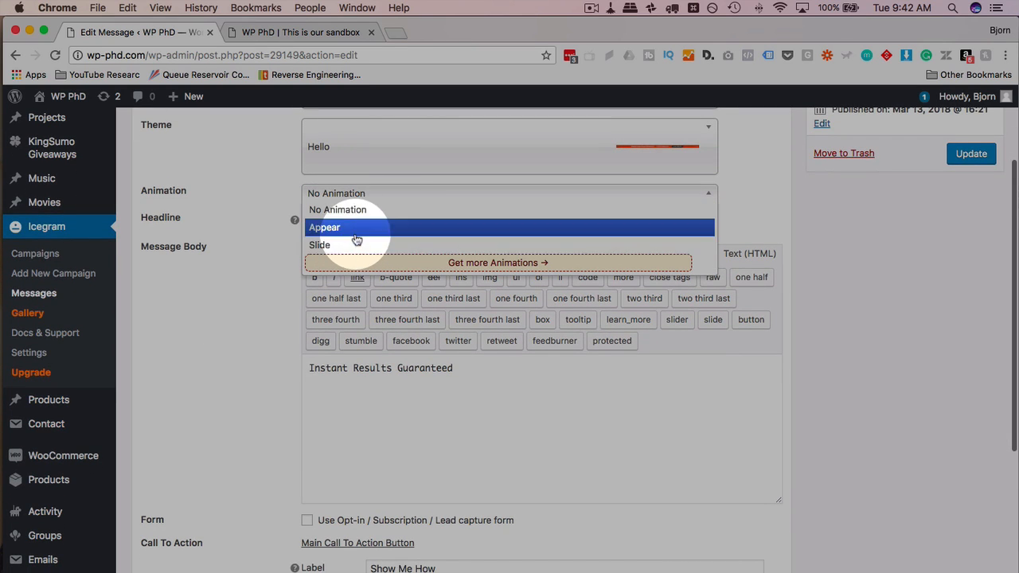
pyautogui.moveTo(271, 282)
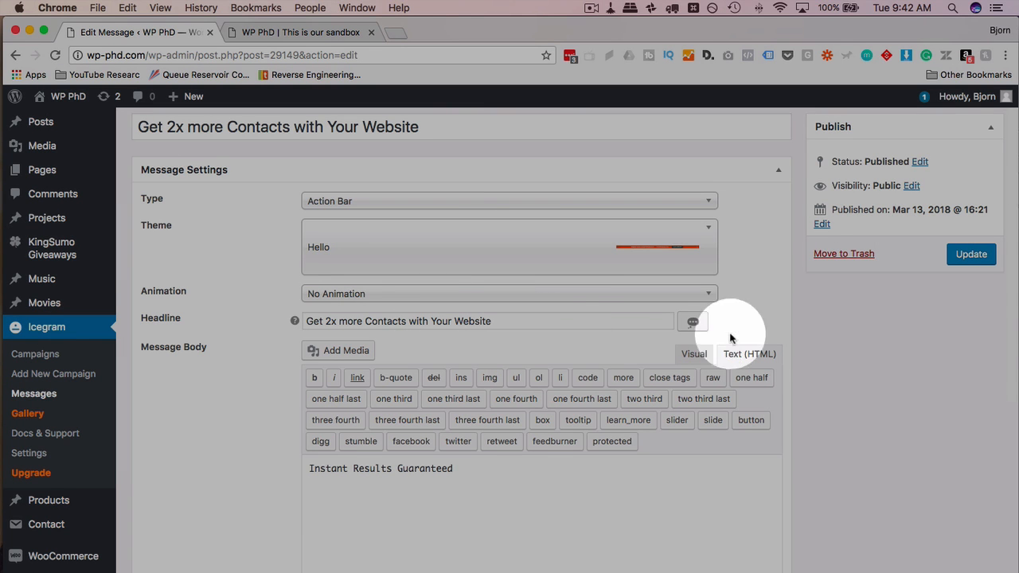
pyautogui.moveTo(692, 321)
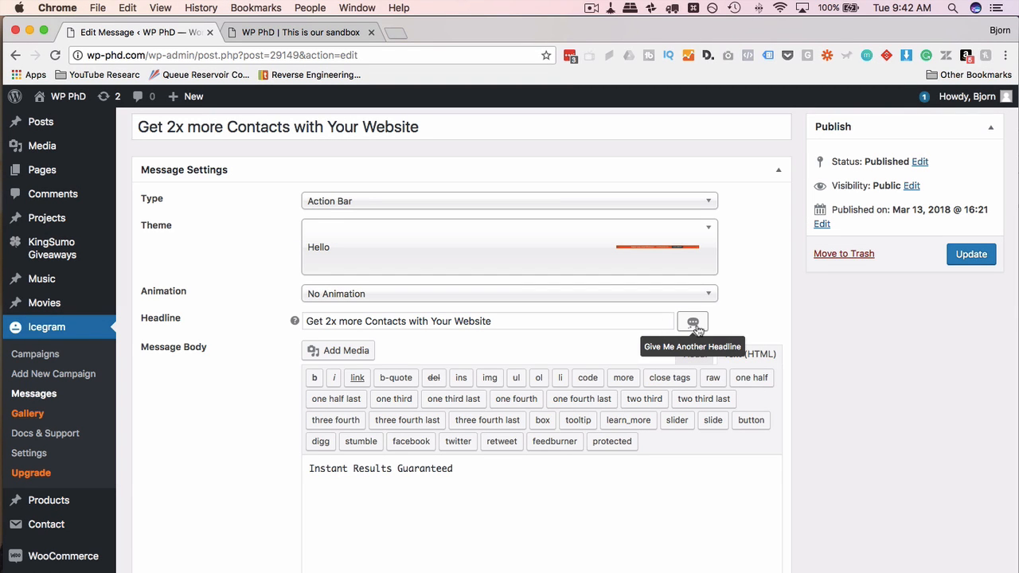
# Step: Regenerate the headline until it reads "How To ___ Even When Your Not ___"
pyautogui.click(693, 322)
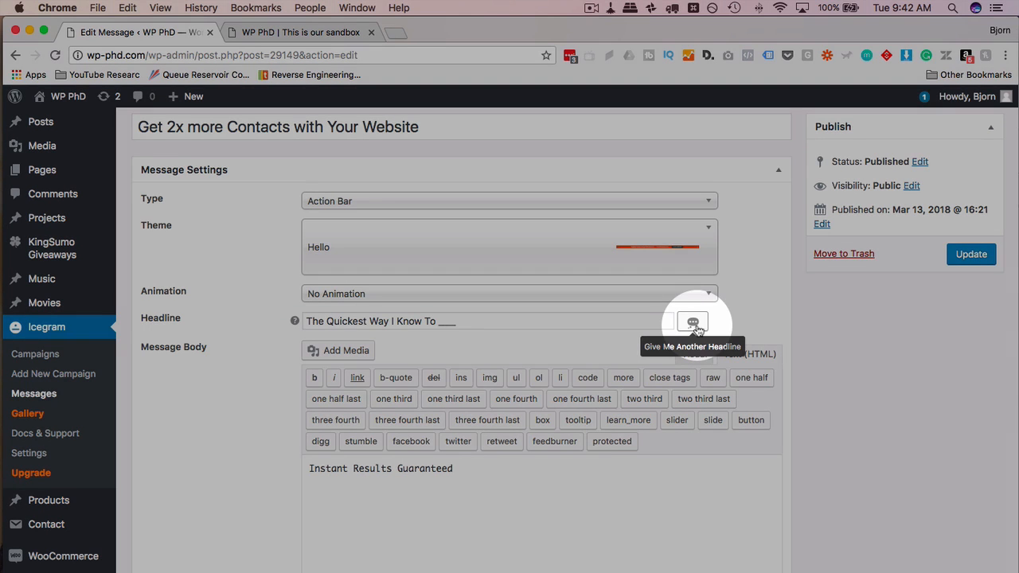
pyautogui.click(692, 321)
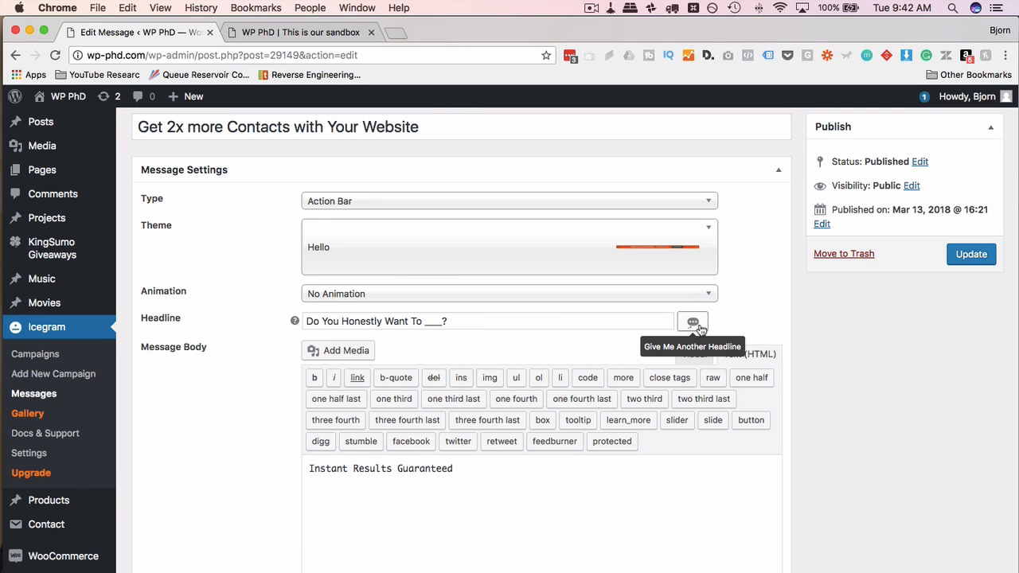
pyautogui.click(692, 322)
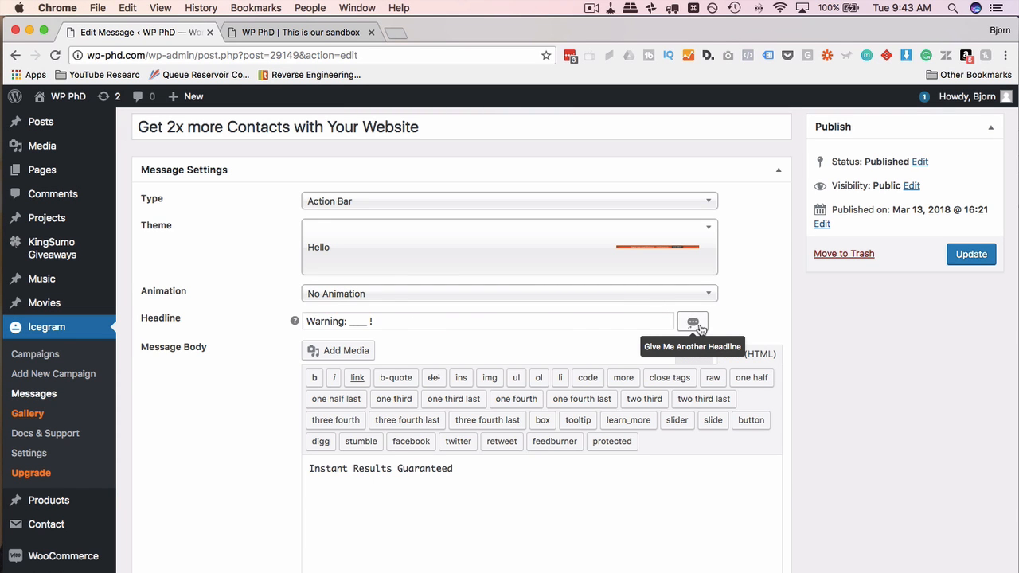
pyautogui.click(691, 322)
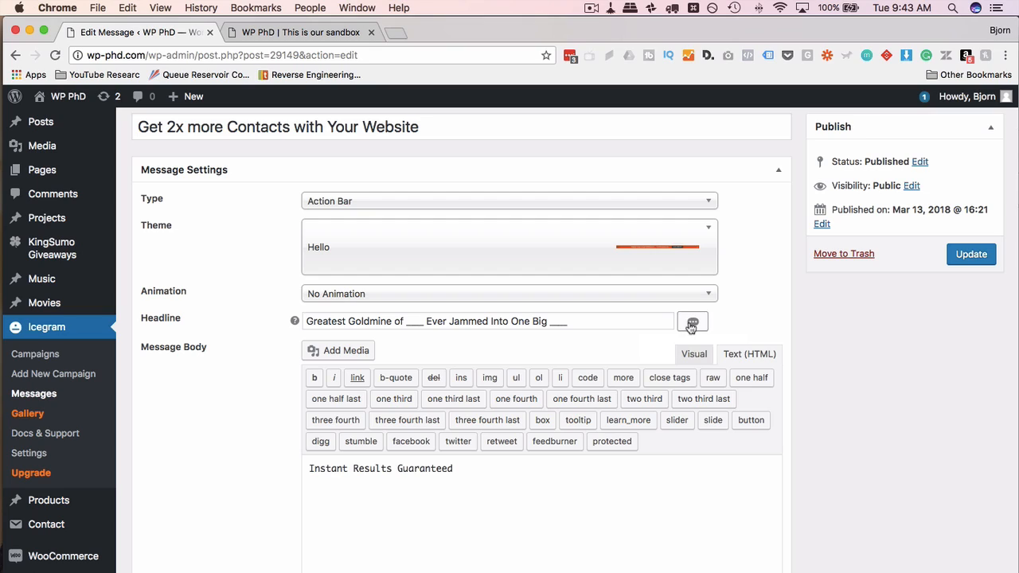
pyautogui.click(691, 322)
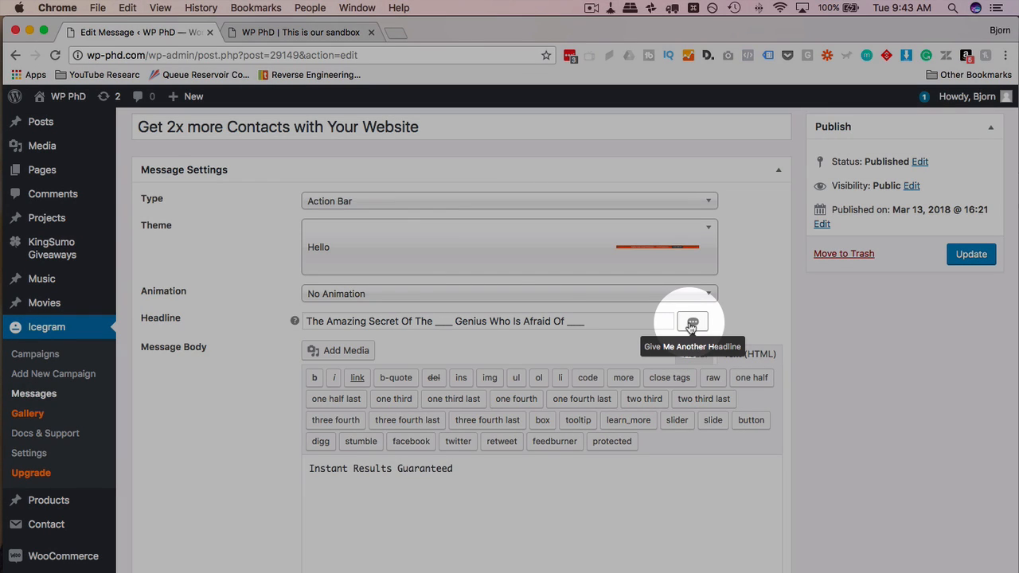
pyautogui.click(691, 322)
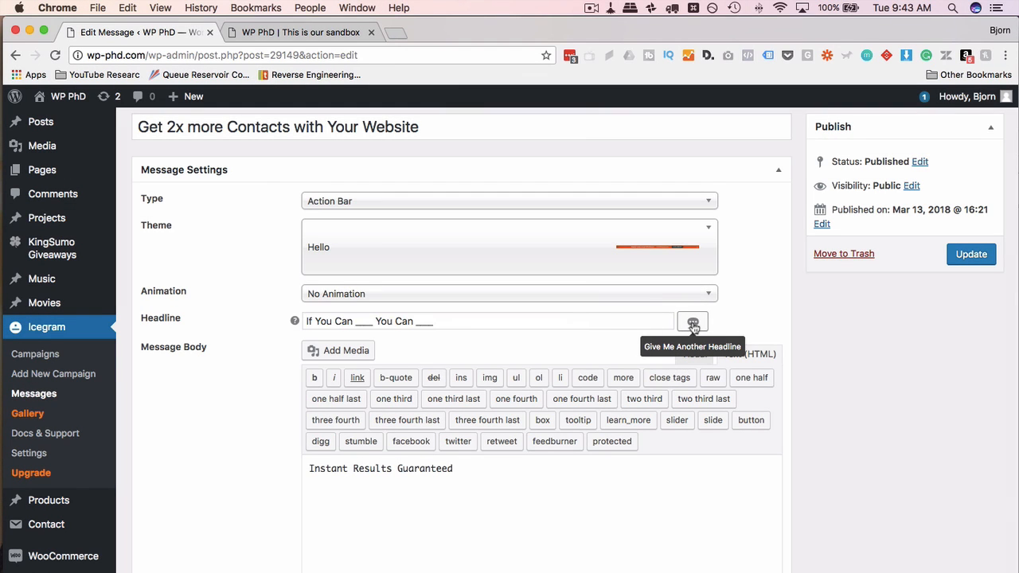
pyautogui.click(487, 321)
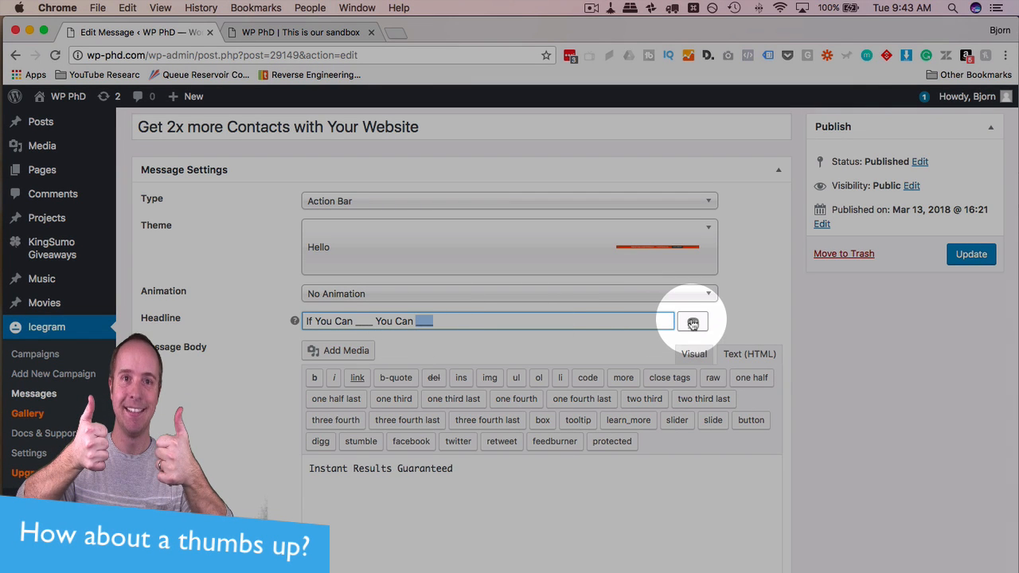
pyautogui.click(693, 322)
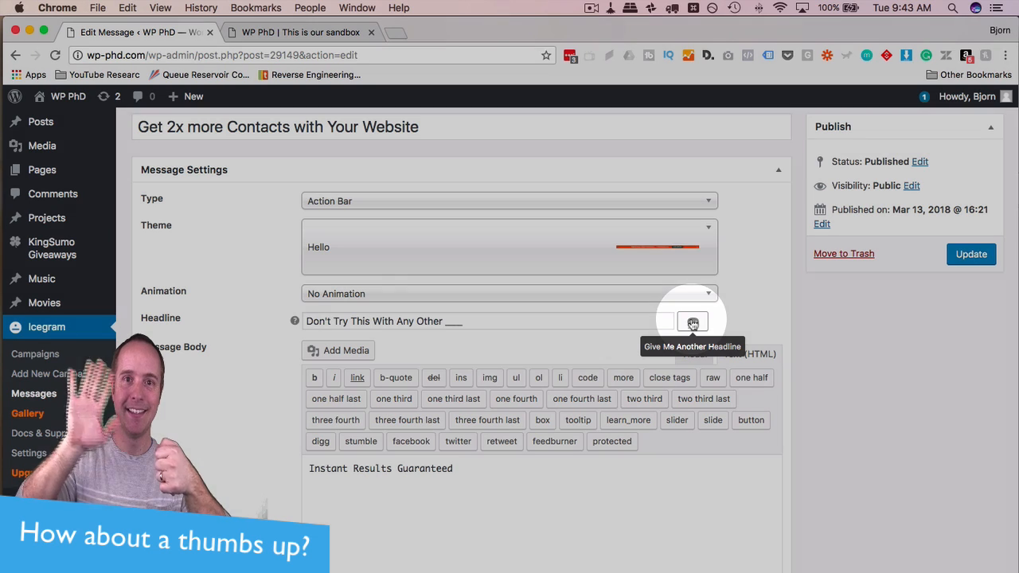
pyautogui.click(693, 322)
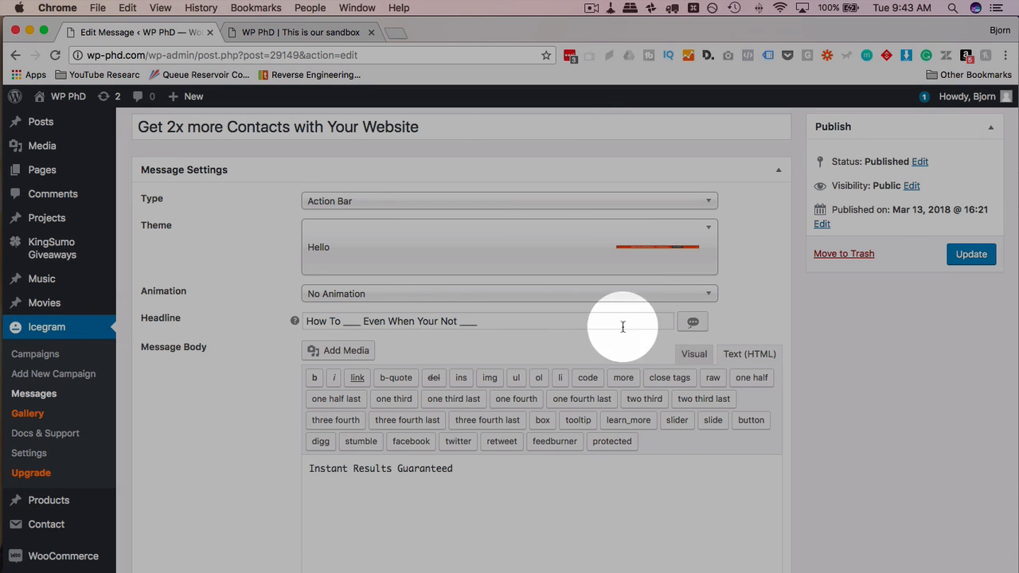
pyautogui.scroll(-3)
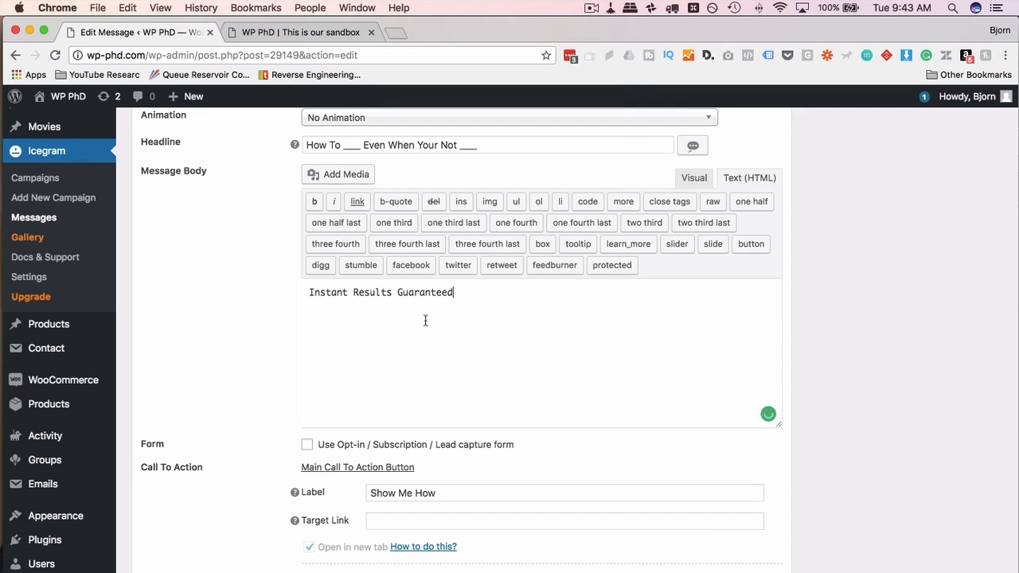
# Step: Set the call-to-action label to 'Show Me How' and leave the target link empty
pyautogui.scroll(-3)
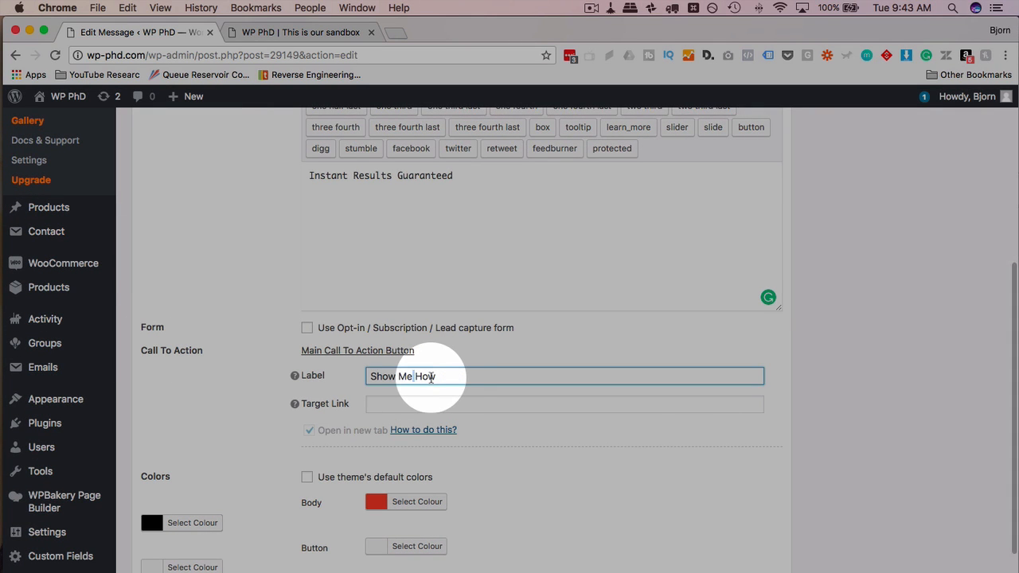
pyautogui.tripleClick(430, 375)
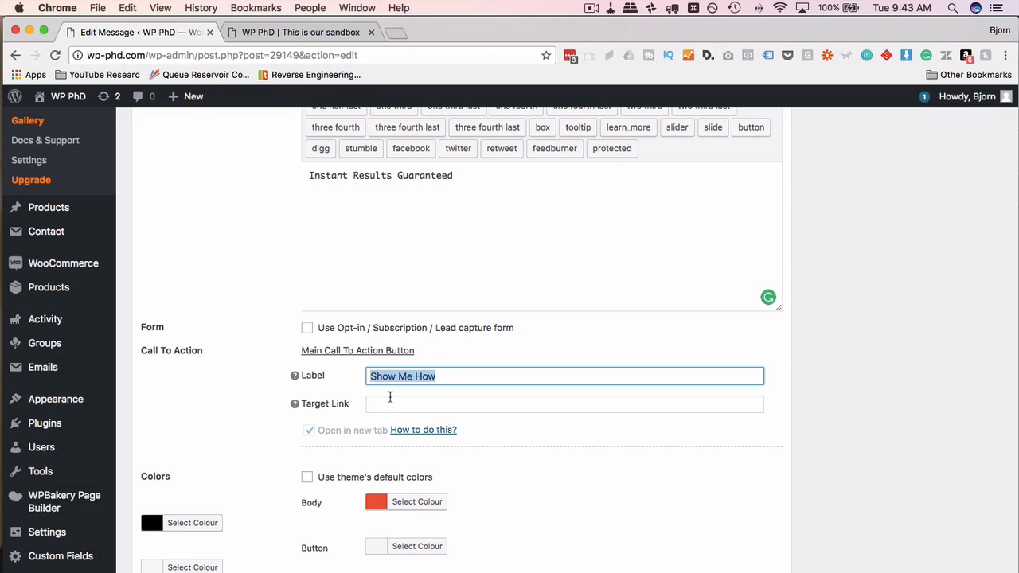
pyautogui.click(564, 405)
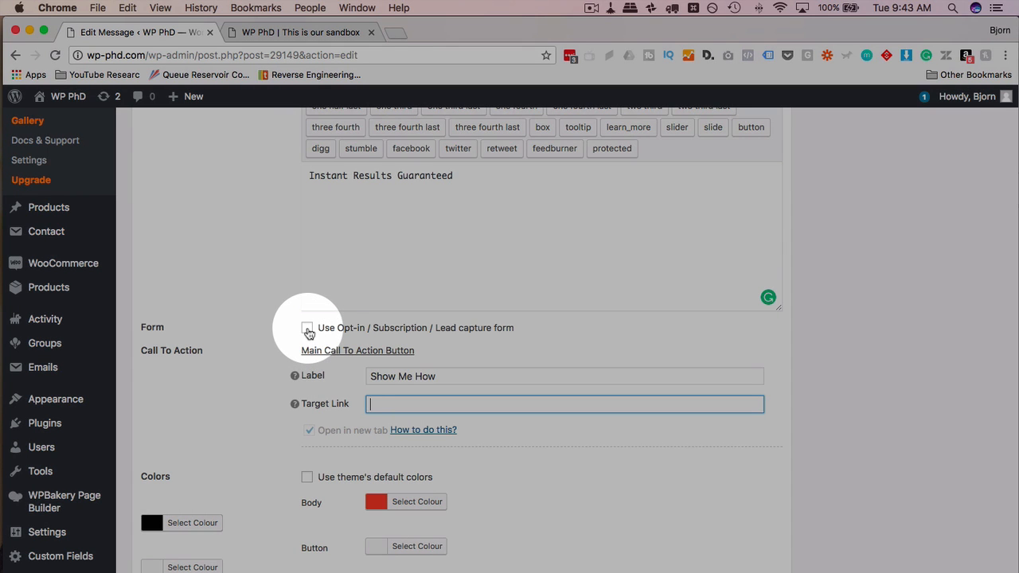
# Step: Enable the opt-in lead capture form and browse its style options
pyautogui.click(306, 328)
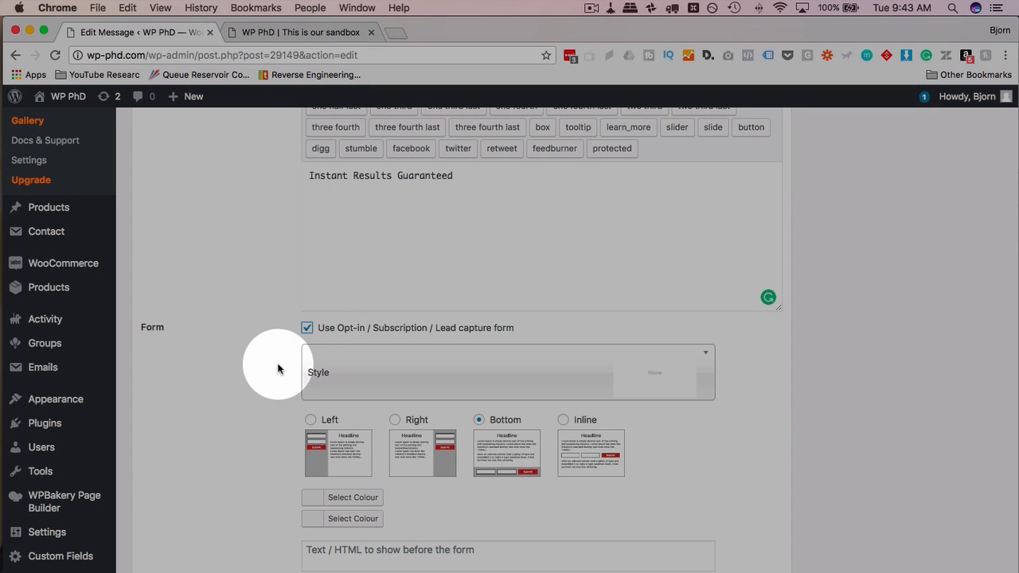
pyautogui.scroll(-3)
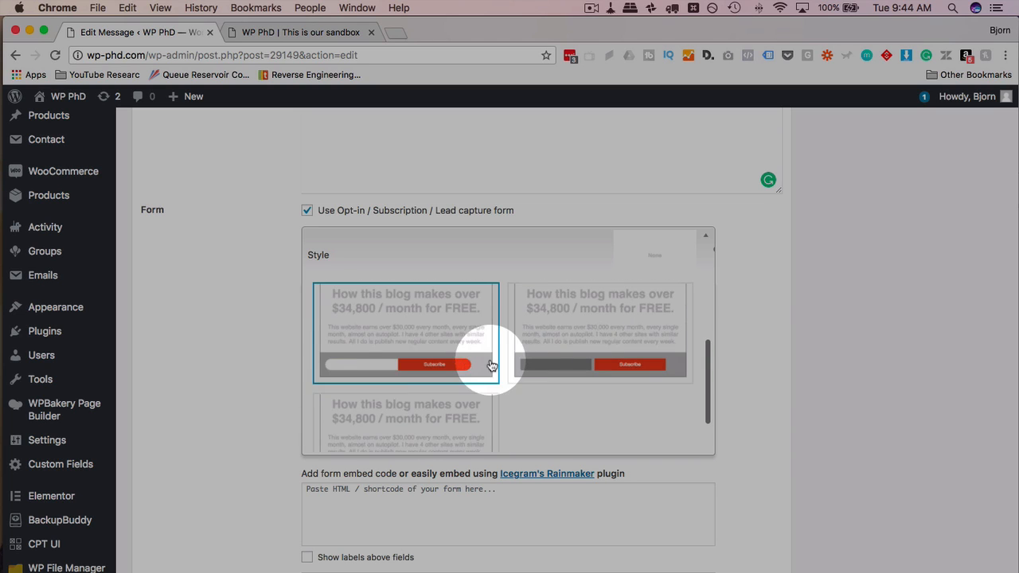
pyautogui.moveTo(488, 369)
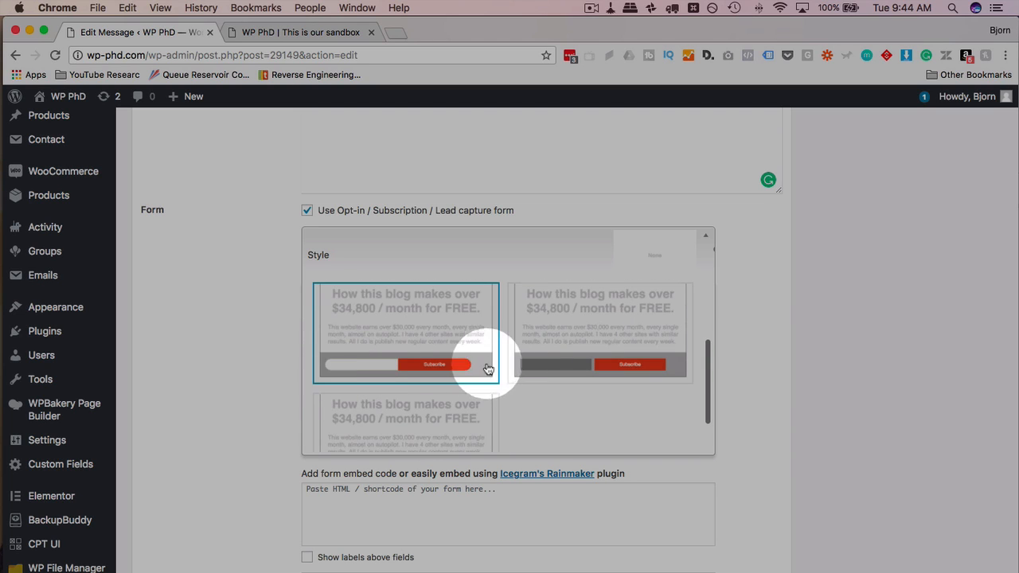
pyautogui.click(599, 333)
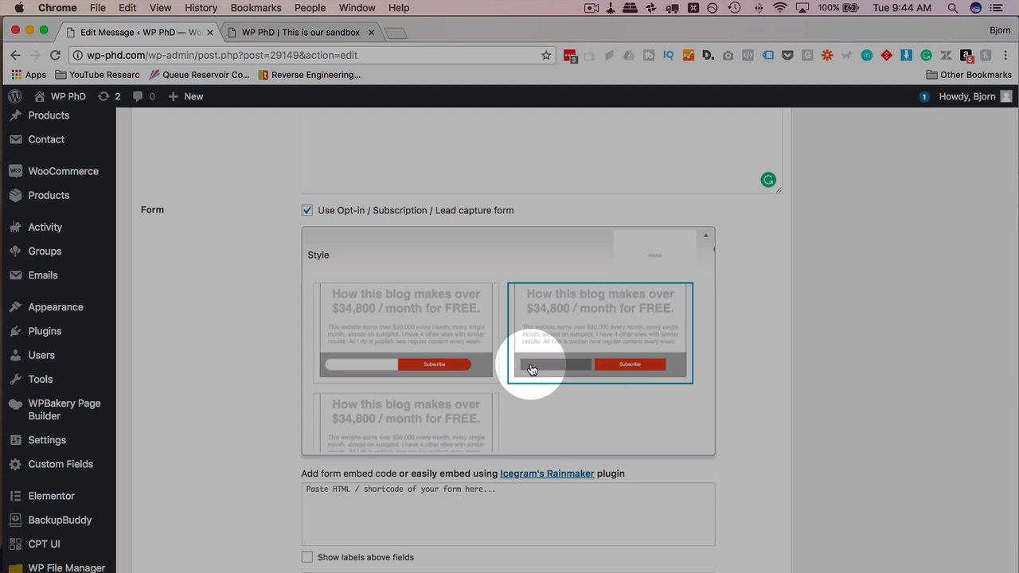
pyautogui.moveTo(676, 365)
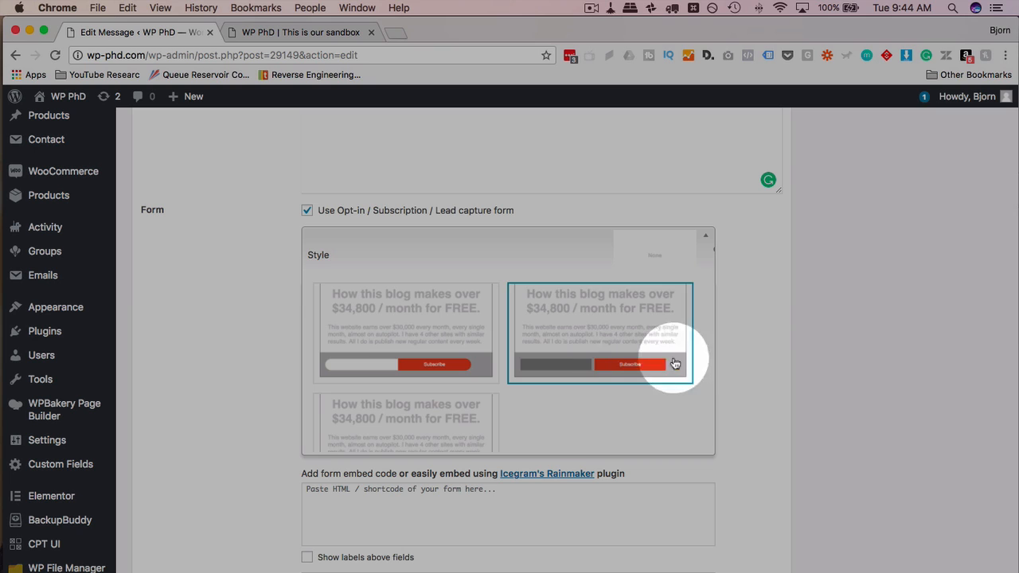
pyautogui.scroll(-3)
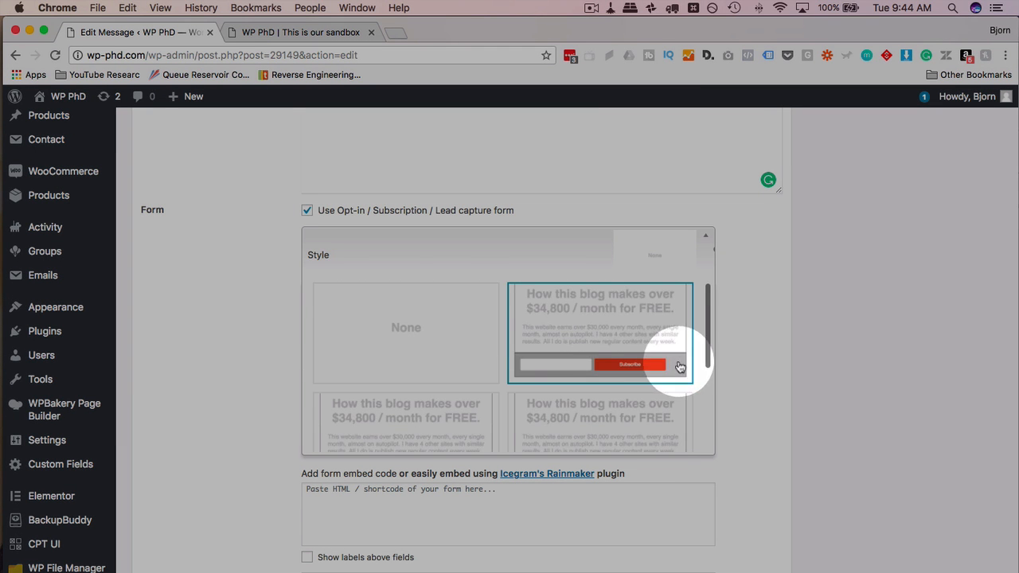
pyautogui.moveTo(672, 348)
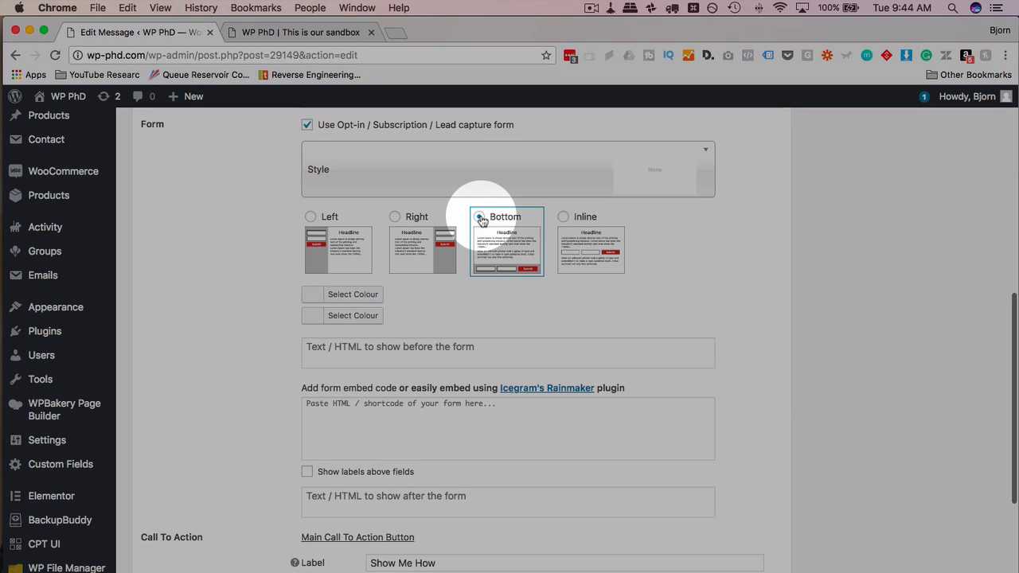
pyautogui.moveTo(499, 236)
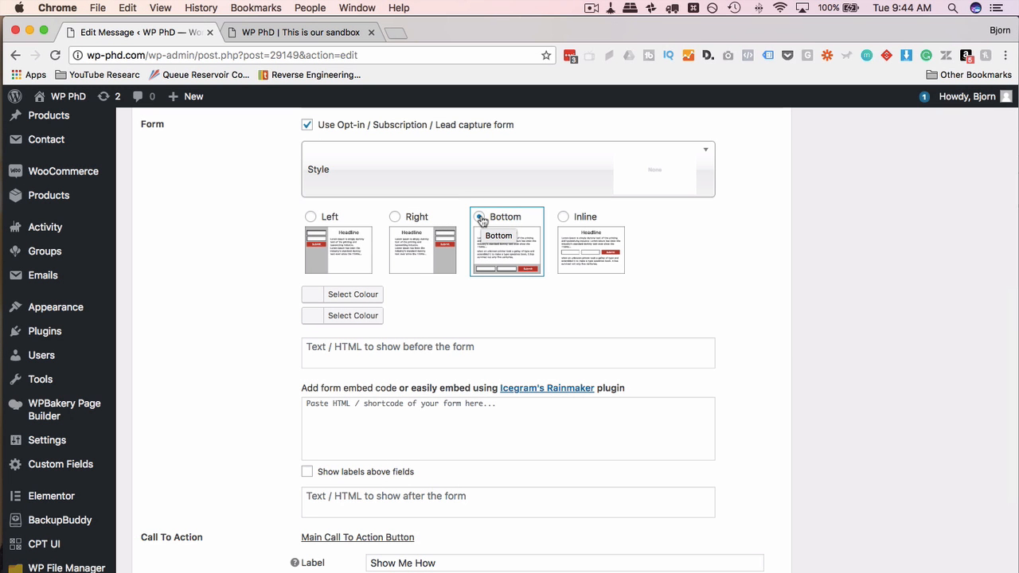
# Step: Try the left and inline form positions and settle on Bottom
pyautogui.click(478, 217)
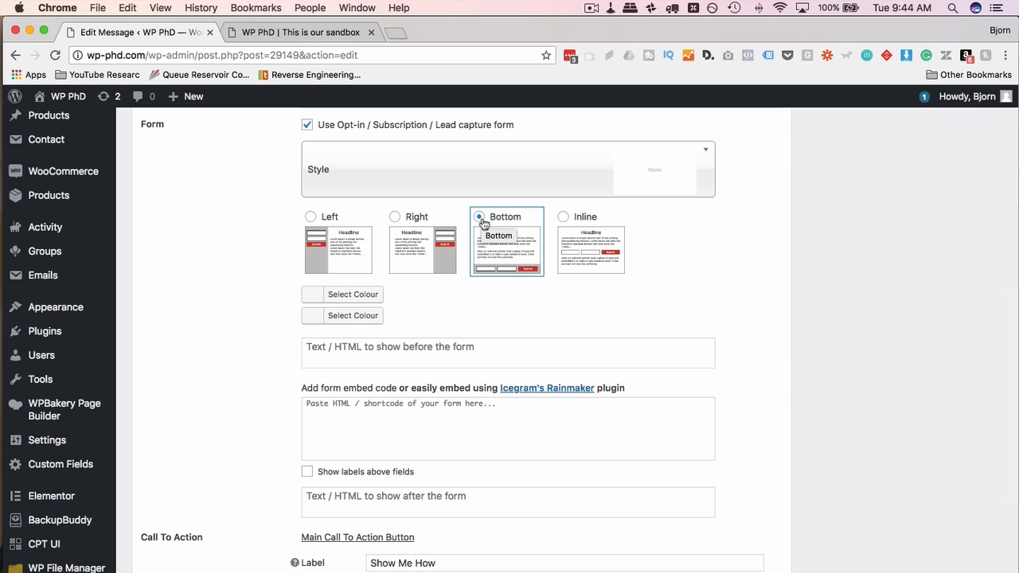
pyautogui.click(311, 217)
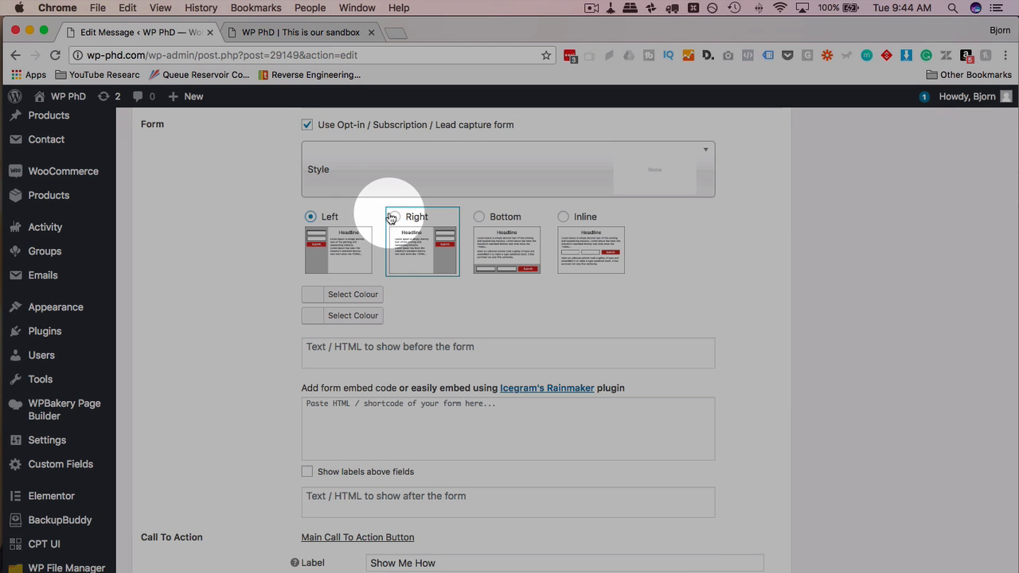
pyautogui.click(563, 216)
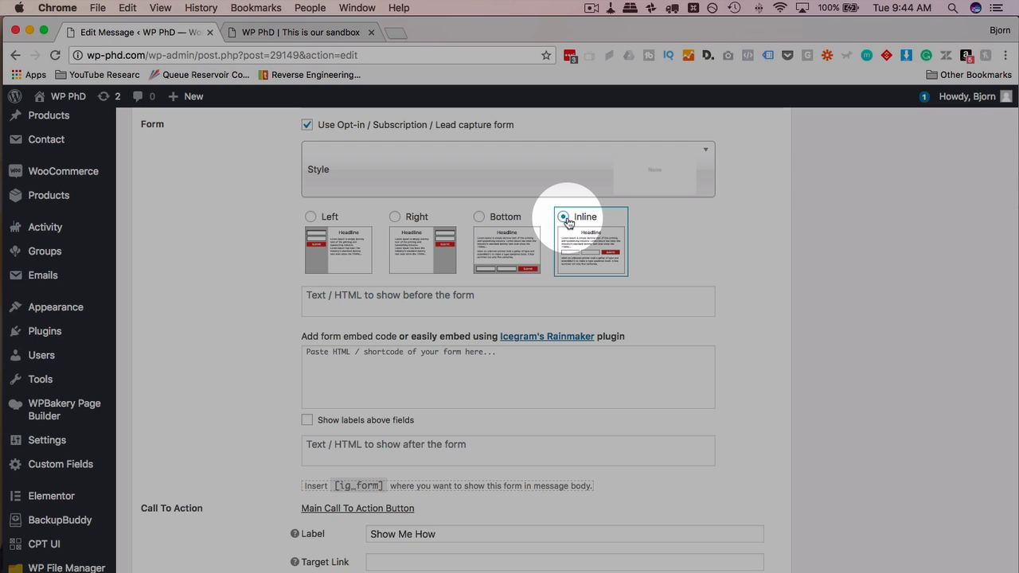
pyautogui.click(478, 216)
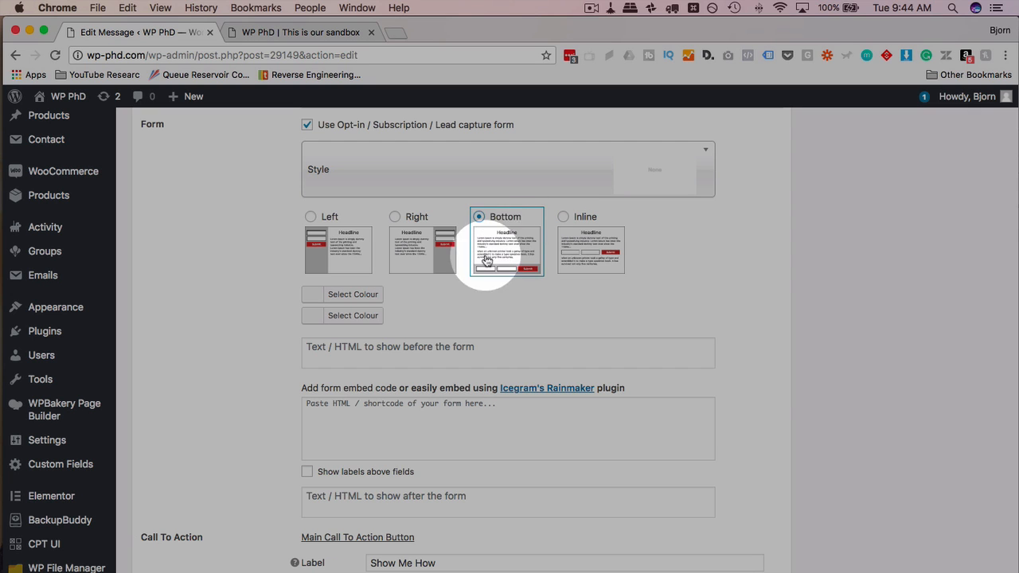
pyautogui.scroll(-3)
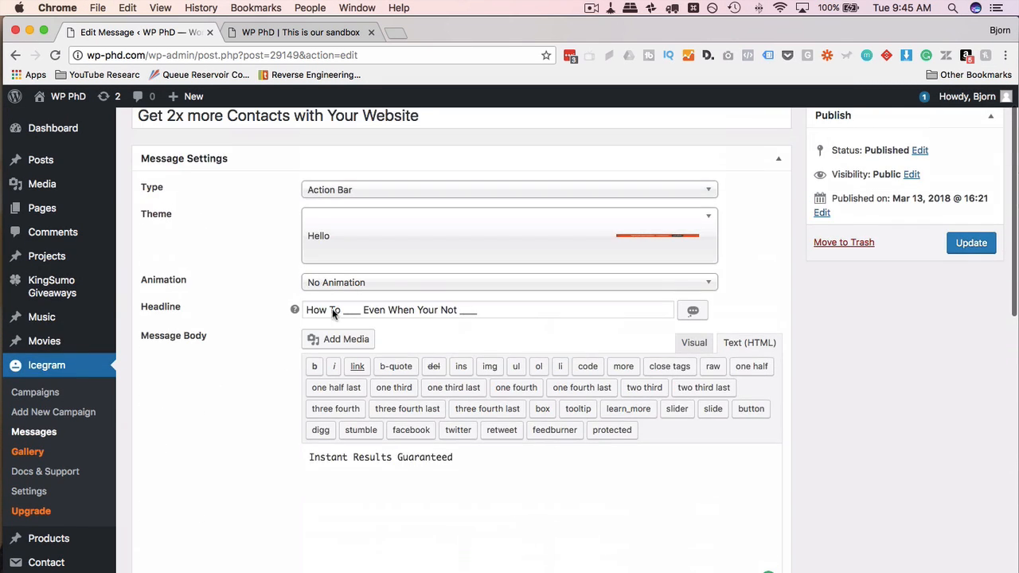
pyautogui.click(506, 217)
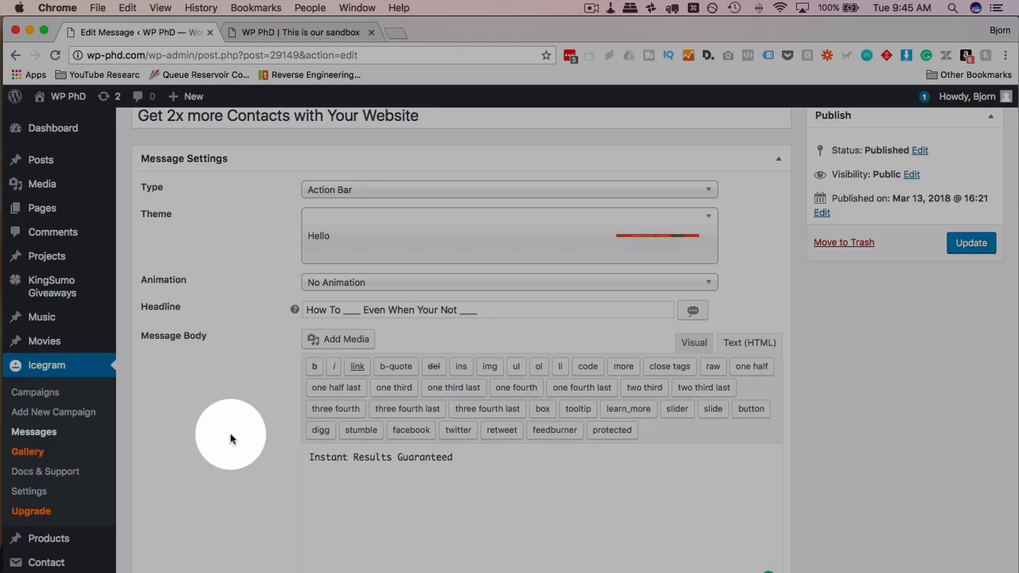
pyautogui.scroll(-3)
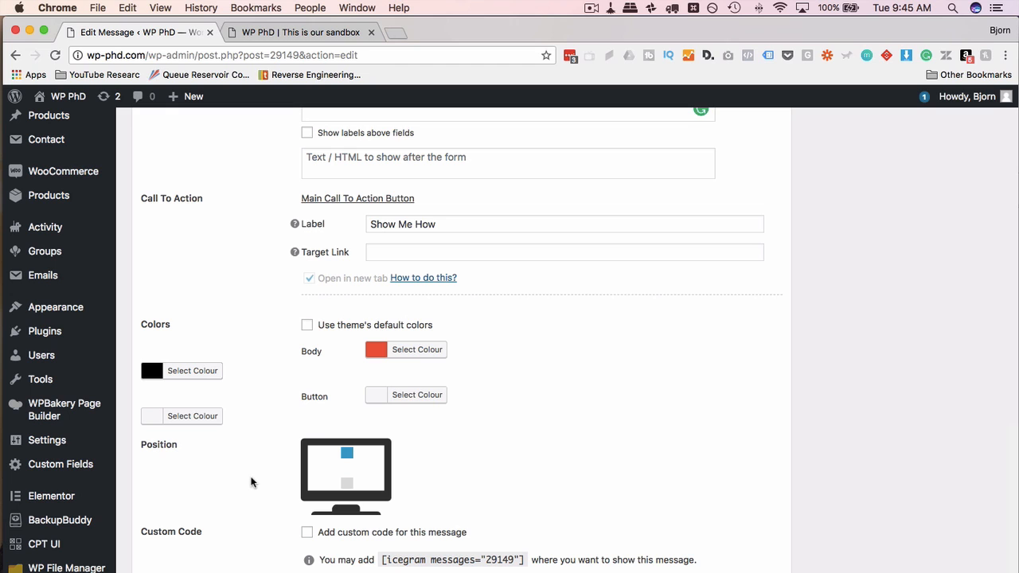
pyautogui.click(347, 485)
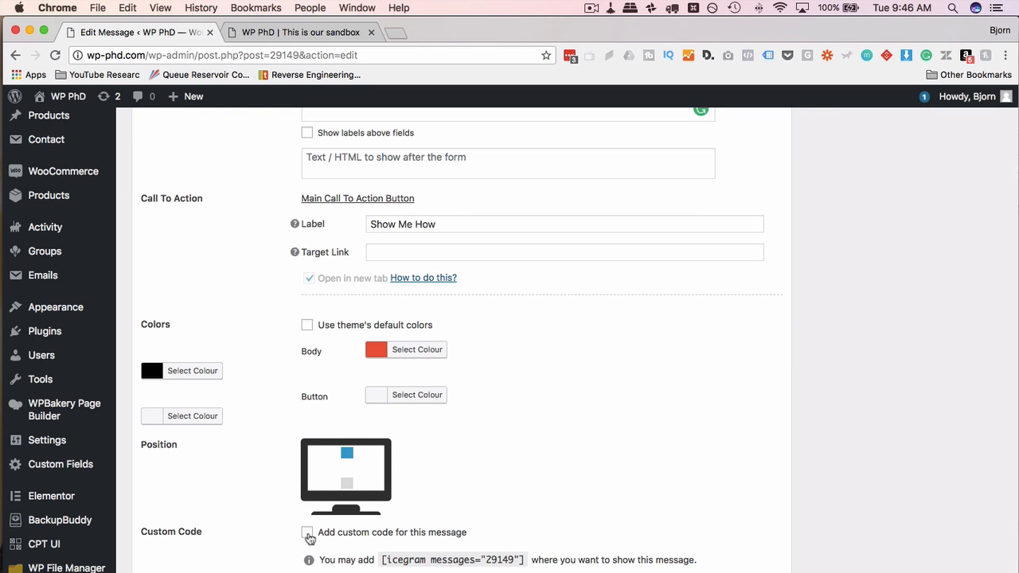
pyautogui.click(308, 532)
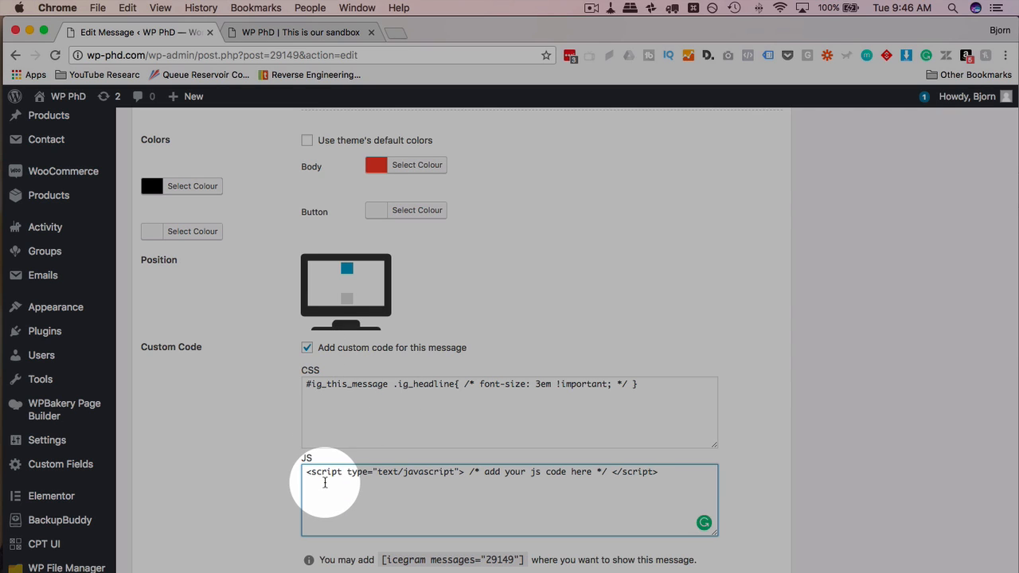
pyautogui.moveTo(366, 481)
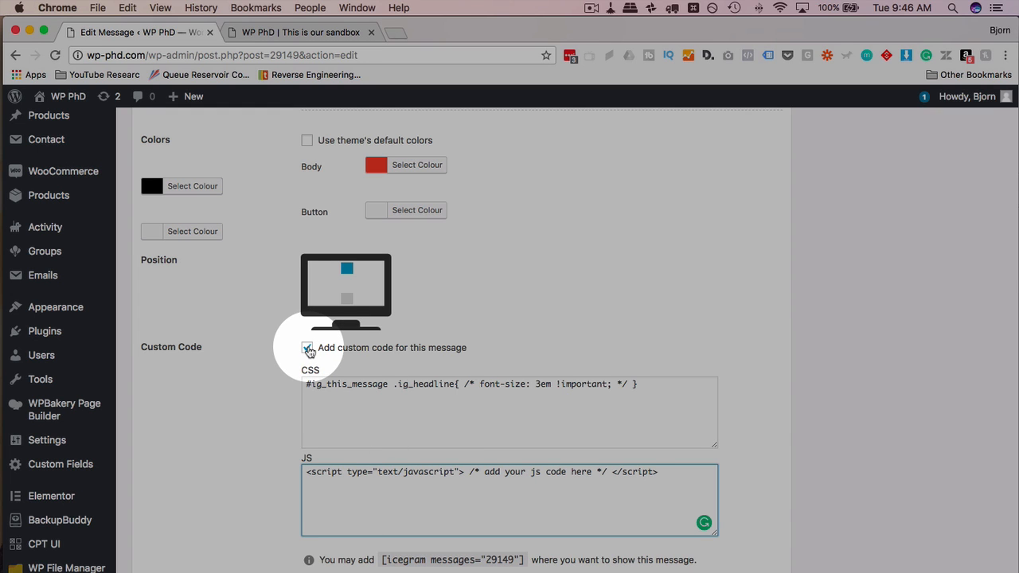
pyautogui.click(308, 347)
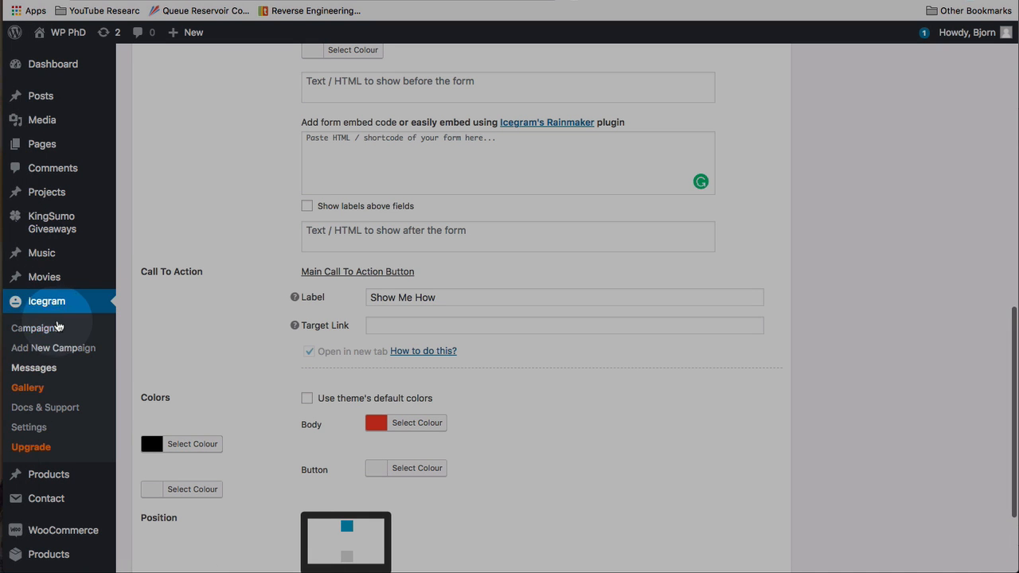
# Step: Scroll down the message screen before returning to the Messages list
pyautogui.scroll(-3)
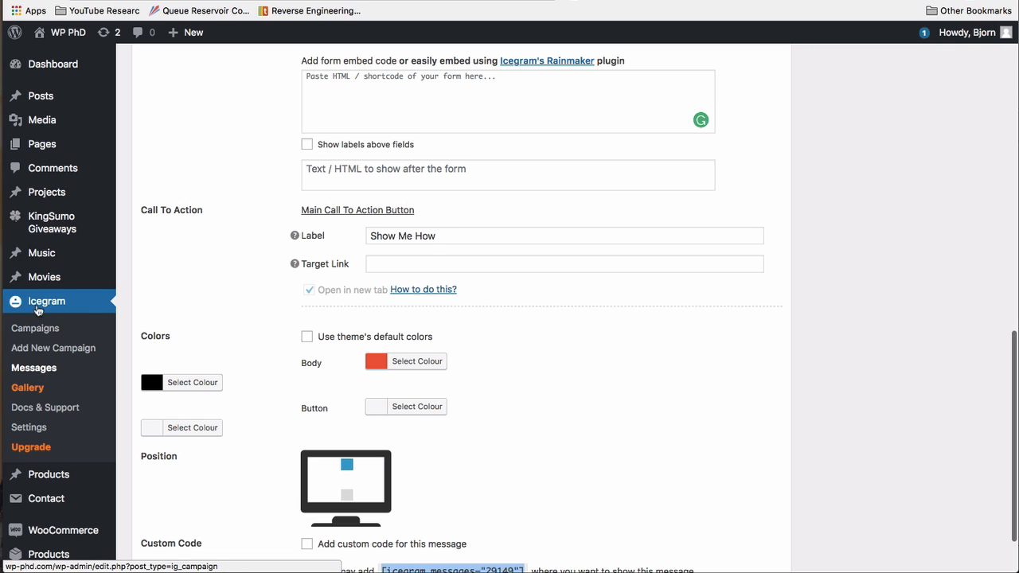
pyautogui.scroll(-3)
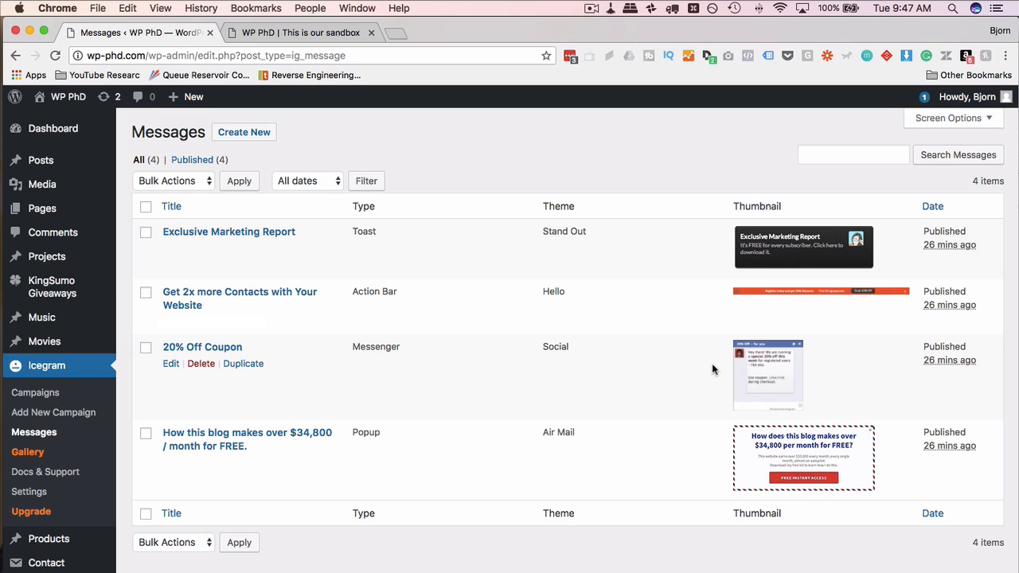
# Step: From the Icegram Campaigns list, open 'My First Icegram Campaign' for editing
pyautogui.click(35, 391)
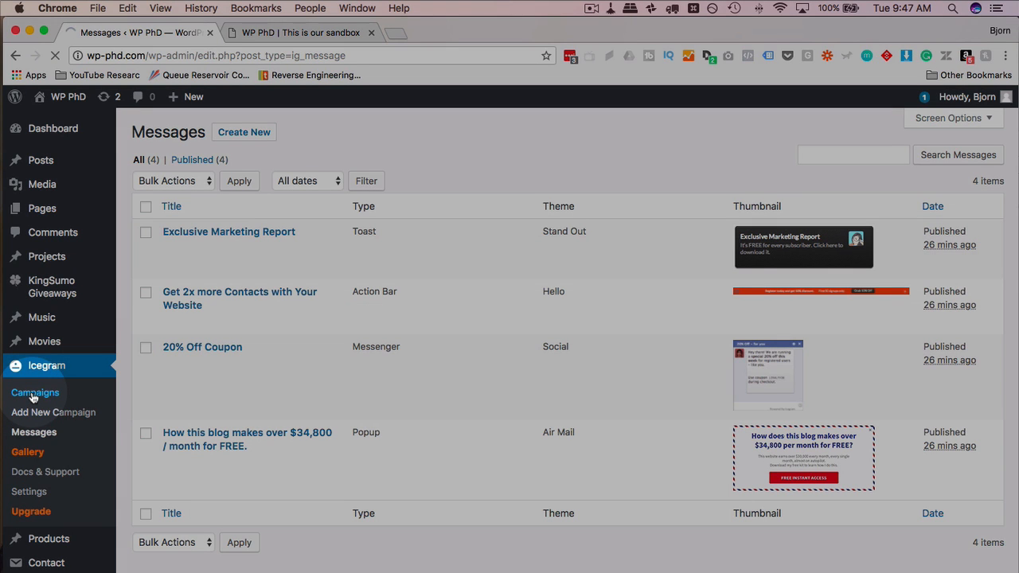
pyautogui.click(35, 392)
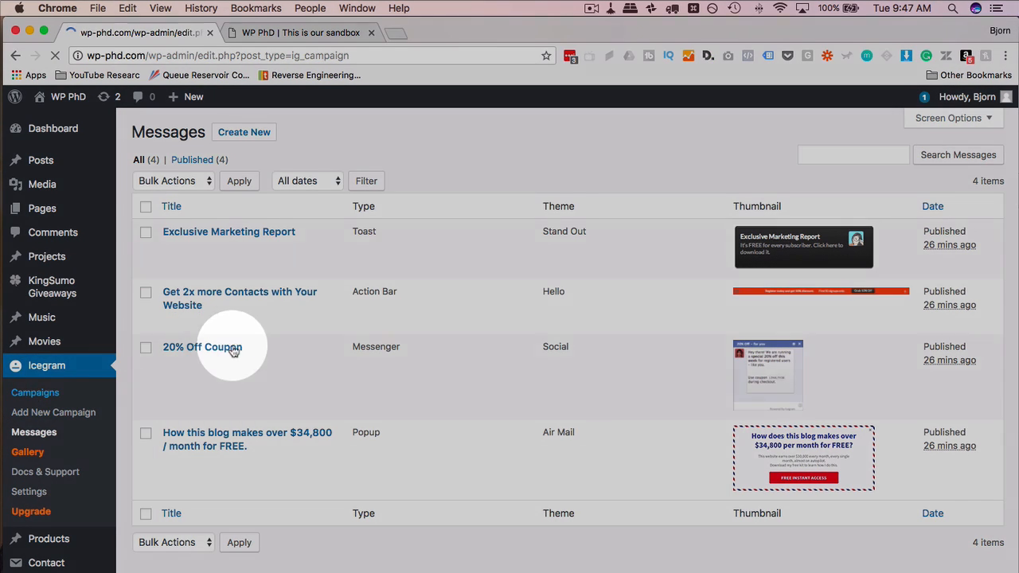
pyautogui.click(35, 391)
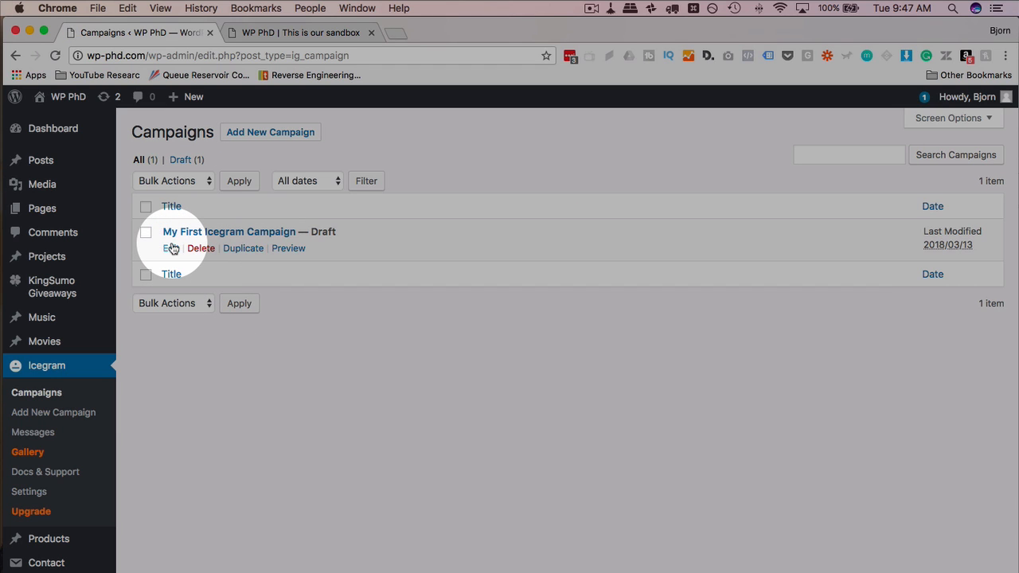
pyautogui.click(170, 249)
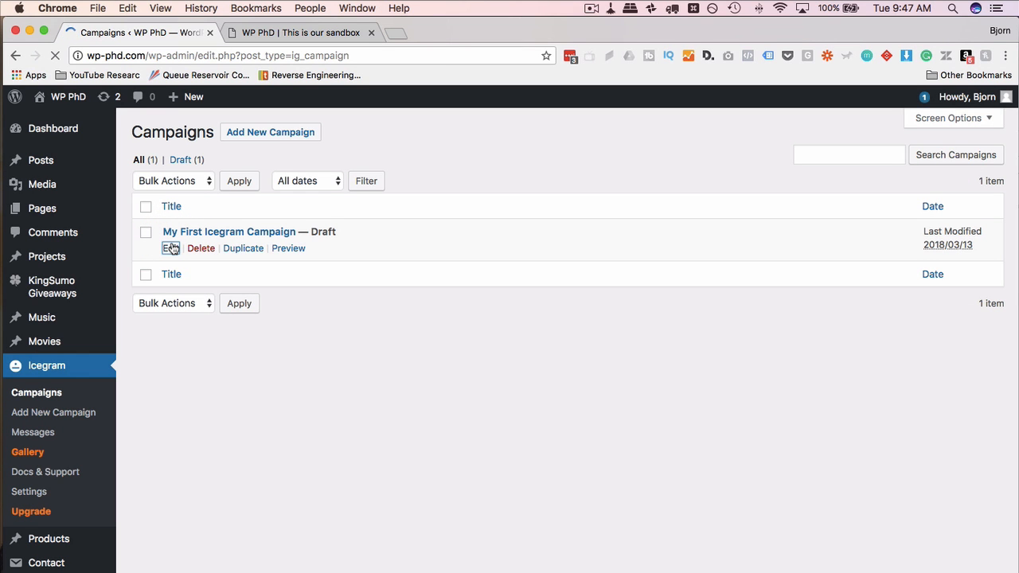
pyautogui.click(172, 249)
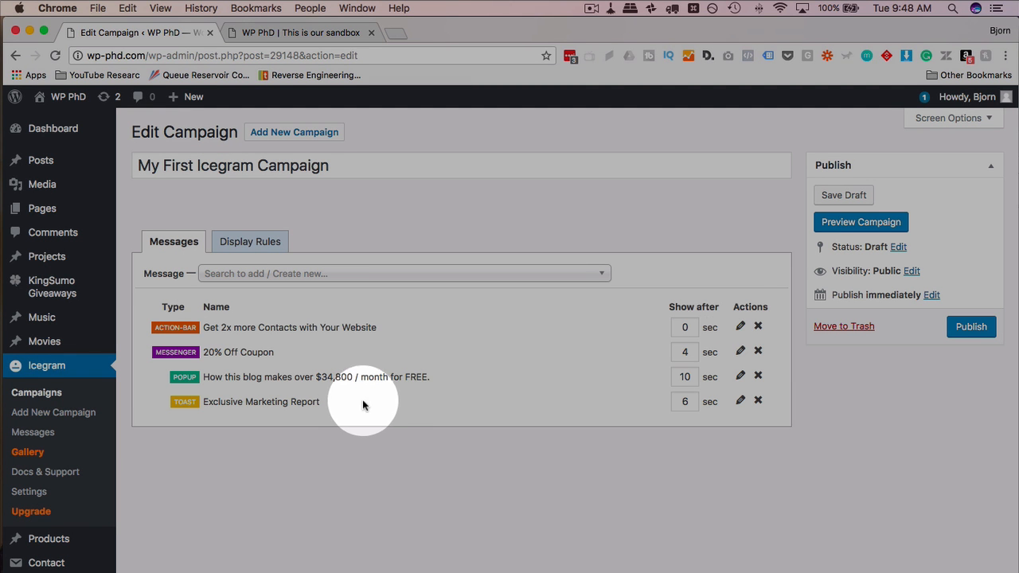
pyautogui.moveTo(255, 338)
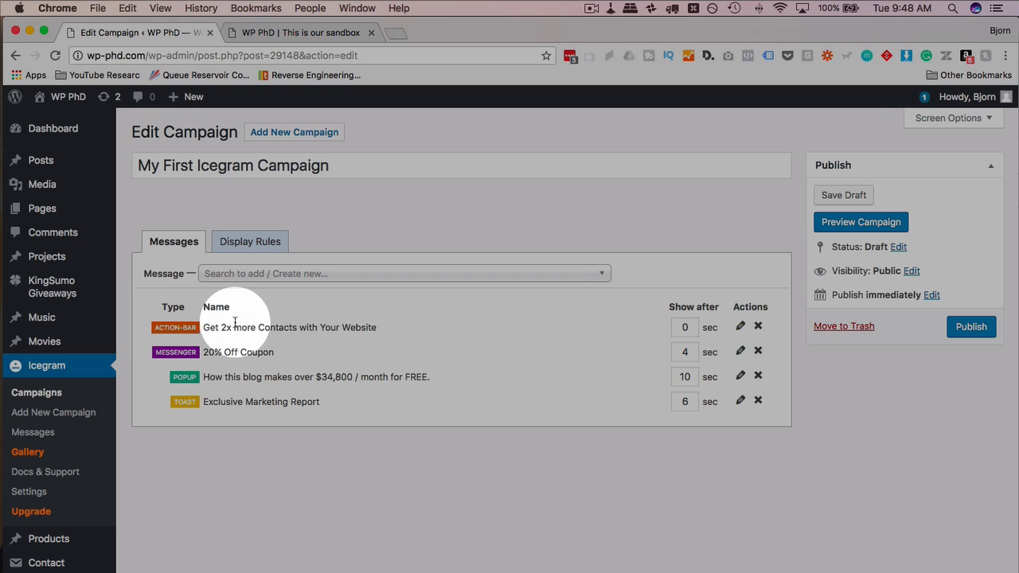
pyautogui.moveTo(693, 328)
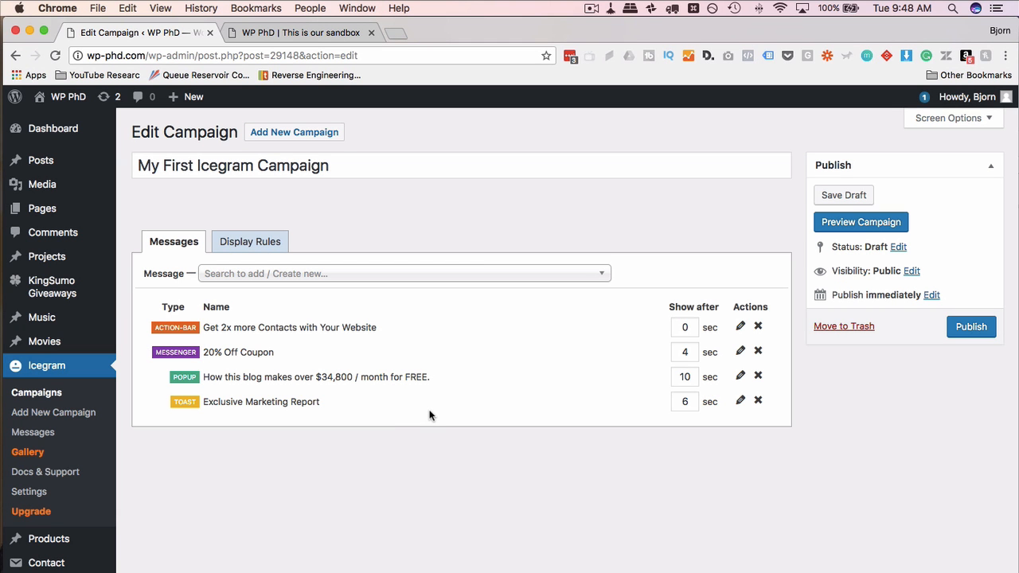
pyautogui.click(402, 274)
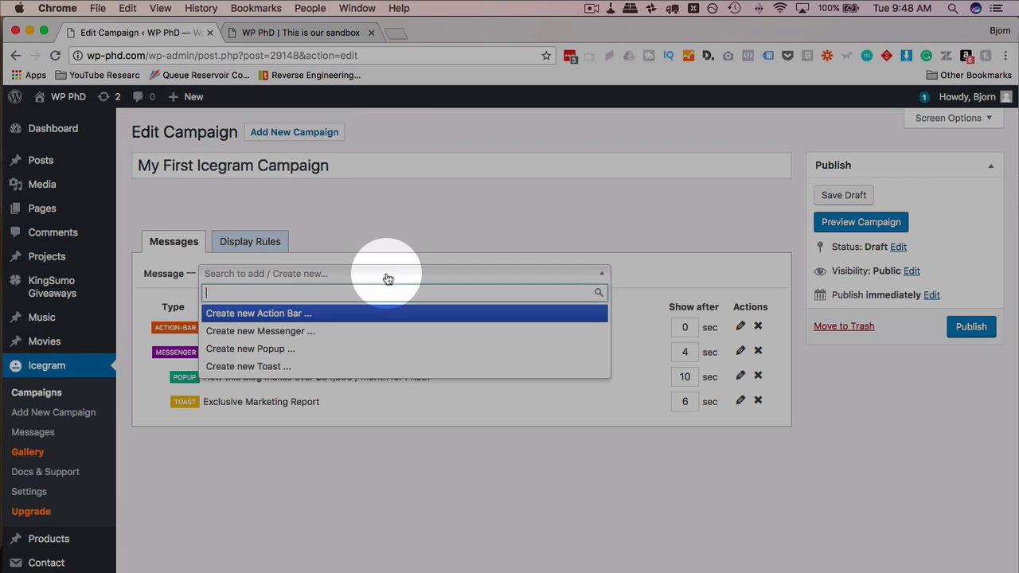
pyautogui.moveTo(271, 338)
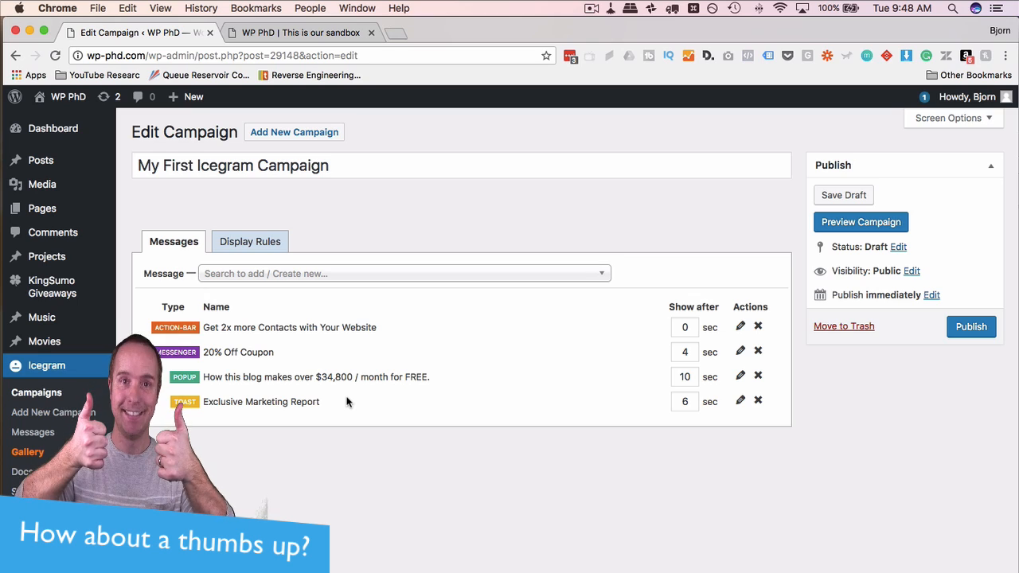
pyautogui.scroll(-3)
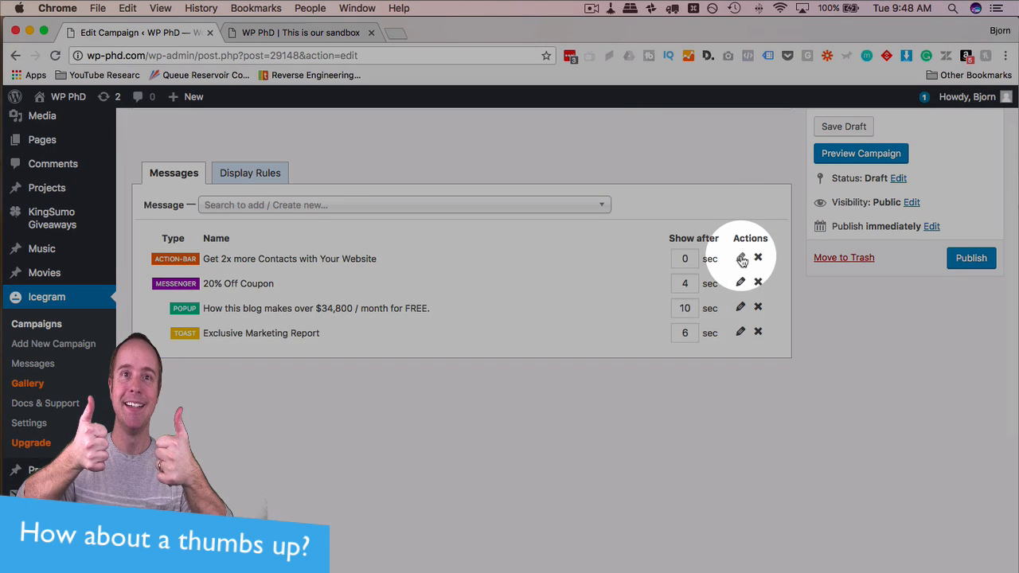
# Step: Expand the Action Bar message's settings, scroll through them and collapse them again
pyautogui.click(739, 258)
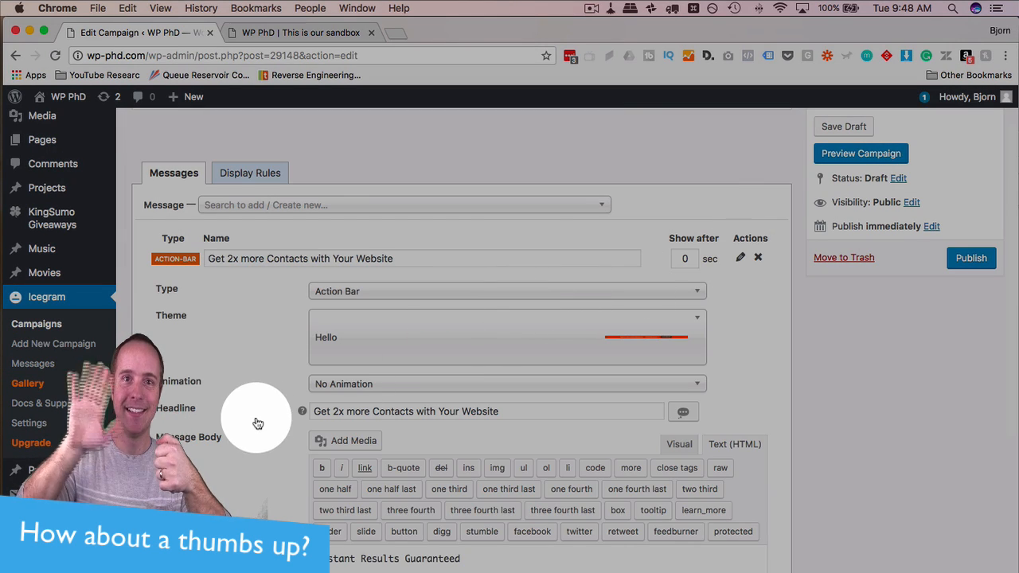
pyautogui.scroll(-3)
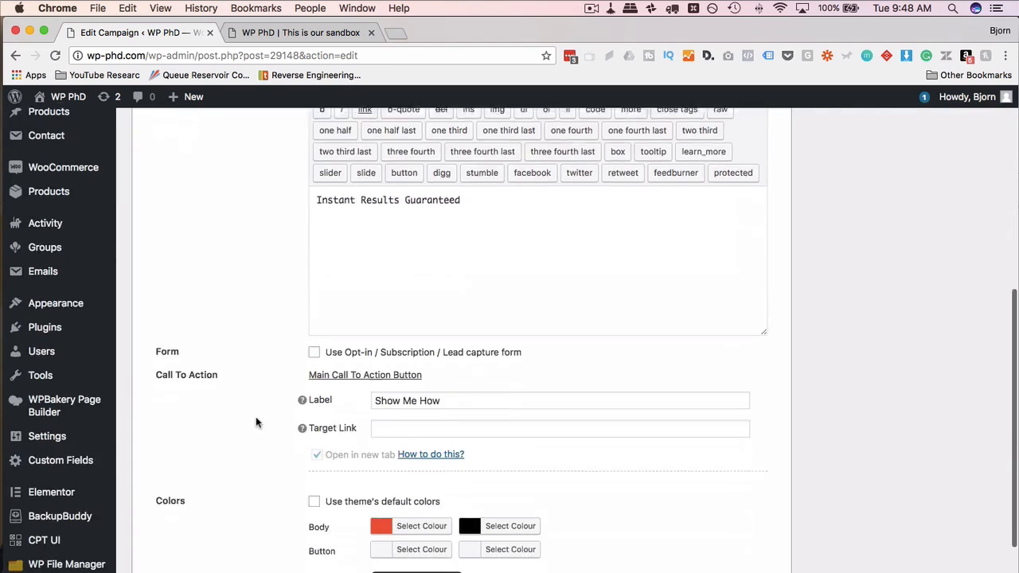
pyautogui.scroll(-3)
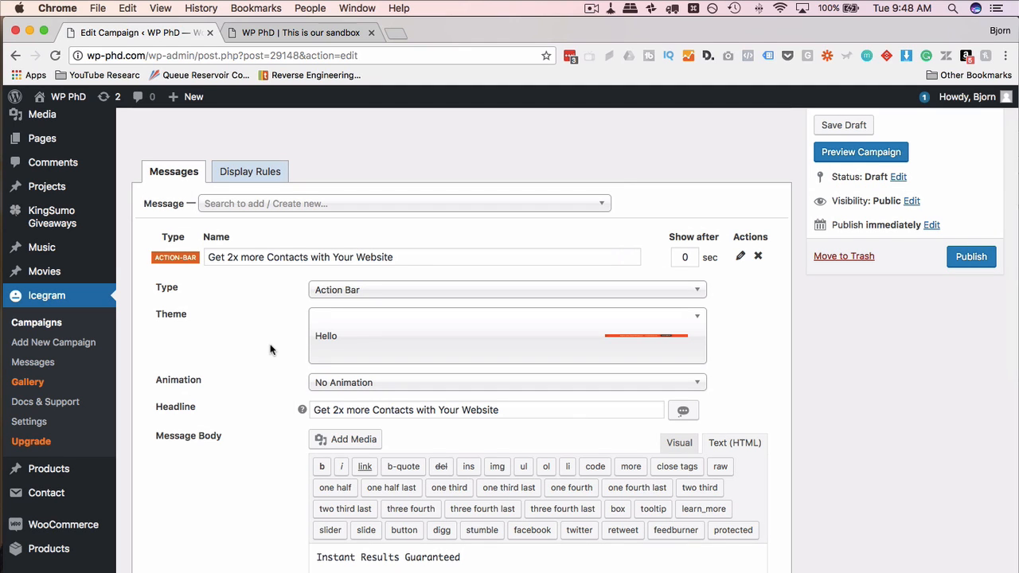
pyautogui.moveTo(739, 256)
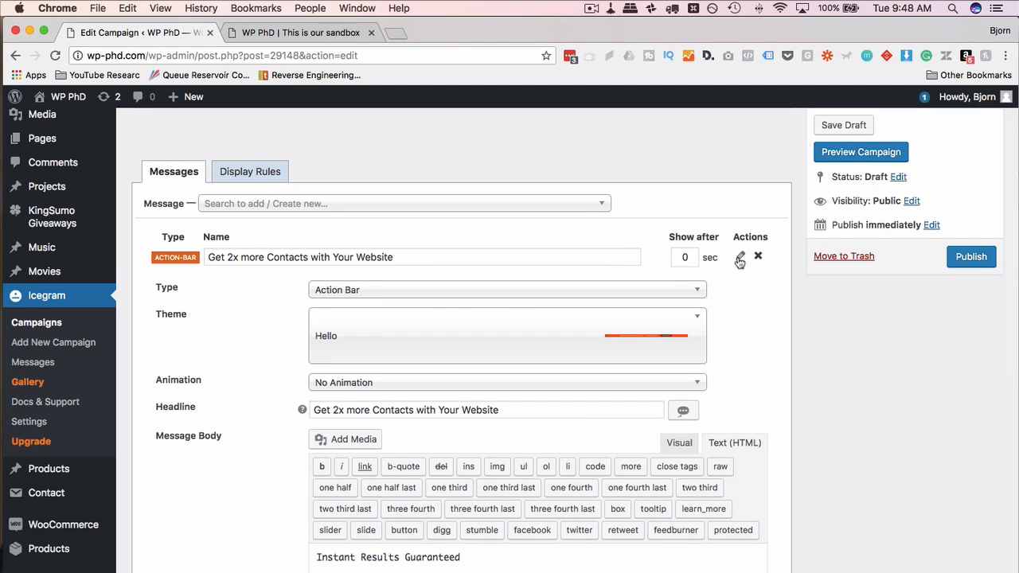
pyautogui.click(739, 261)
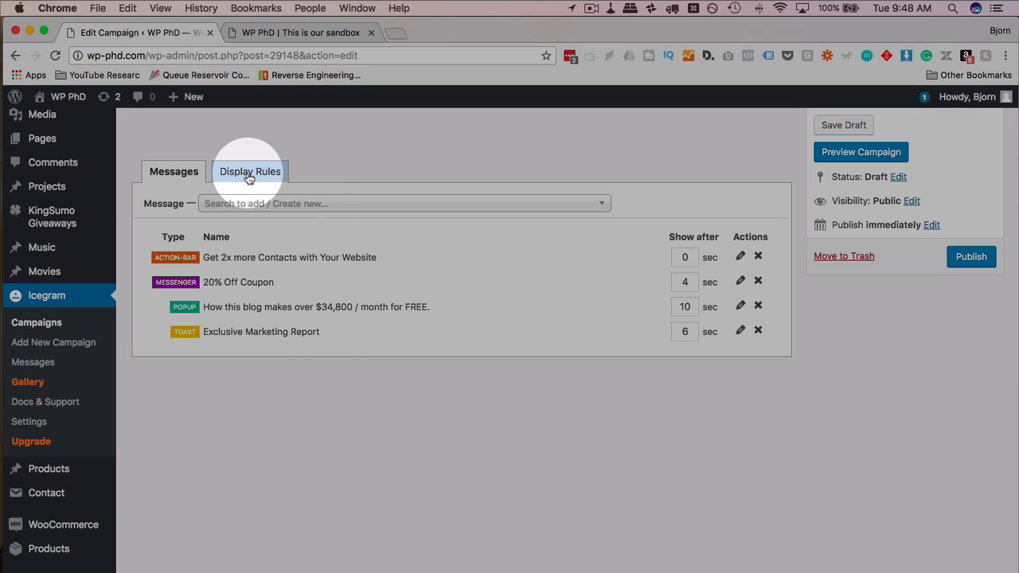
# Step: Switch between the campaign's Messages and Display Rules views, landing on Display Rules
pyautogui.click(248, 172)
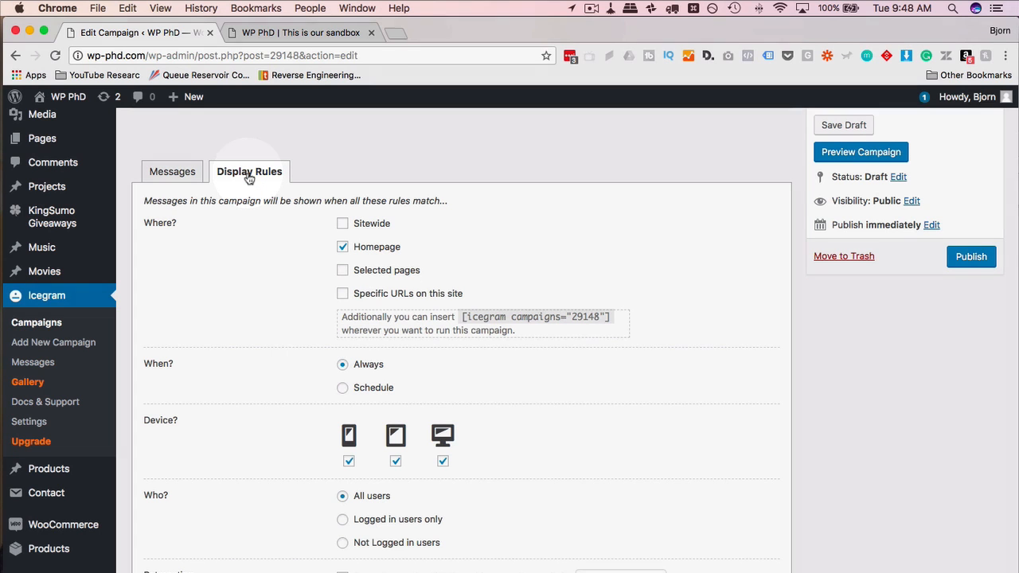
pyautogui.moveTo(187, 252)
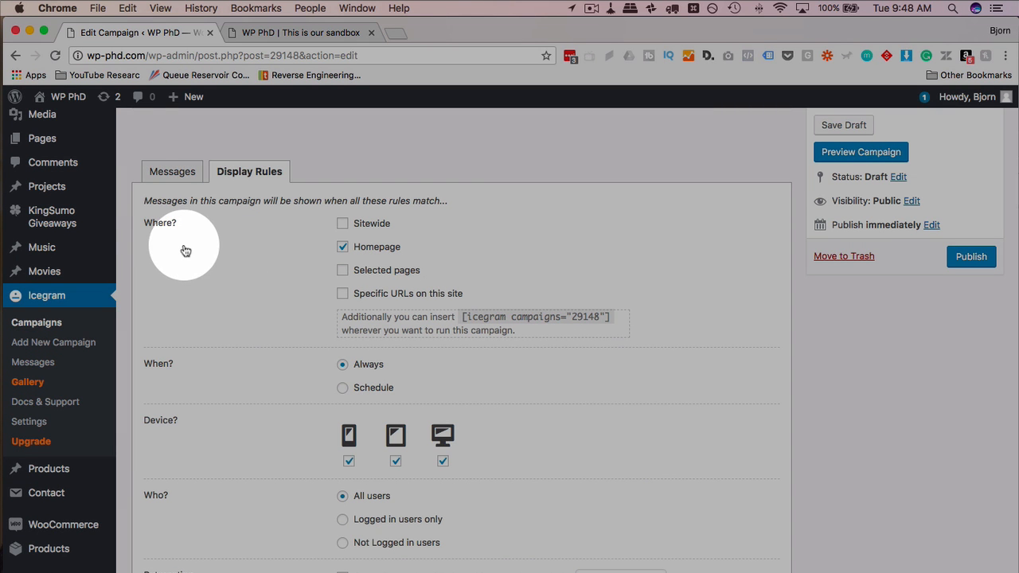
pyautogui.moveTo(150, 226)
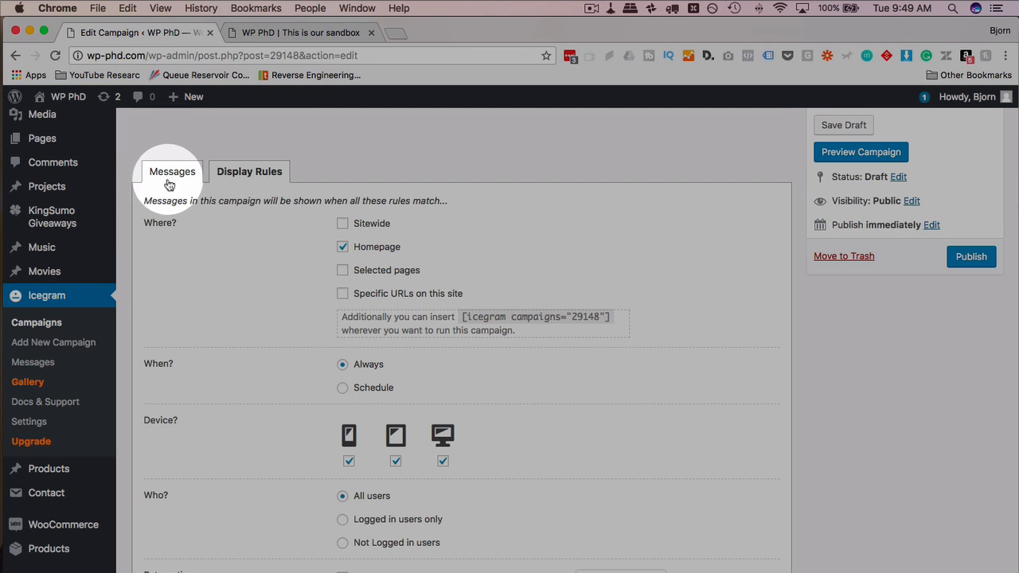
pyautogui.click(172, 172)
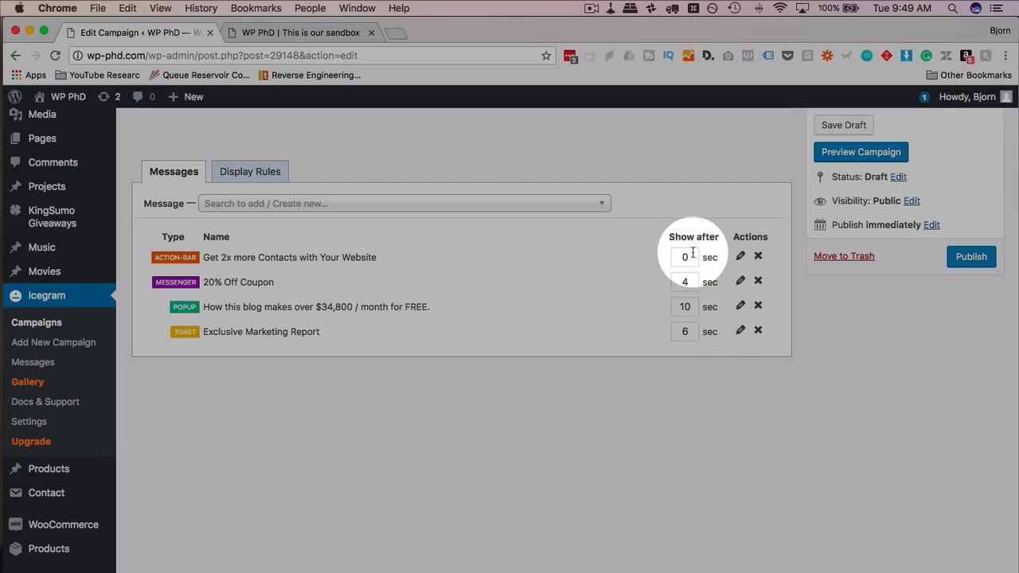
pyautogui.moveTo(640, 305)
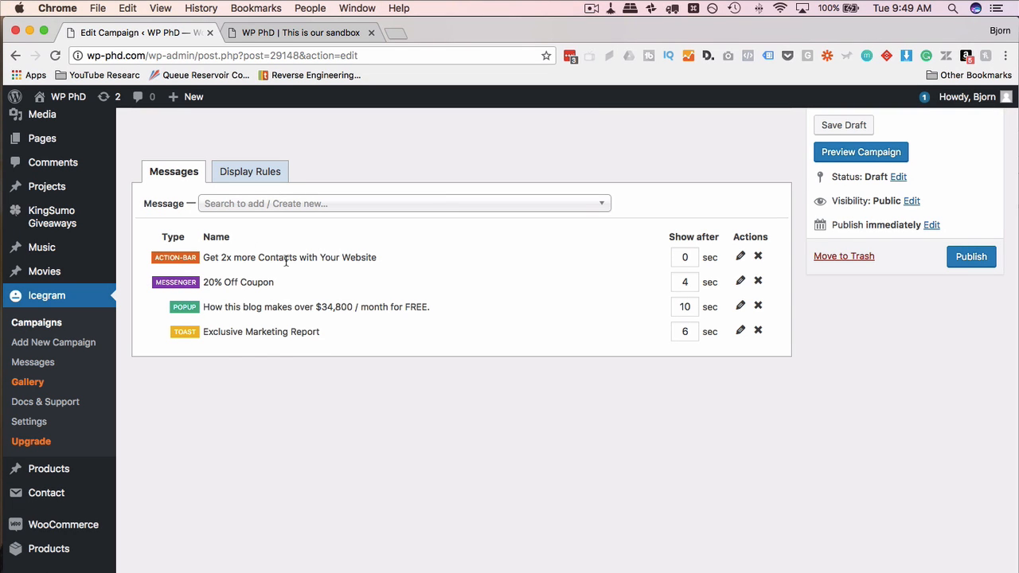
pyautogui.moveTo(325, 338)
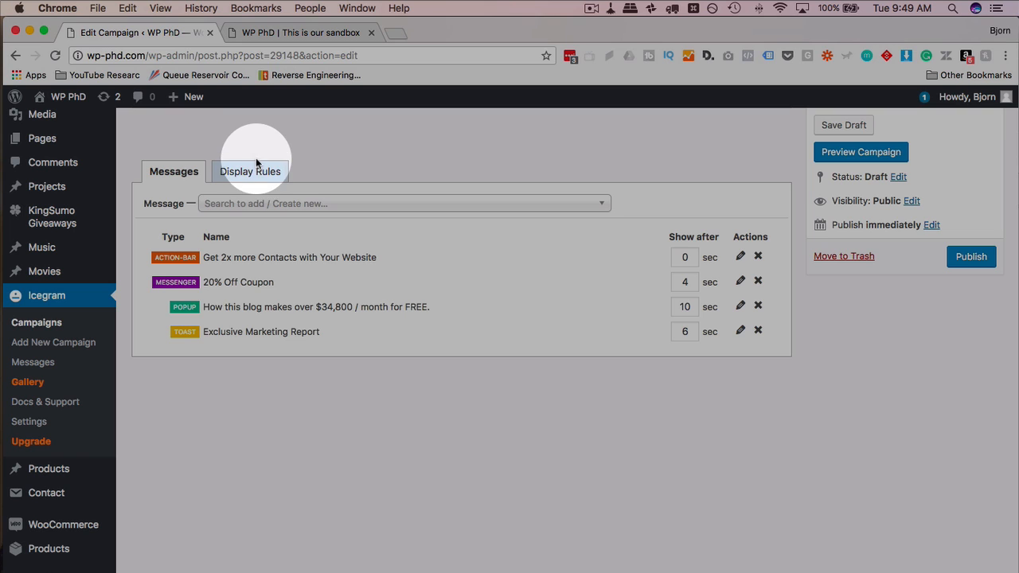
pyautogui.click(248, 172)
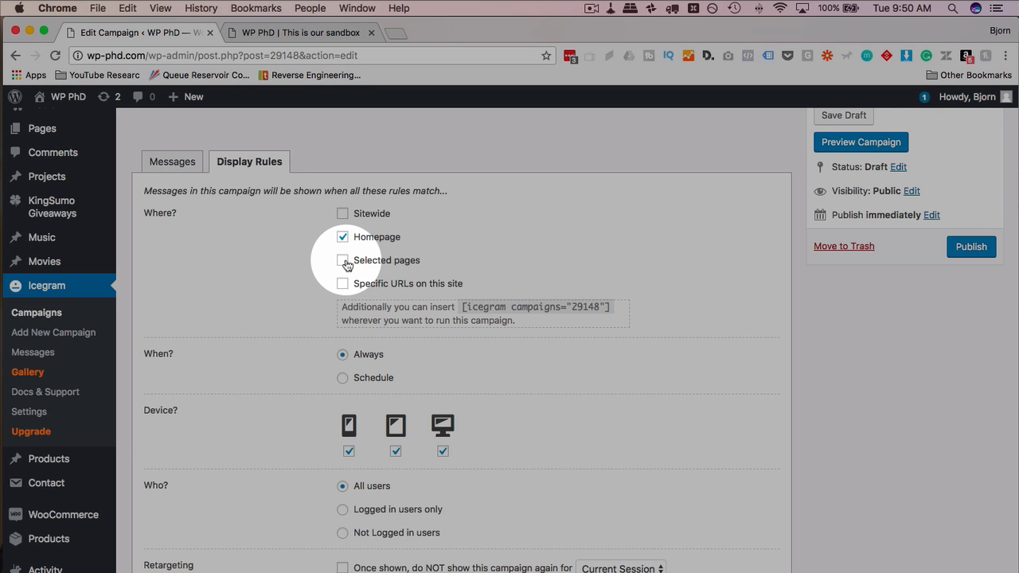
# Step: Target the campaign at selected pages and specific URLs and browse the page selection list
pyautogui.click(343, 261)
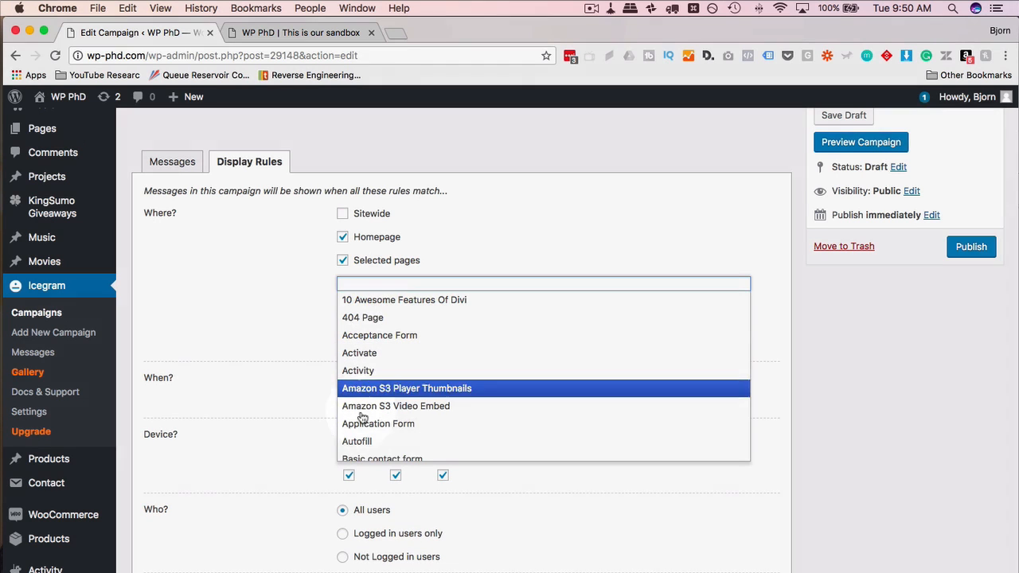
pyautogui.click(344, 307)
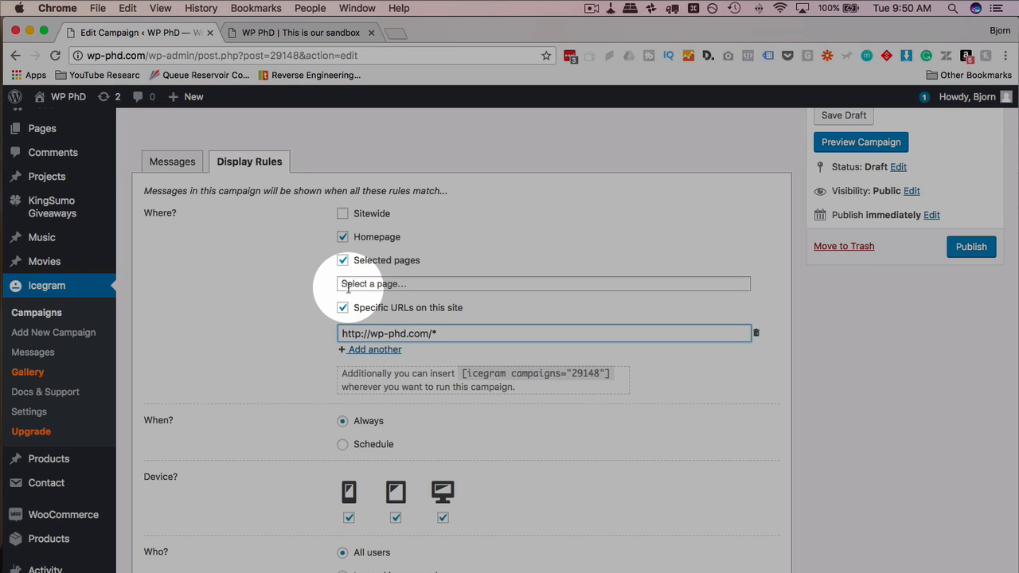
pyautogui.click(545, 284)
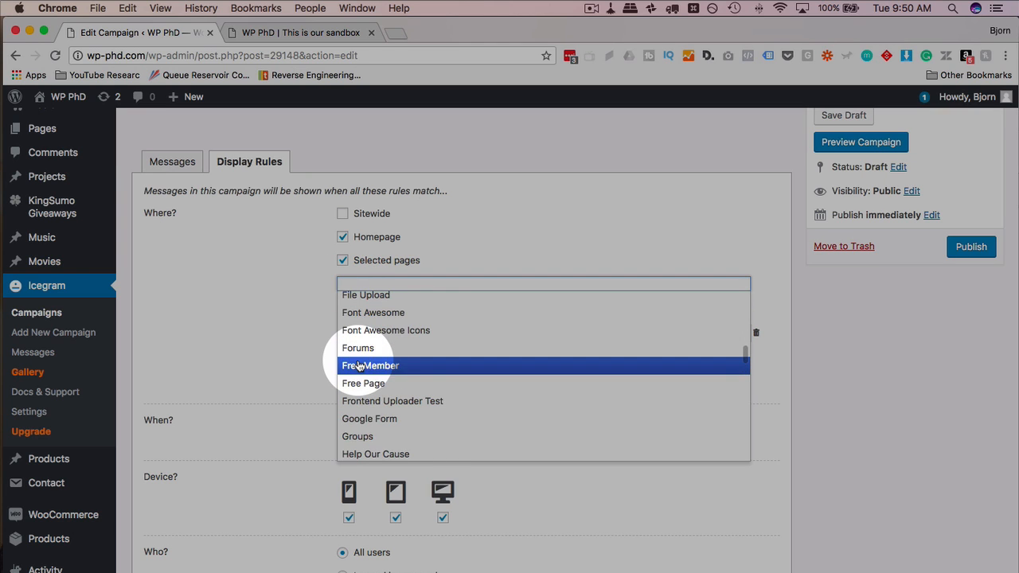
pyautogui.scroll(-3)
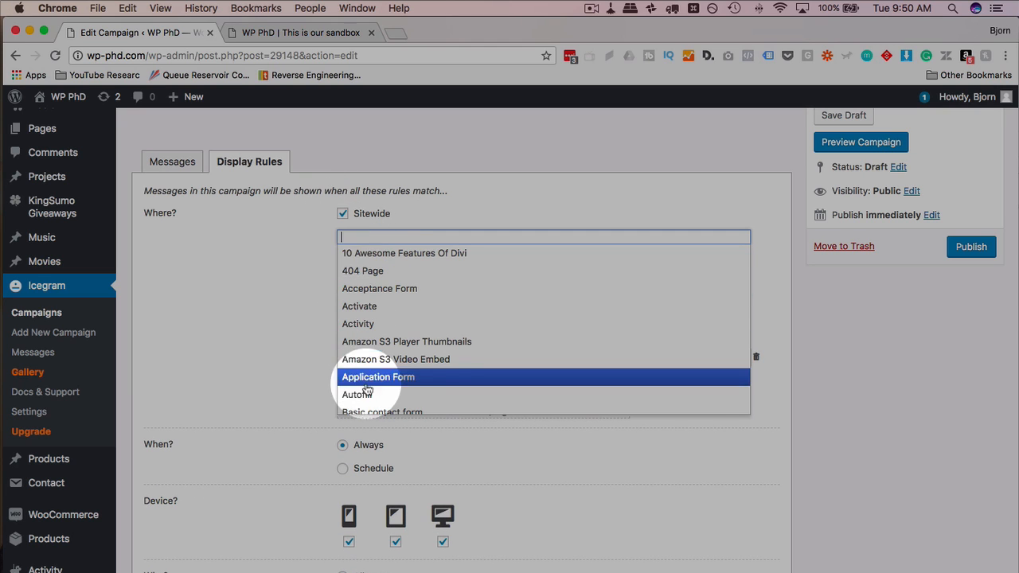
# Step: Untick the Sitewide and Selected pages locations so no visible location stays checked
pyautogui.click(343, 213)
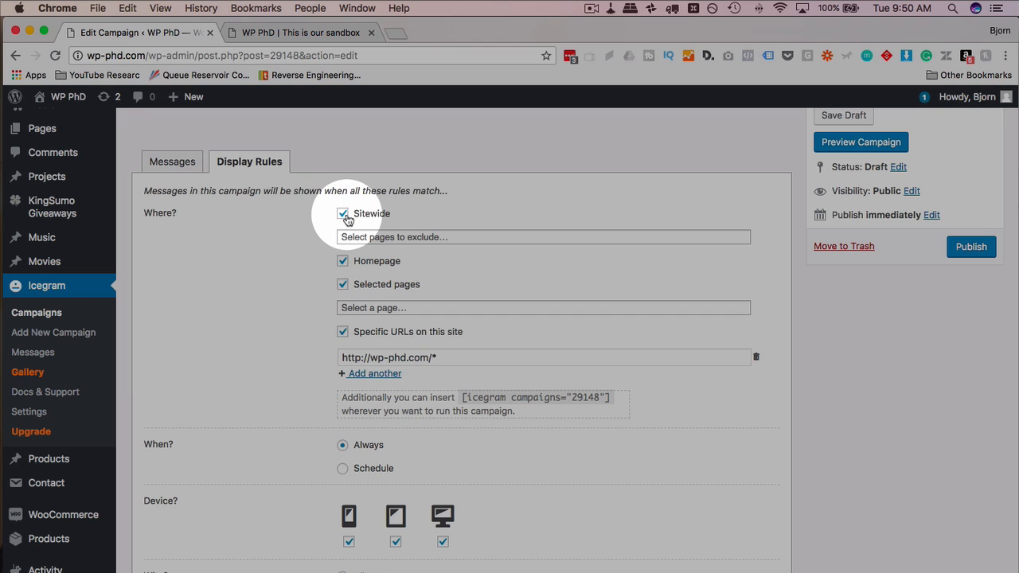
pyautogui.click(342, 213)
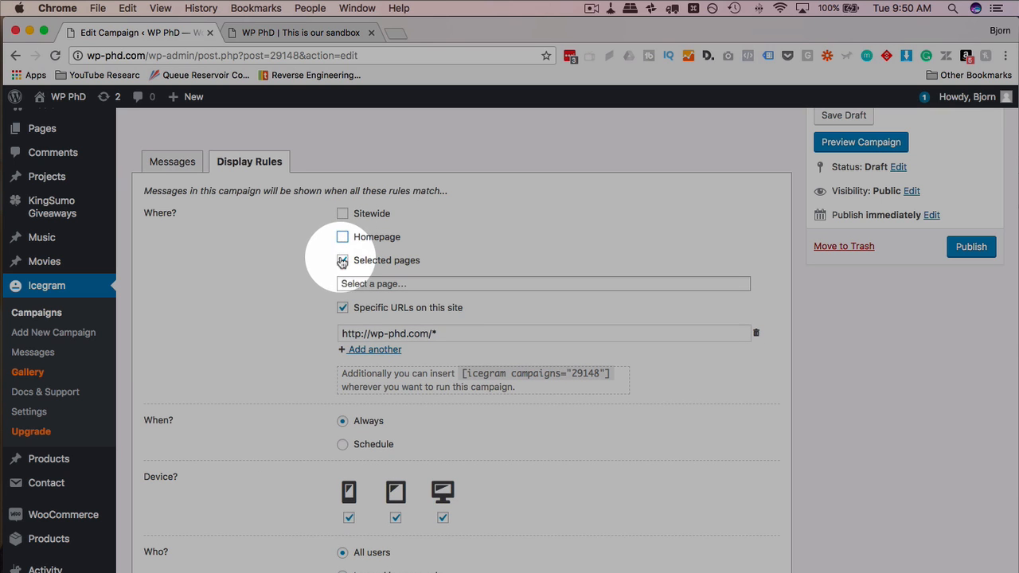
pyautogui.click(342, 261)
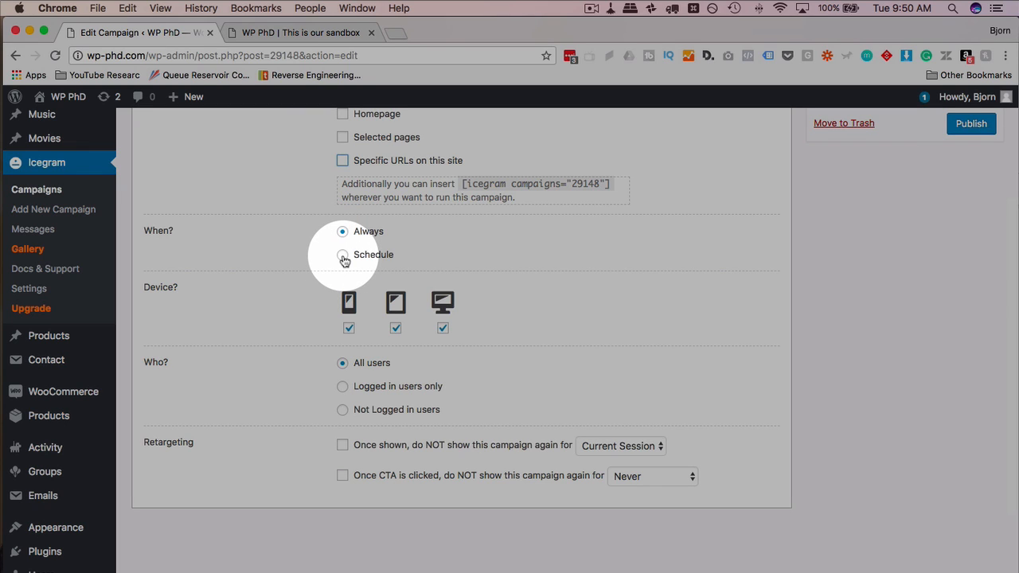
# Step: Switch the campaign's timing to Schedule with empty From and To dates
pyautogui.click(343, 256)
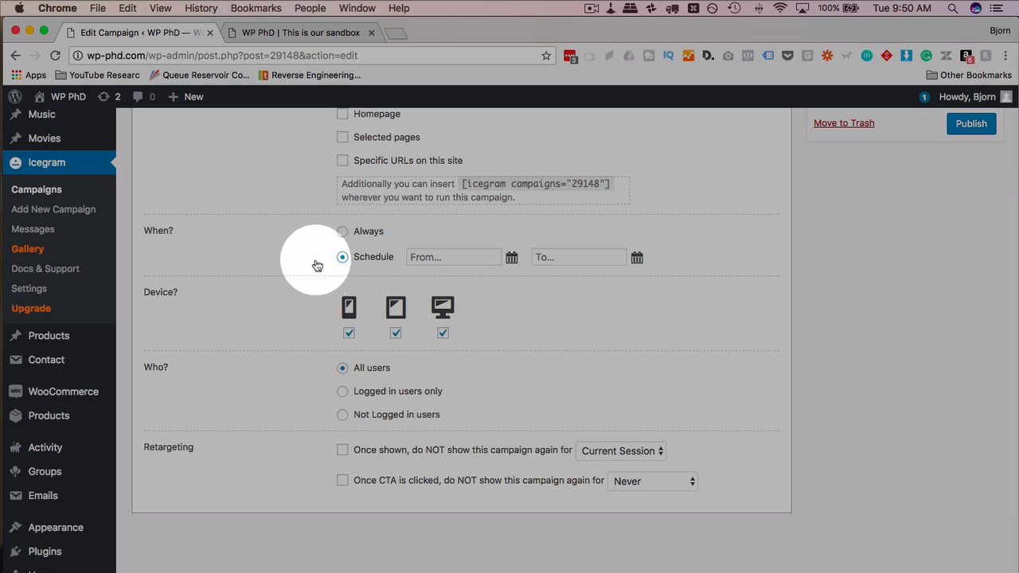
pyautogui.click(454, 257)
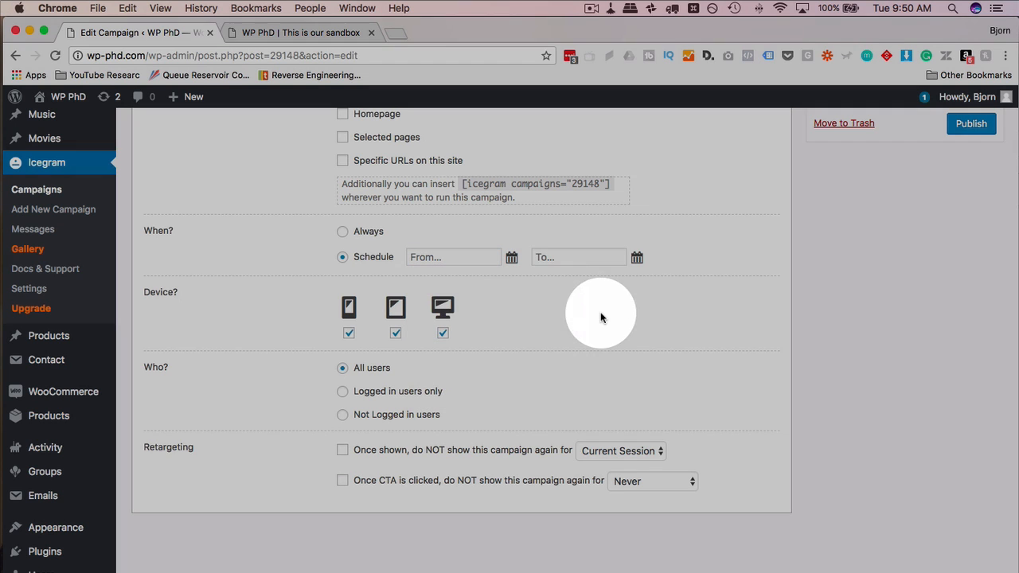
pyautogui.moveTo(255, 337)
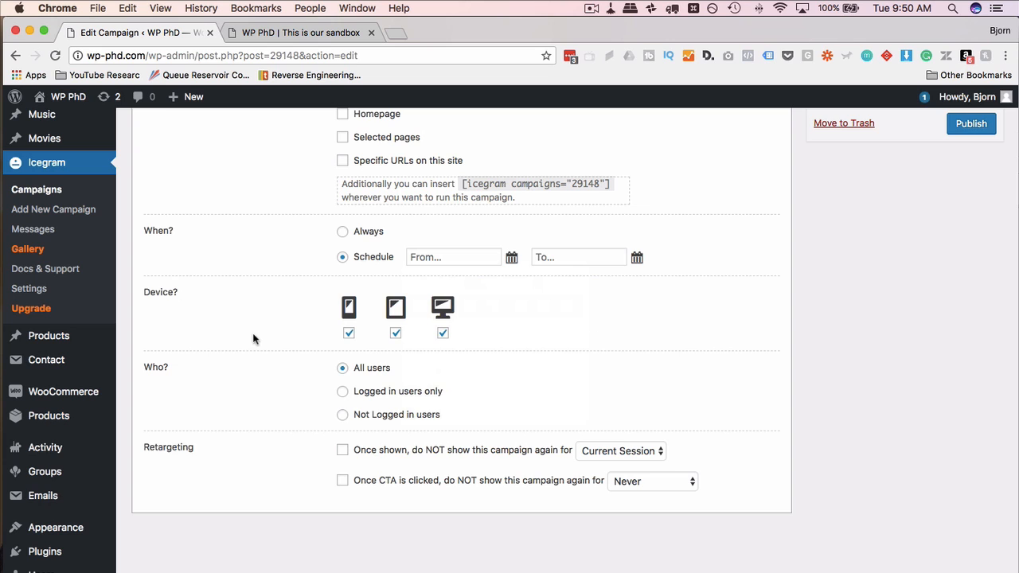
pyautogui.scroll(-3)
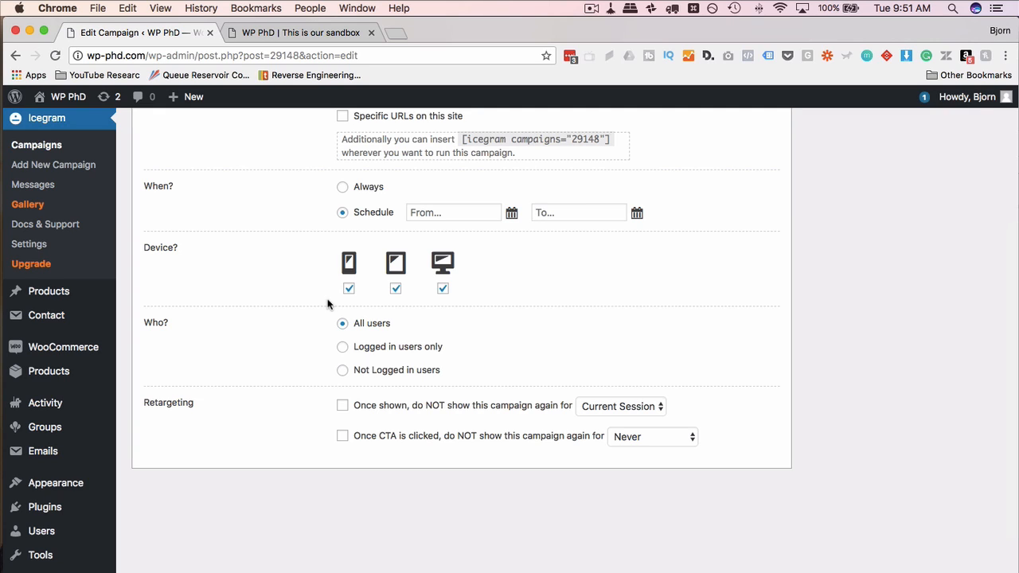
pyautogui.moveTo(325, 315)
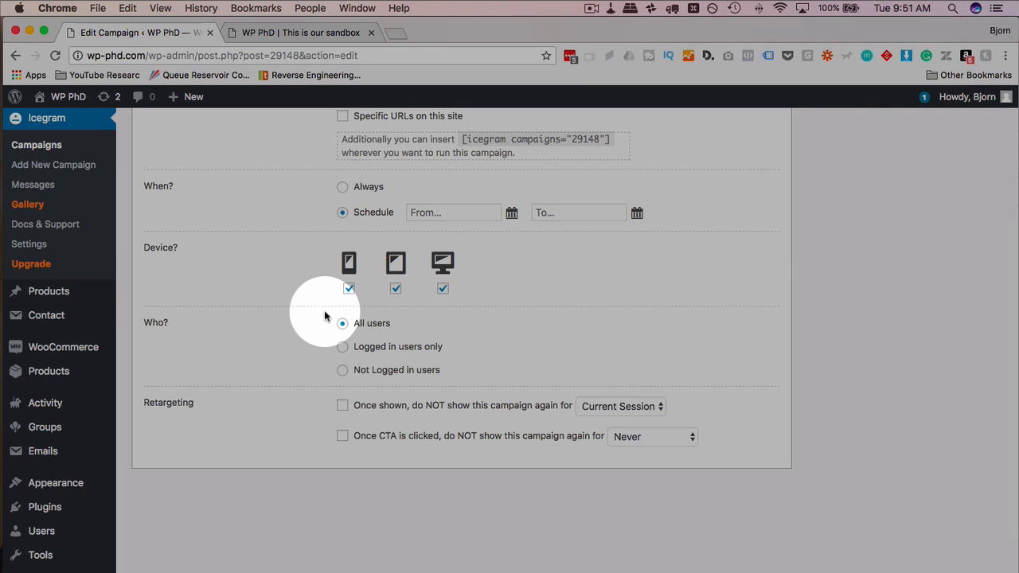
pyautogui.scroll(-3)
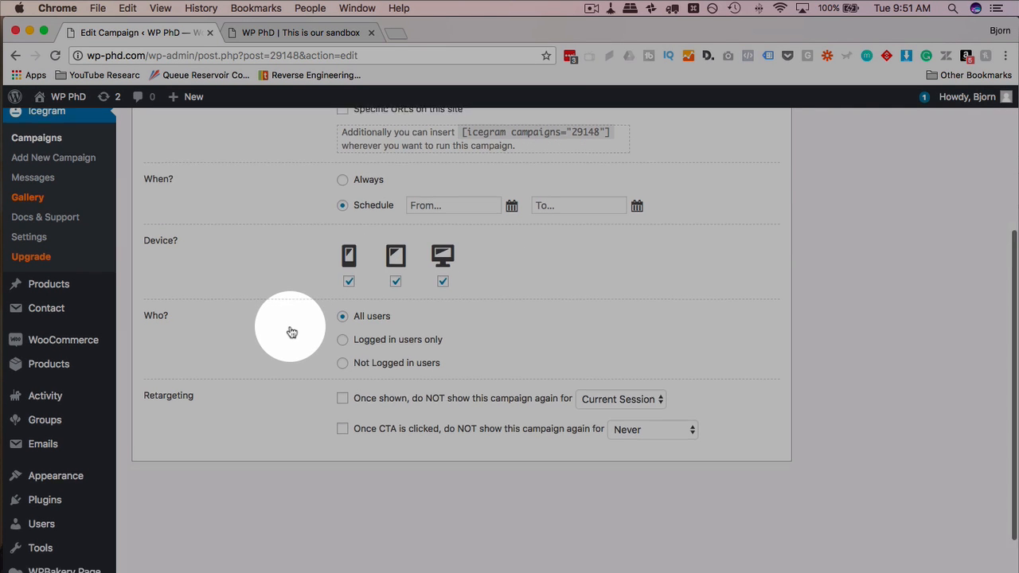
pyautogui.scroll(-3)
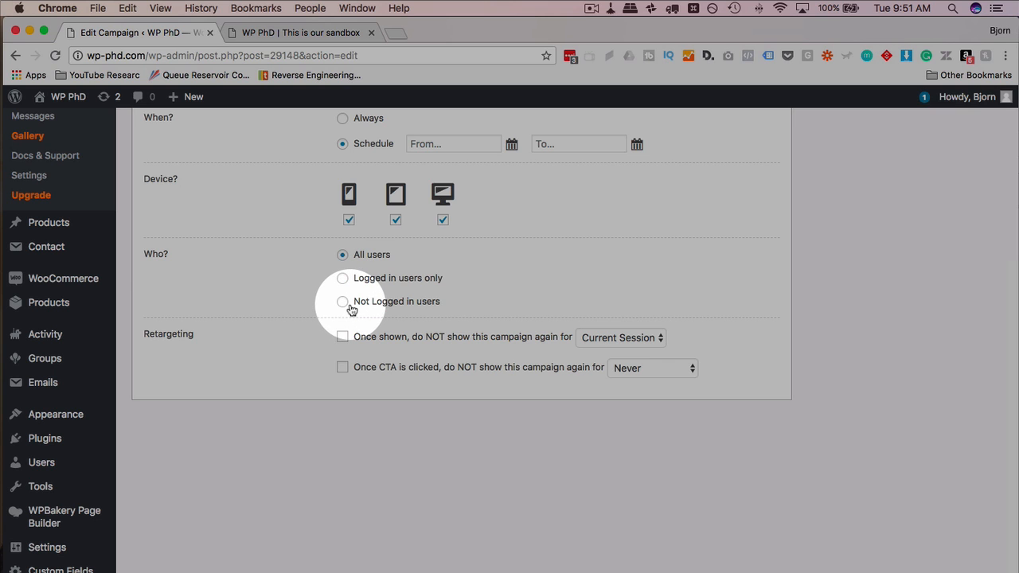
pyautogui.scroll(-3)
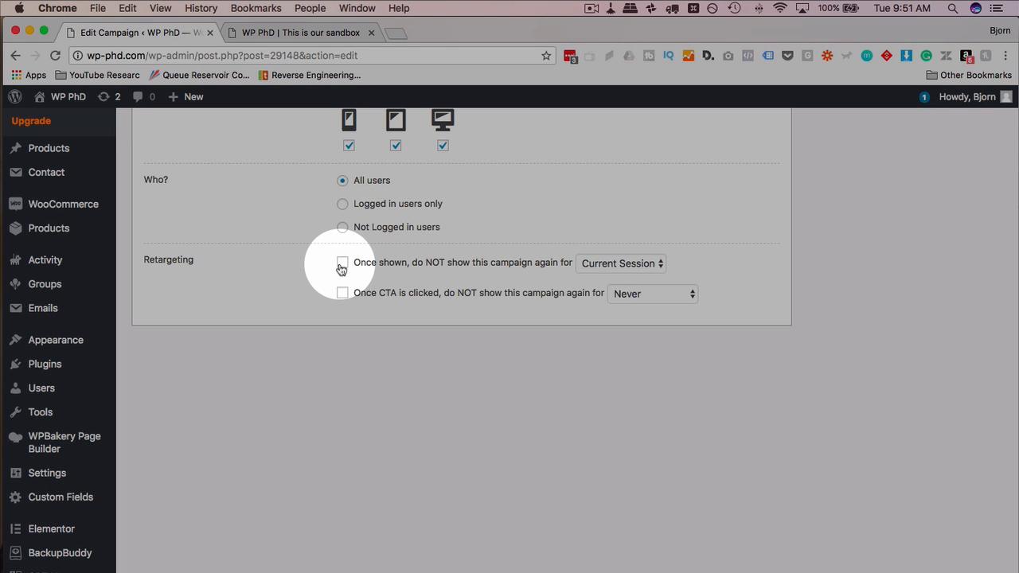
# Step: Enable both Retargeting rules and review their hide-duration choices after showing and after a CTA click
pyautogui.click(342, 263)
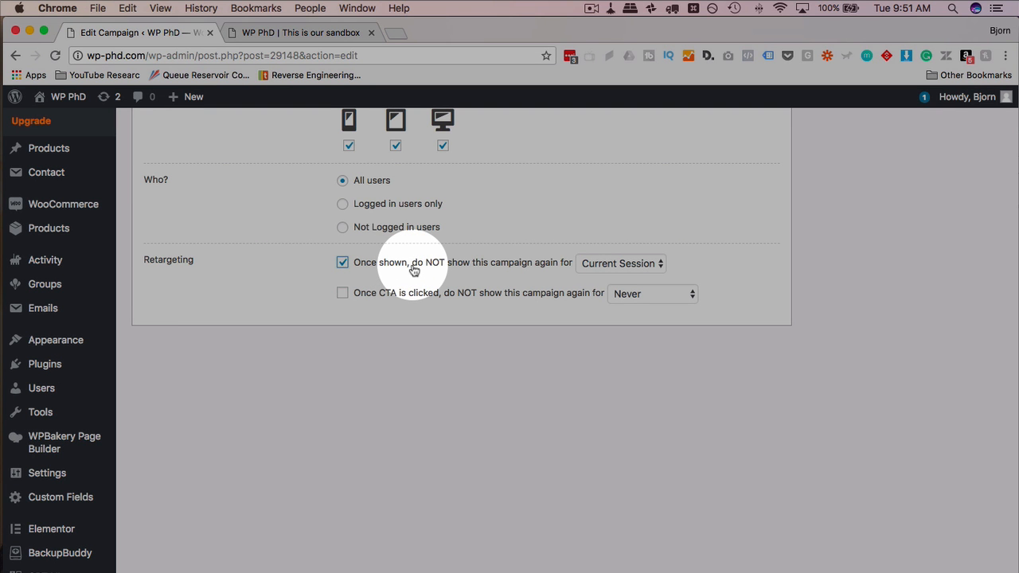
pyautogui.click(621, 262)
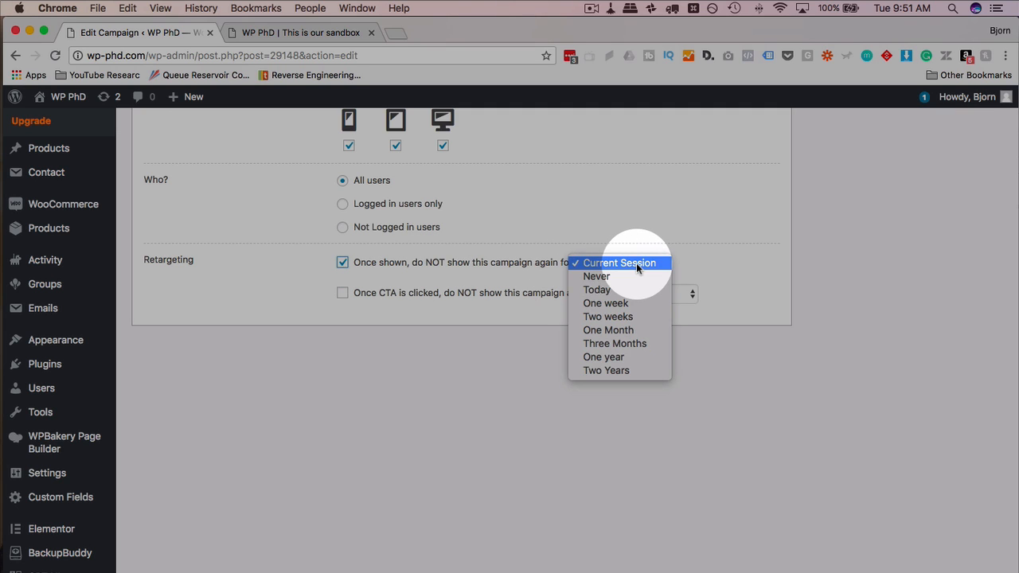
pyautogui.moveTo(665, 270)
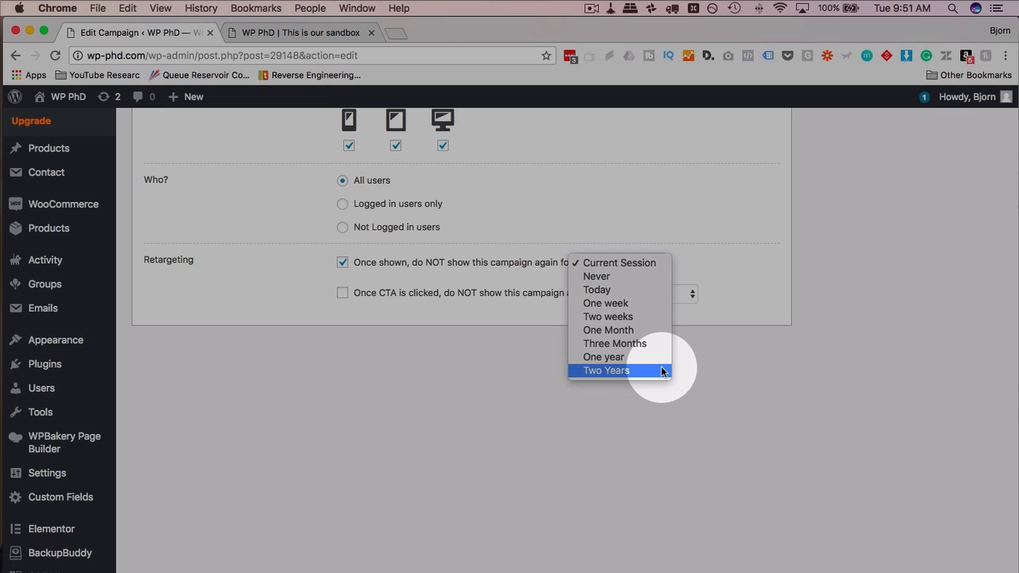
pyautogui.moveTo(586, 376)
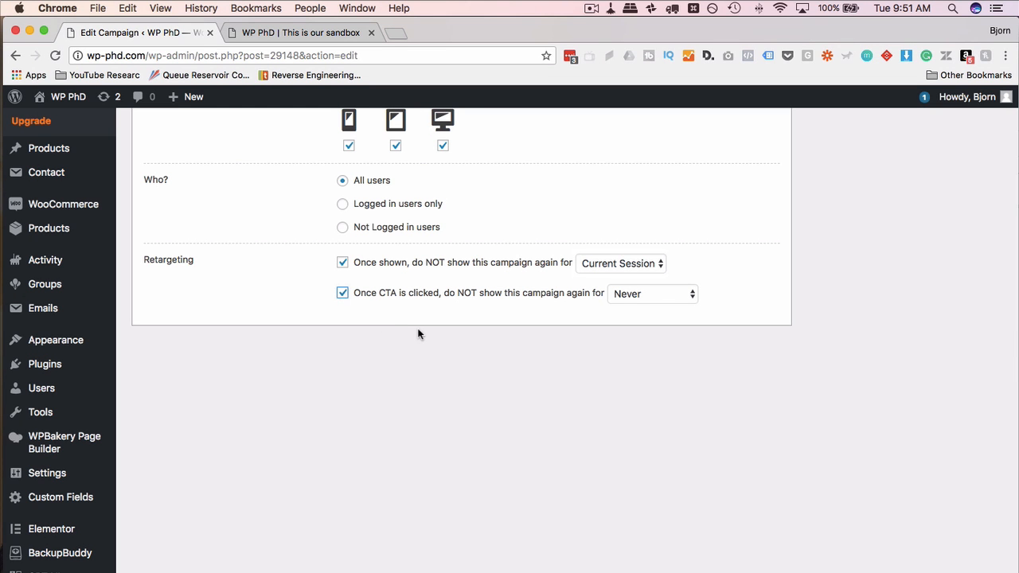
pyautogui.moveTo(633, 290)
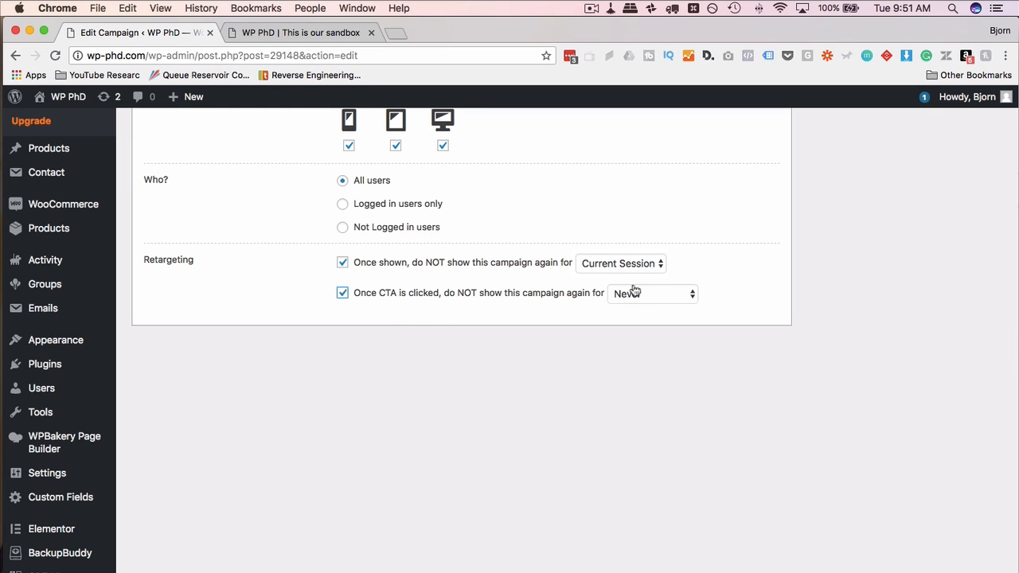
pyautogui.click(651, 293)
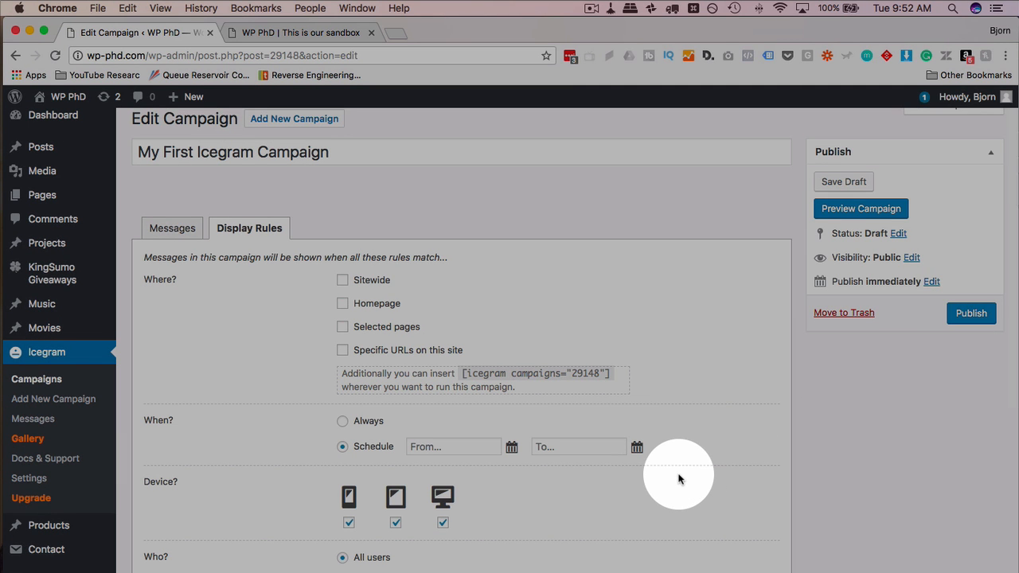
pyautogui.moveTo(682, 438)
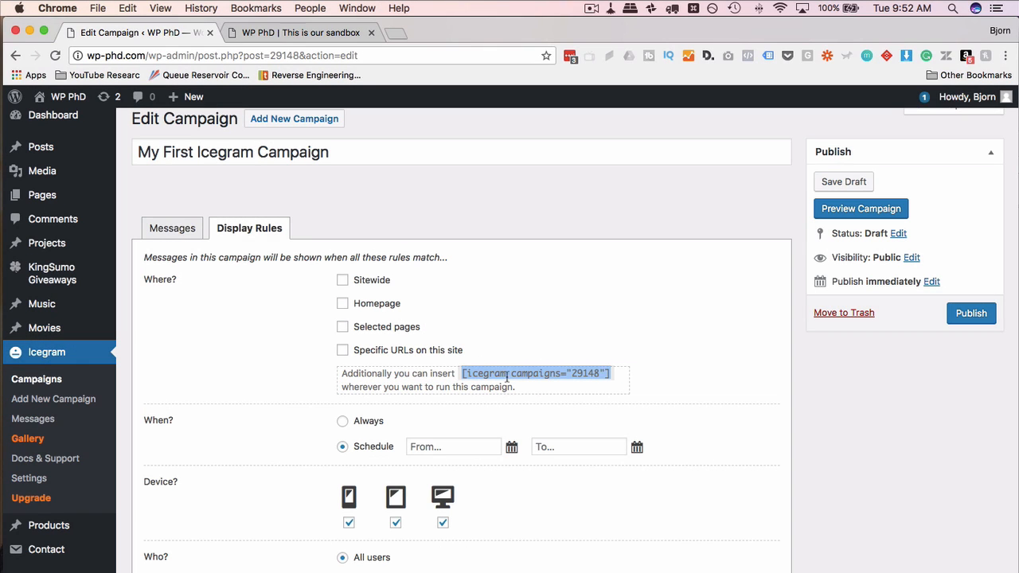
# Step: Return to the campaign's message list showing the four messages and their delays
pyautogui.click(172, 227)
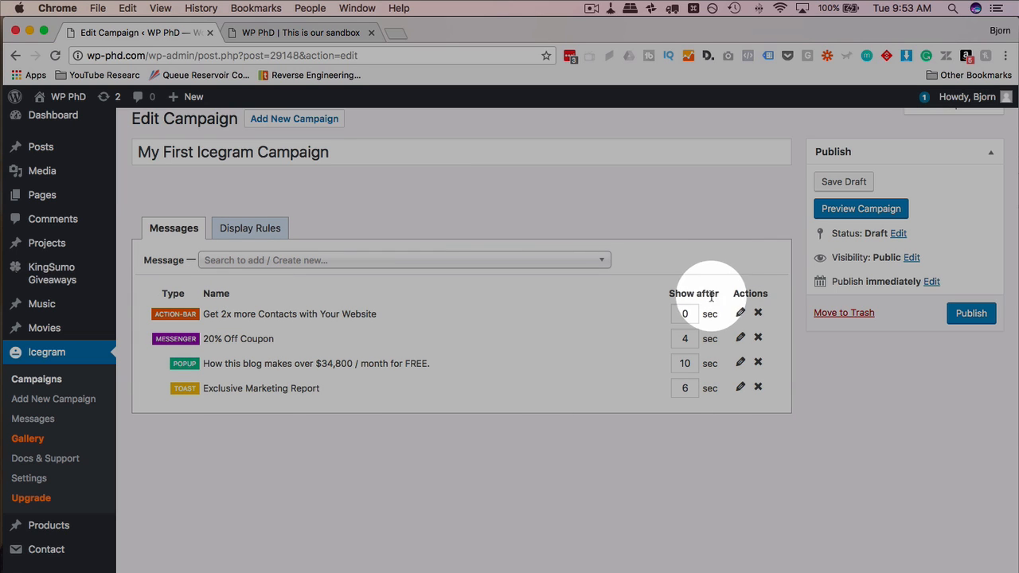
pyautogui.moveTo(576, 406)
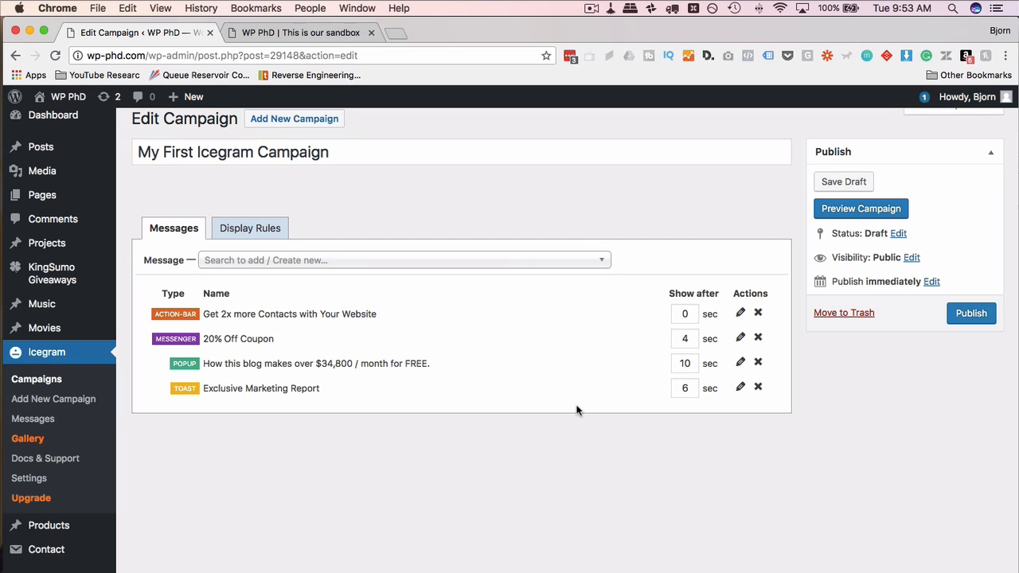
pyautogui.moveTo(195, 465)
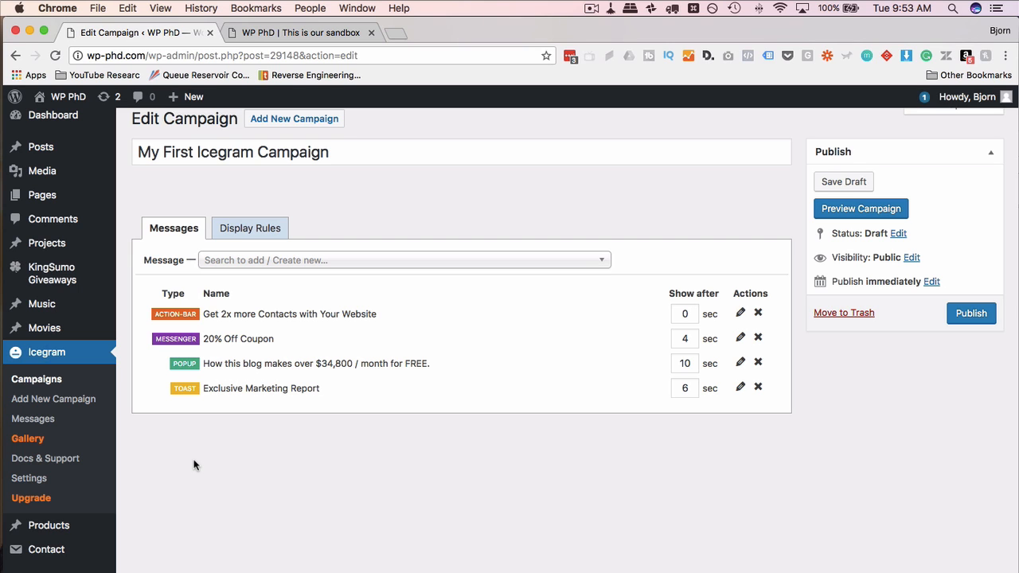
pyautogui.moveTo(57, 433)
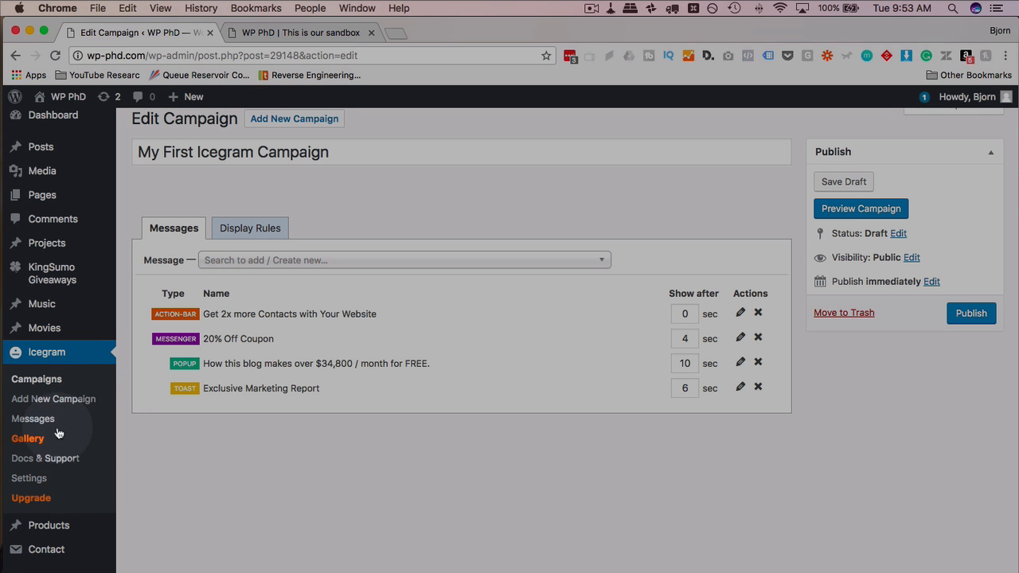
# Step: Browse the Icegram design template gallery and preview the 'We're Social, Follow Us' template
pyautogui.click(28, 438)
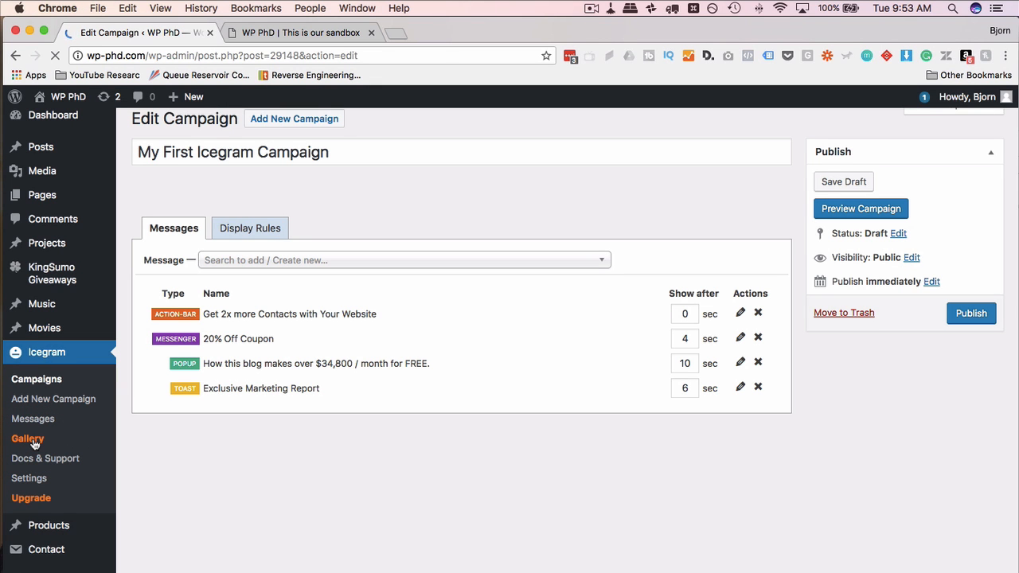
pyautogui.click(28, 440)
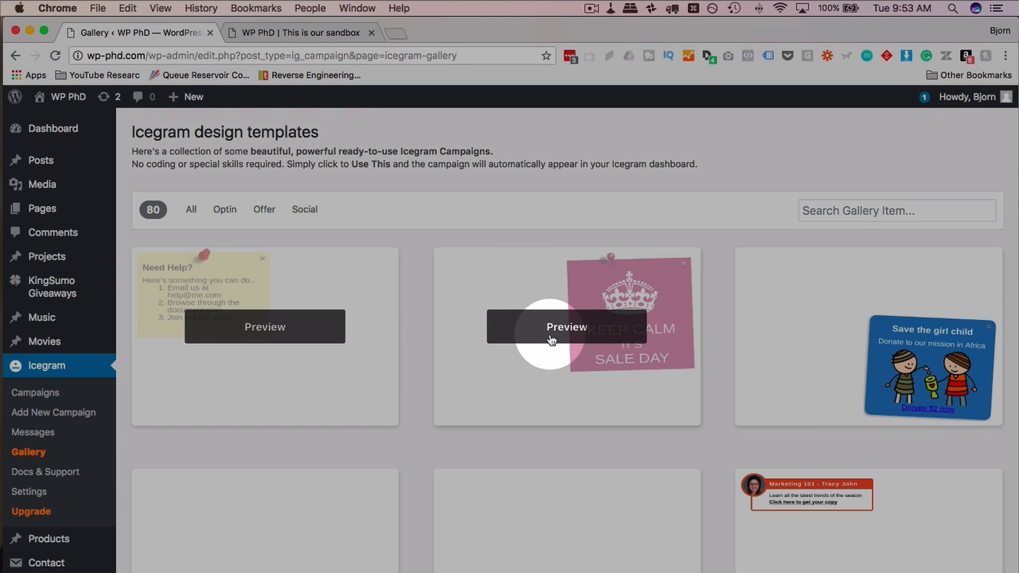
pyautogui.click(567, 326)
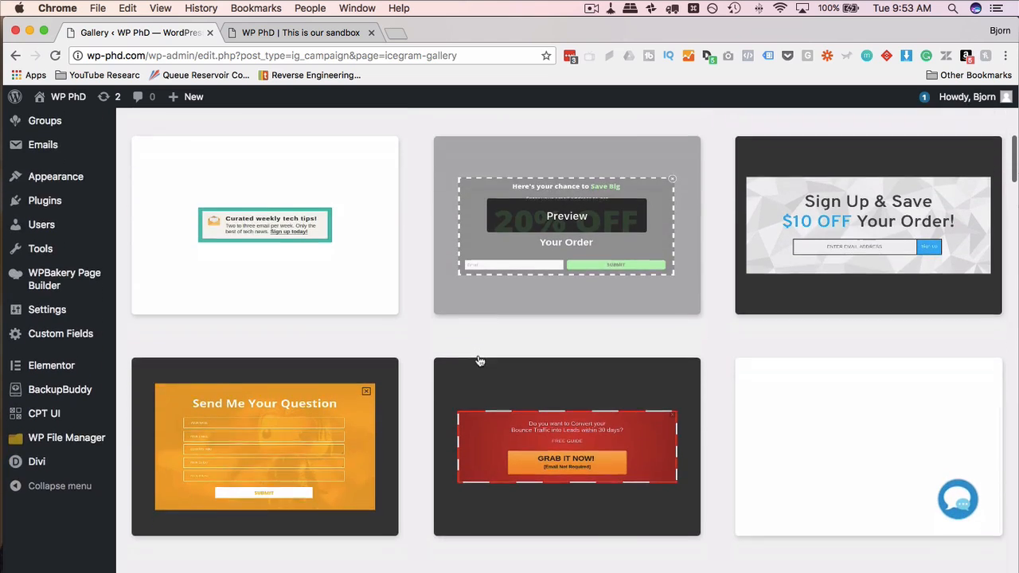
pyautogui.scroll(-3)
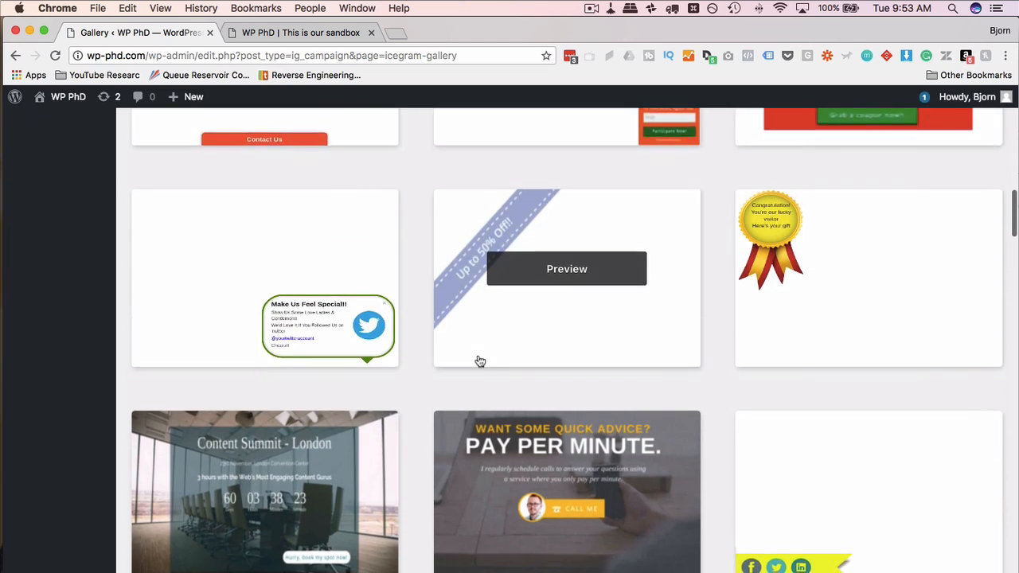
pyautogui.scroll(-3)
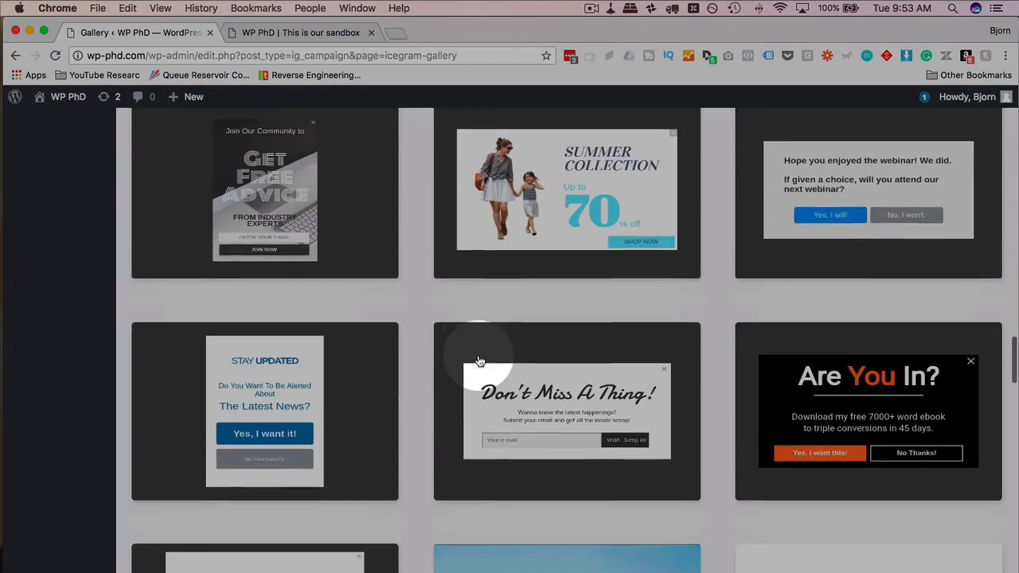
pyautogui.scroll(-3)
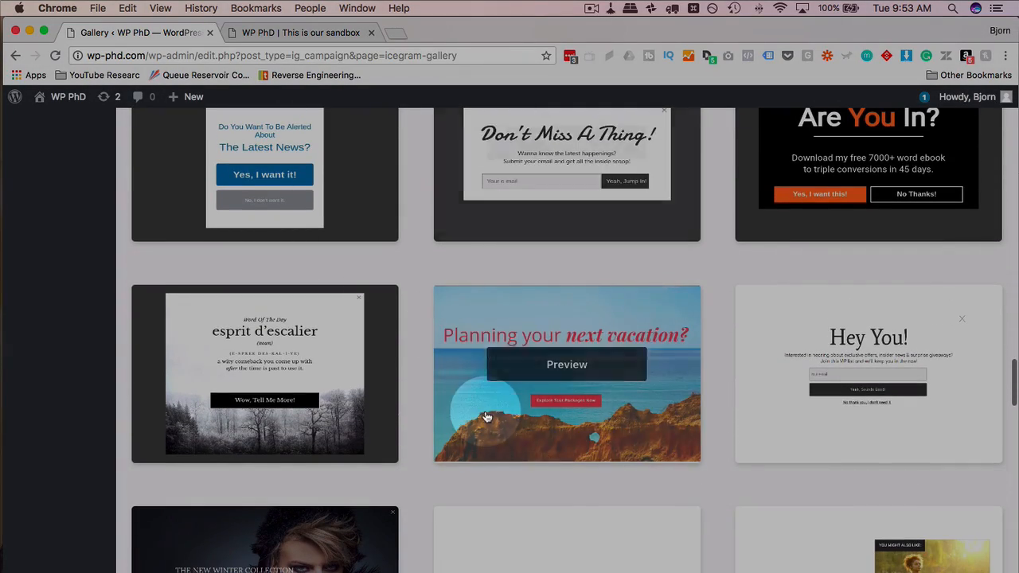
pyautogui.scroll(-3)
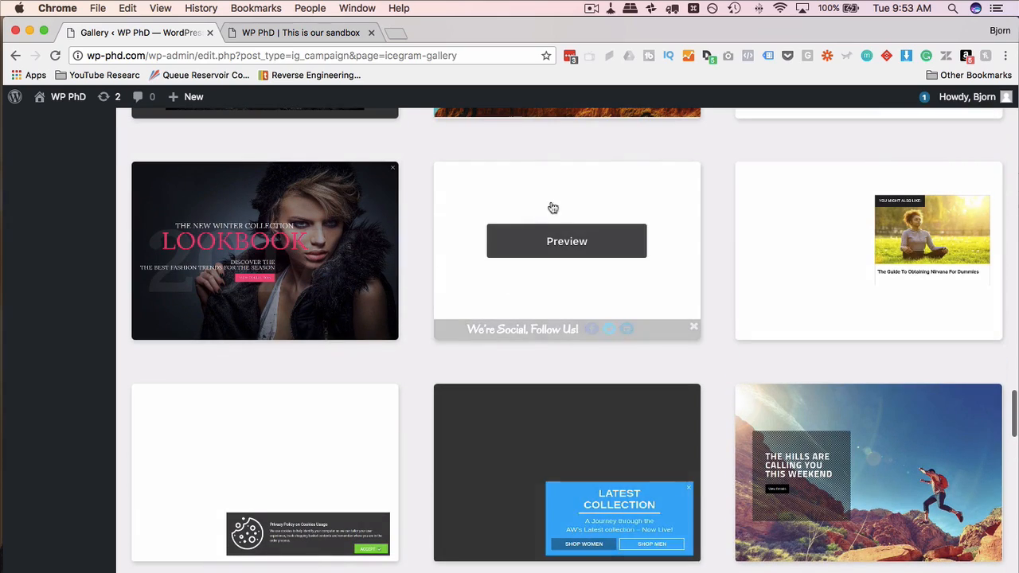
pyautogui.click(567, 242)
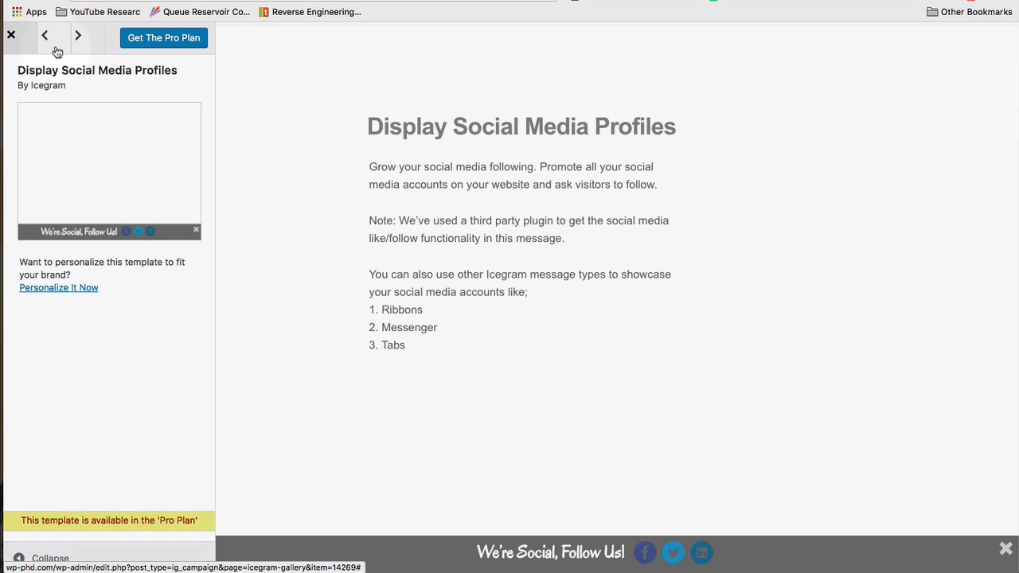
# Step: Leave the social media preview and scroll the gallery toward the Give A Lucky Customer A Gift template
pyautogui.click(11, 35)
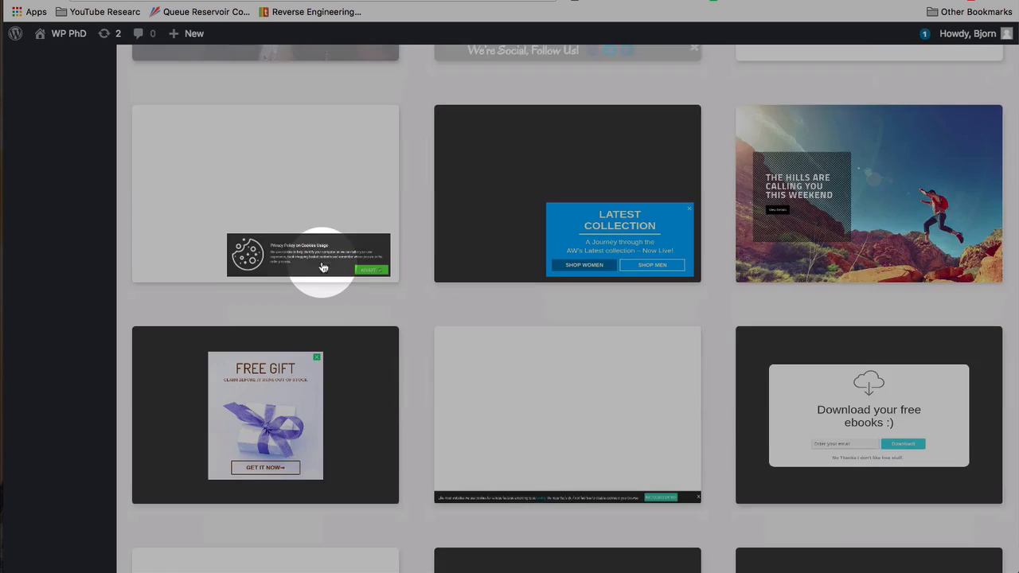
pyautogui.scroll(-3)
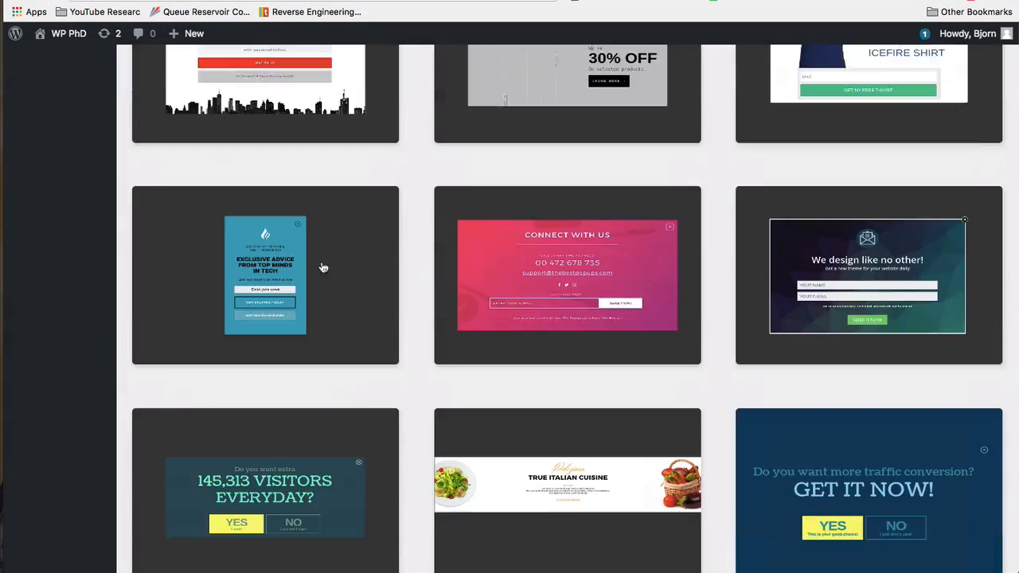
pyautogui.scroll(-3)
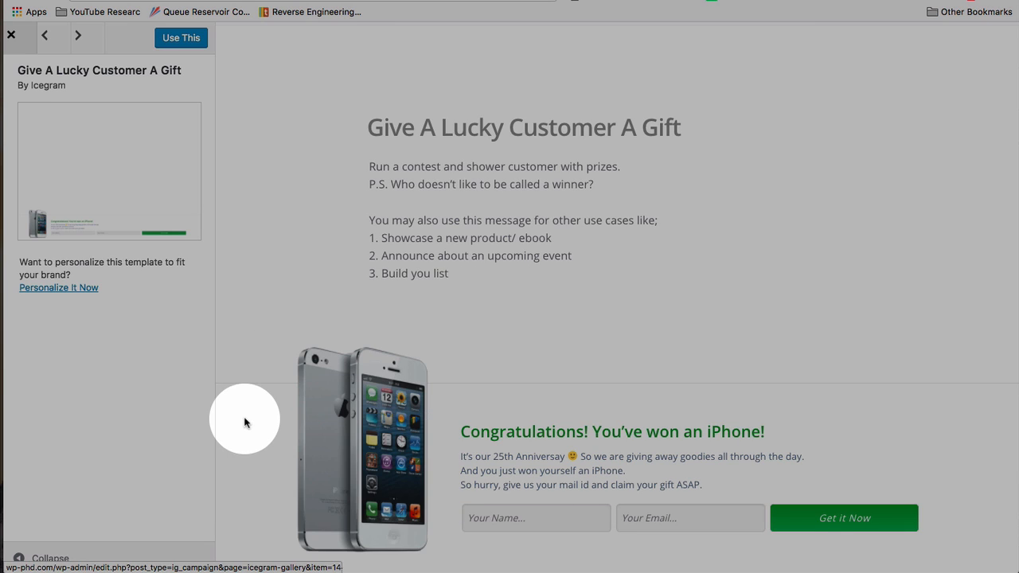
pyautogui.moveTo(749, 433)
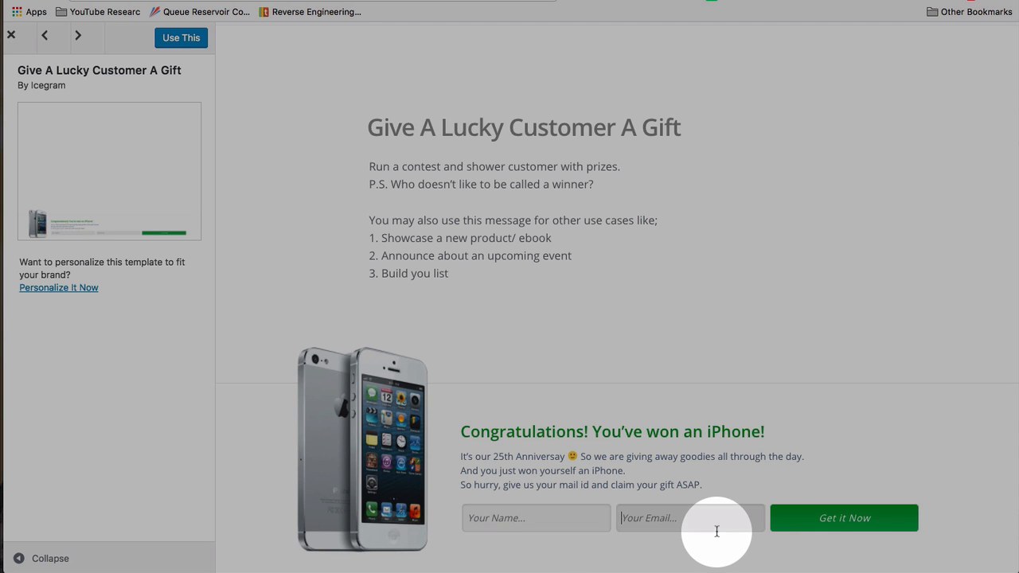
pyautogui.moveTo(844, 519)
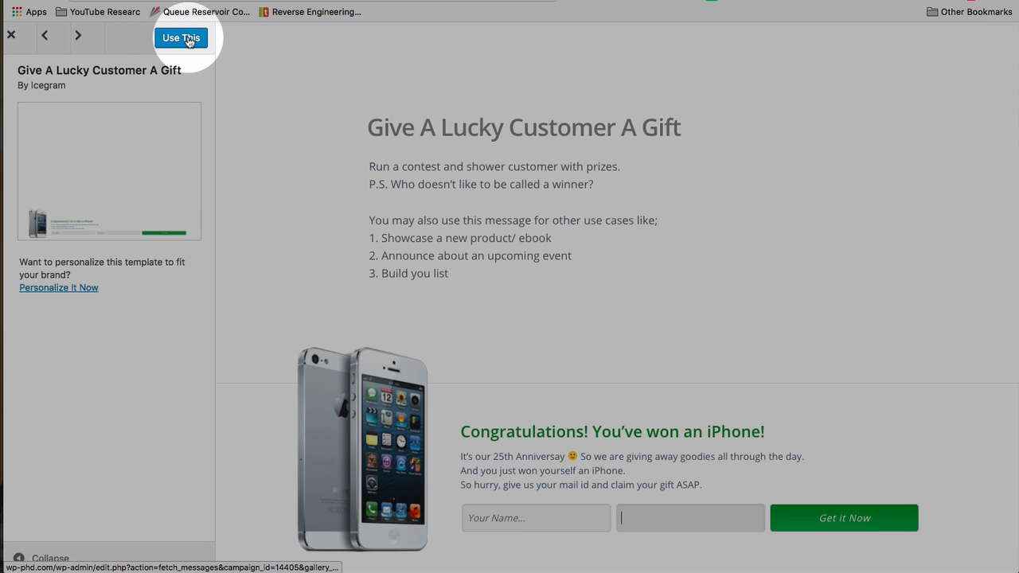
# Step: Use the Give A Lucky Customer A Gift template, creating a new campaign with its Action Bar message
pyautogui.click(182, 38)
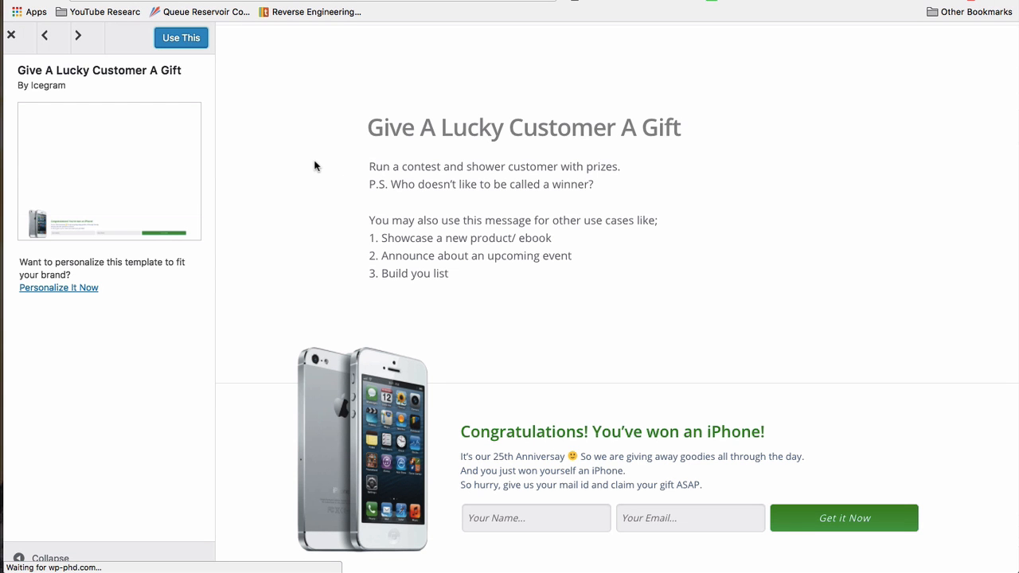
pyautogui.click(182, 38)
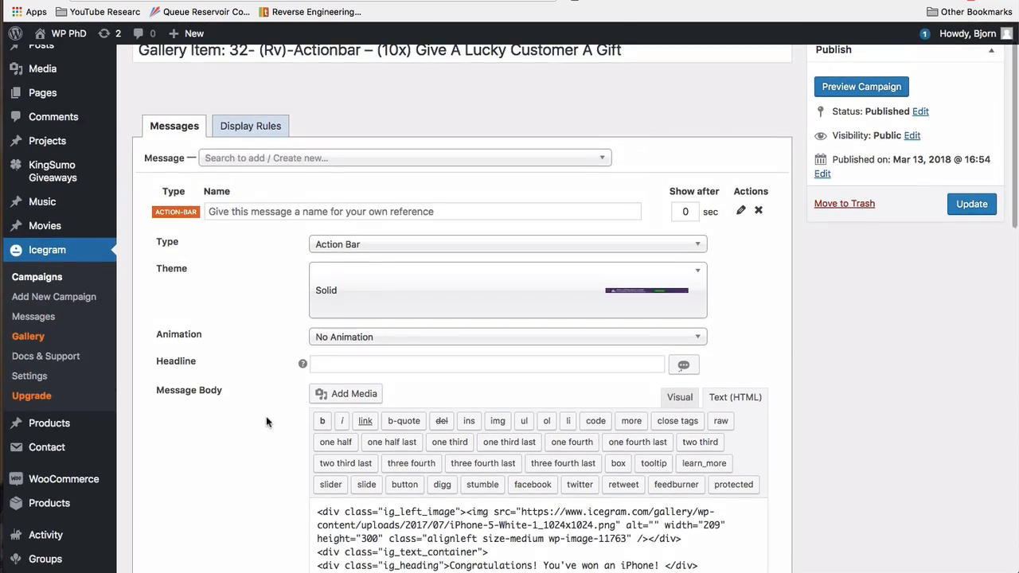
pyautogui.scroll(-3)
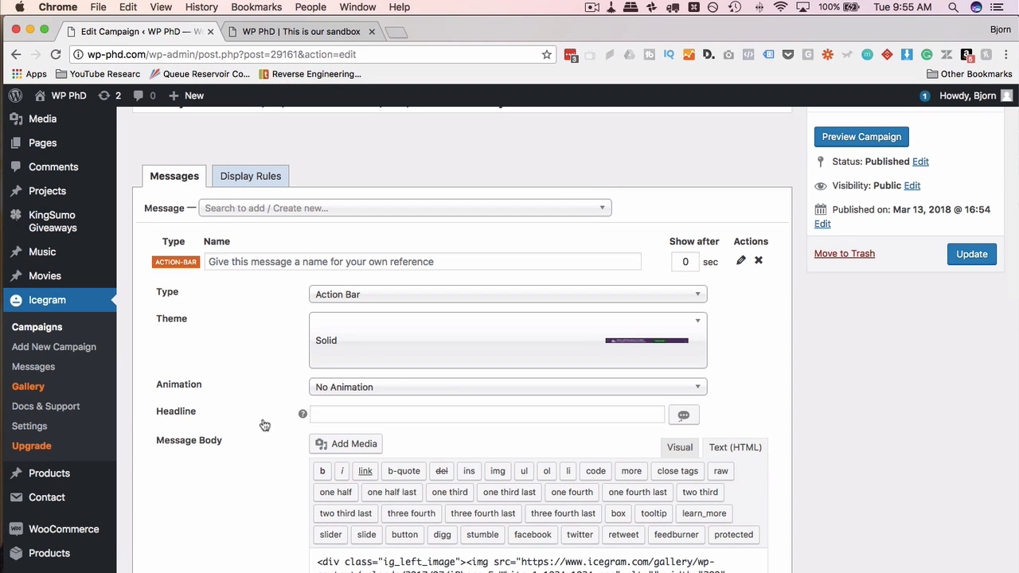
pyautogui.click(28, 427)
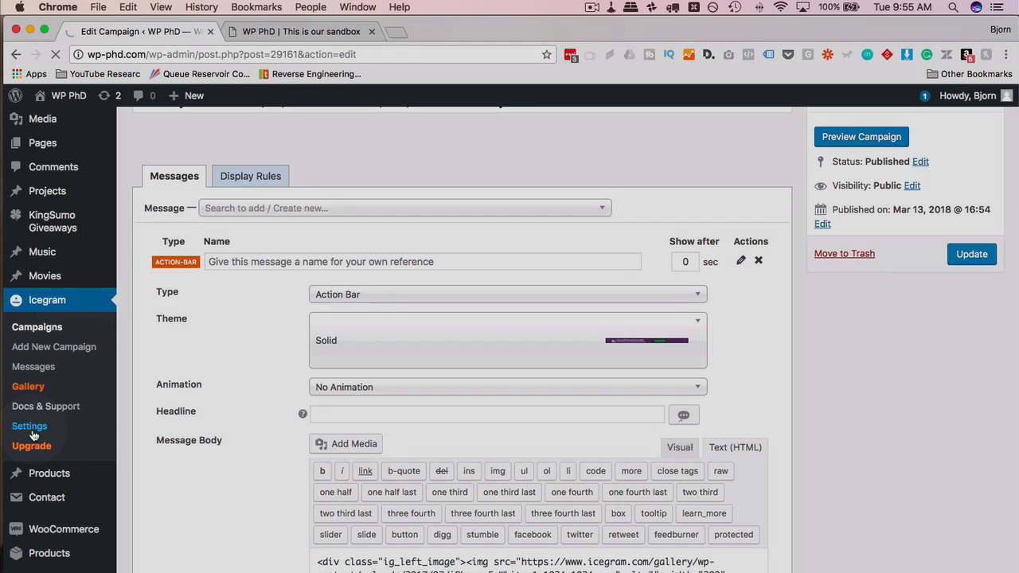
# Step: Review the Icegram Settings page, toggling Lazy Load on and leaving it unchecked
pyautogui.click(29, 427)
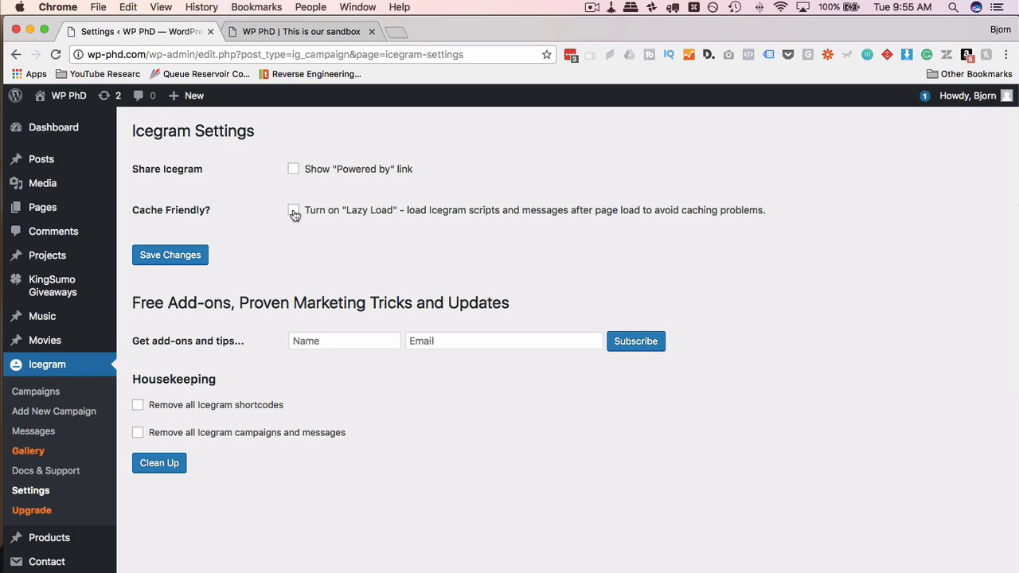
pyautogui.click(293, 210)
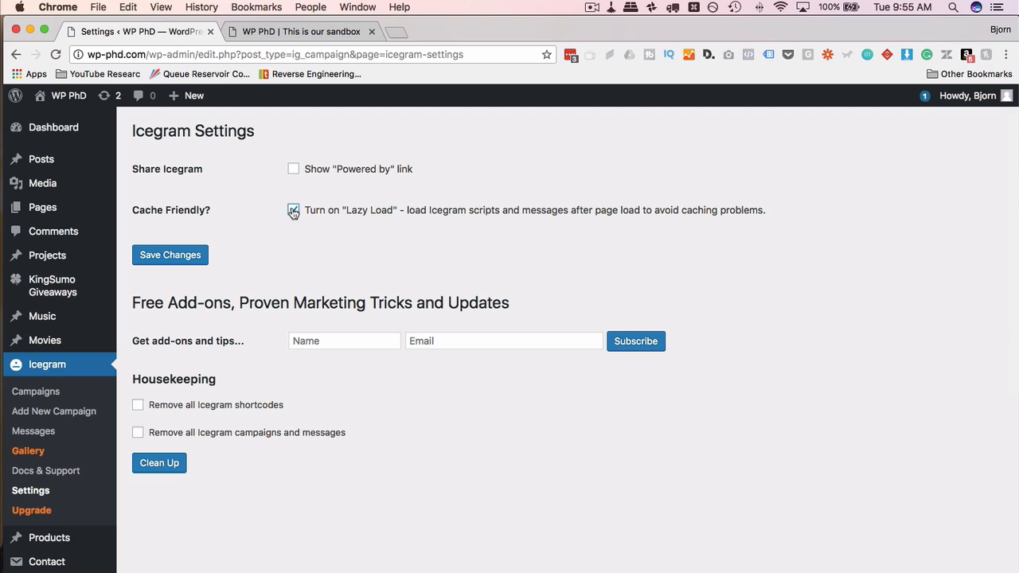
pyautogui.click(293, 210)
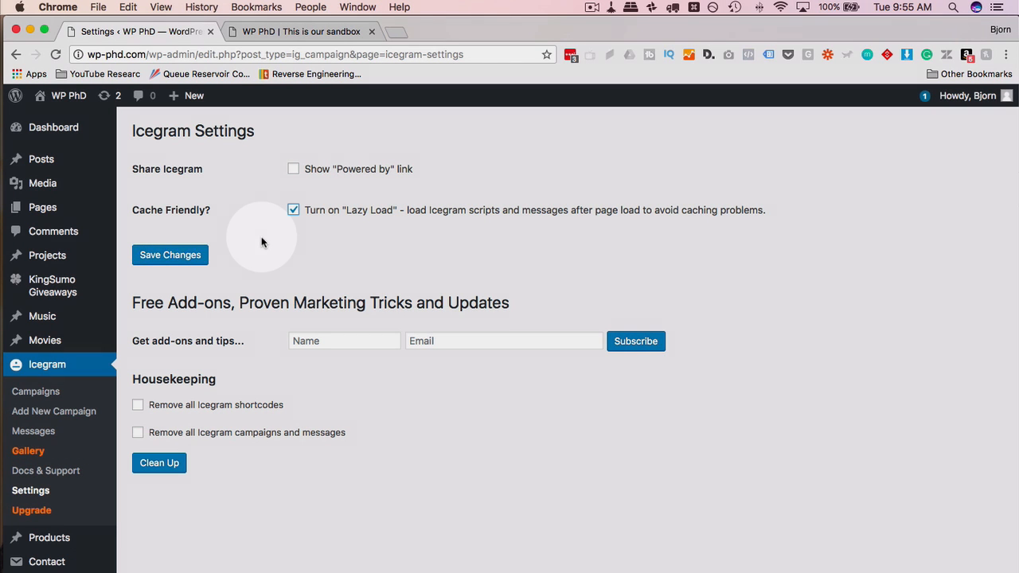
pyautogui.click(293, 210)
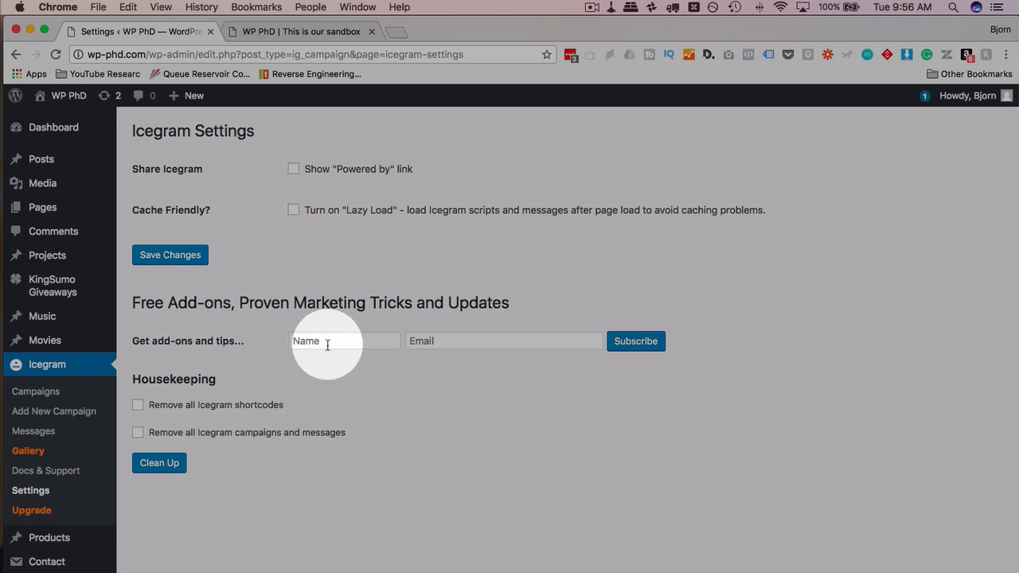
pyautogui.moveTo(261, 460)
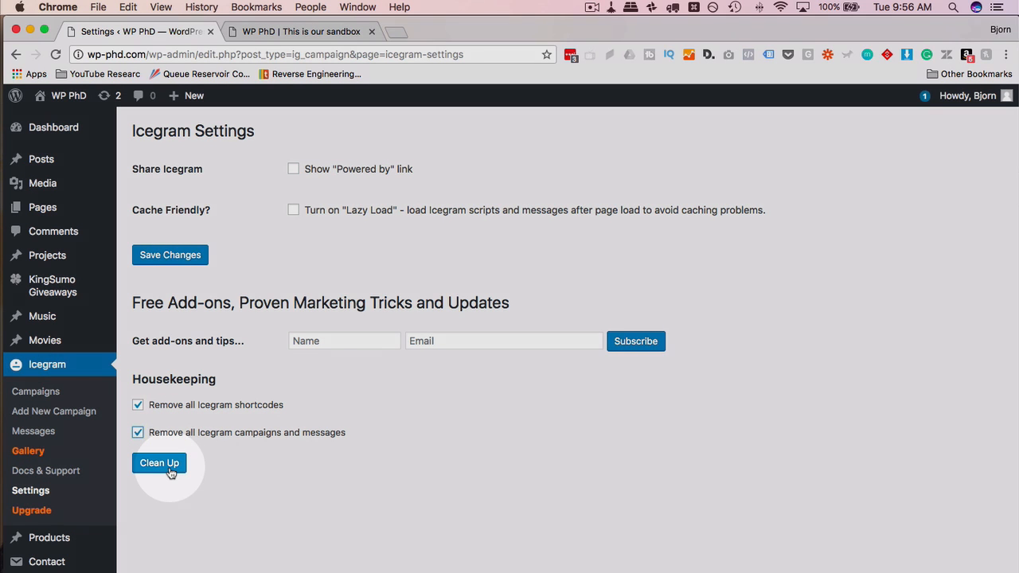
pyautogui.moveTo(223, 465)
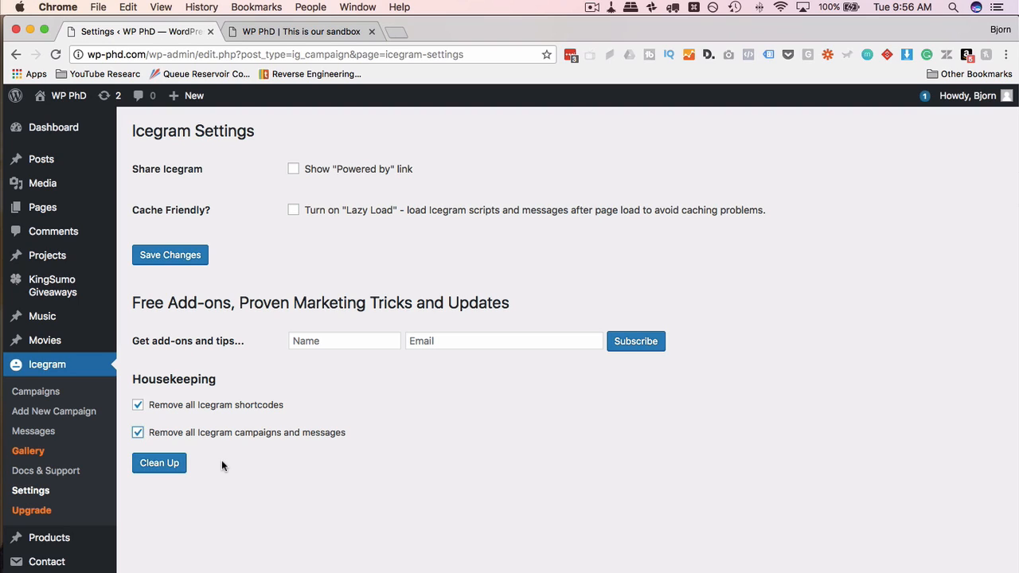
pyautogui.moveTo(252, 439)
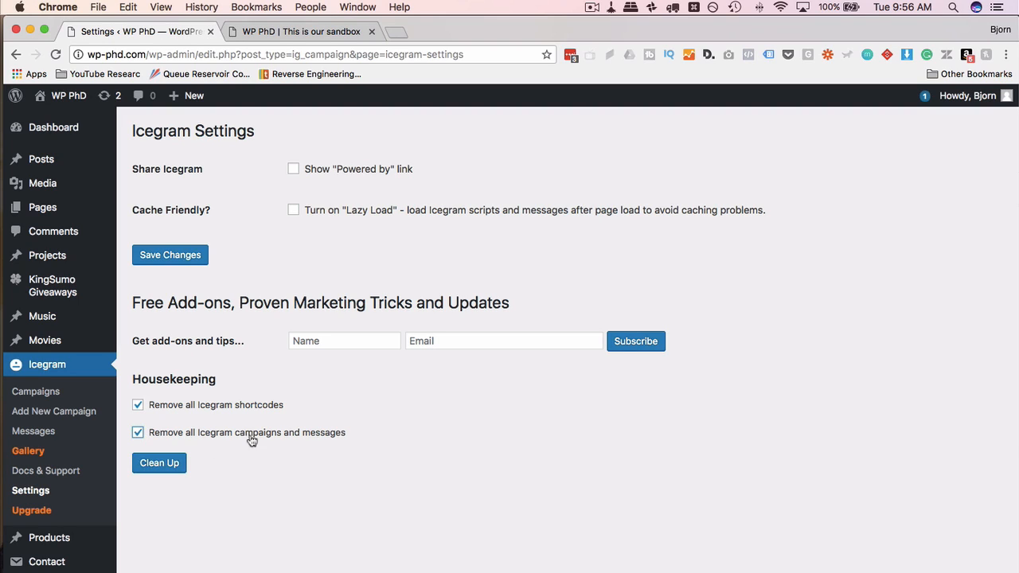
pyautogui.moveTo(310, 440)
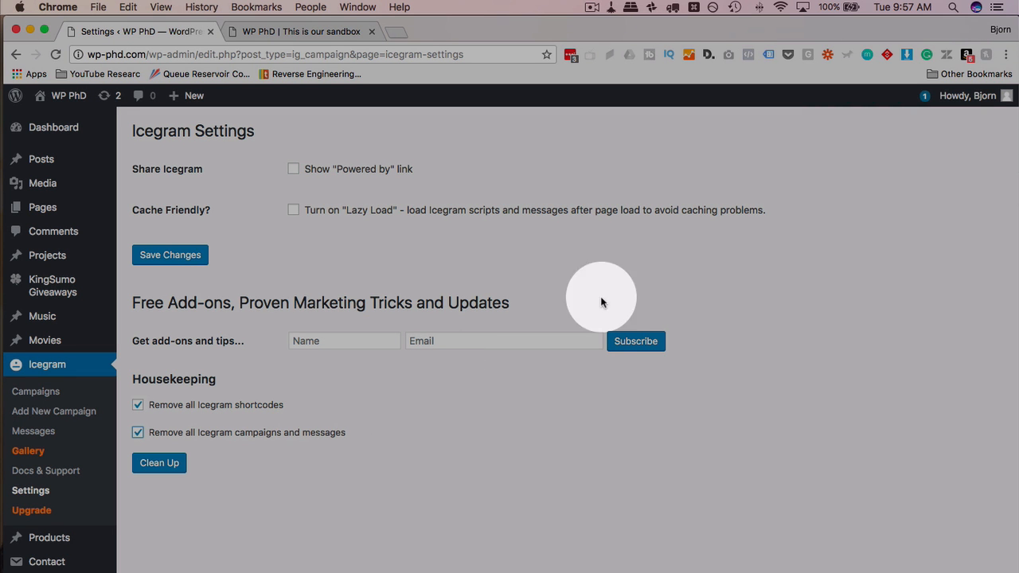
pyautogui.moveTo(850, 216)
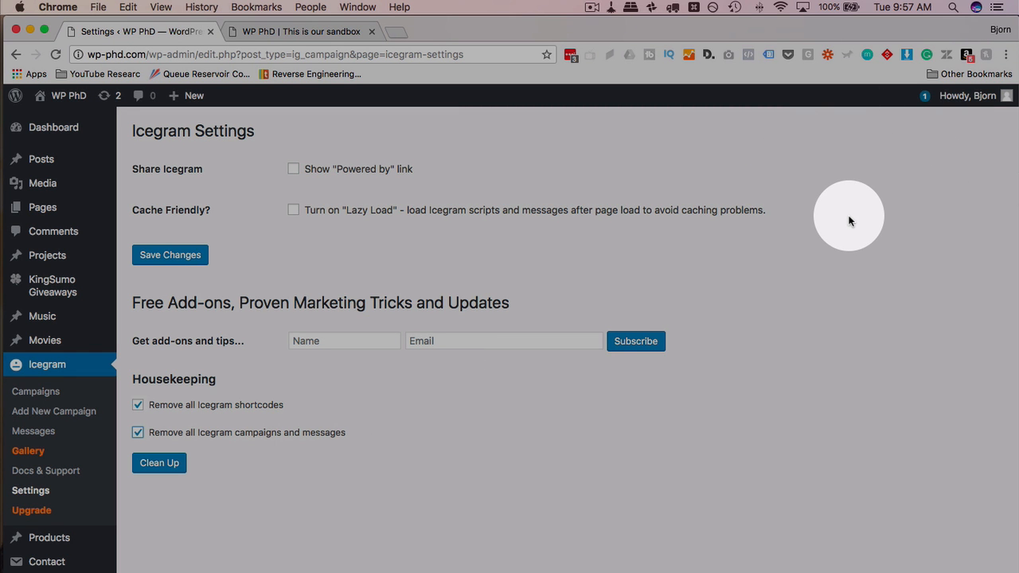